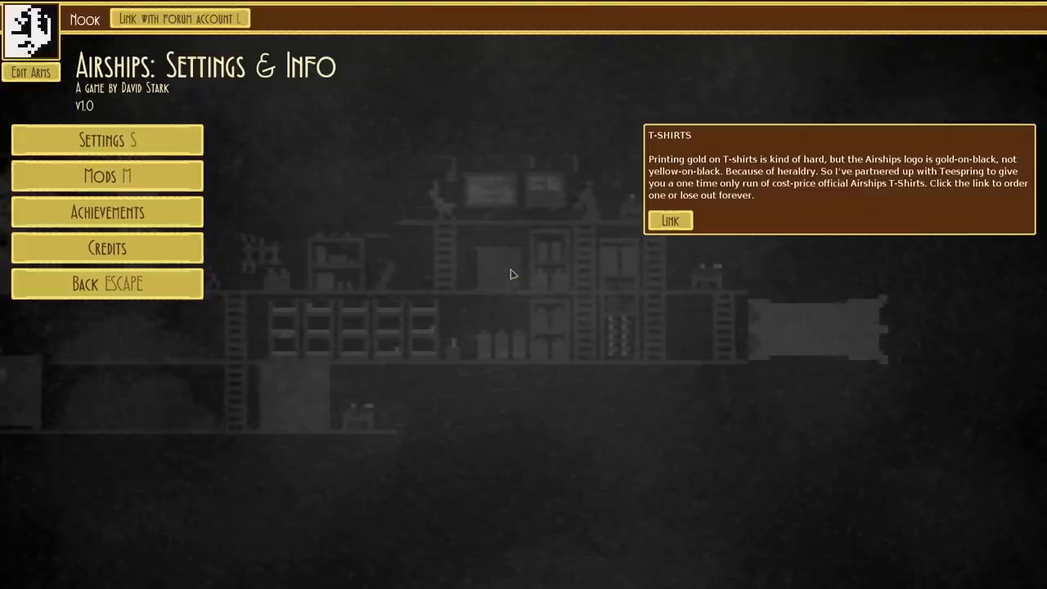
Leave the Settings & Info screen and return to the main menu
click(107, 283)
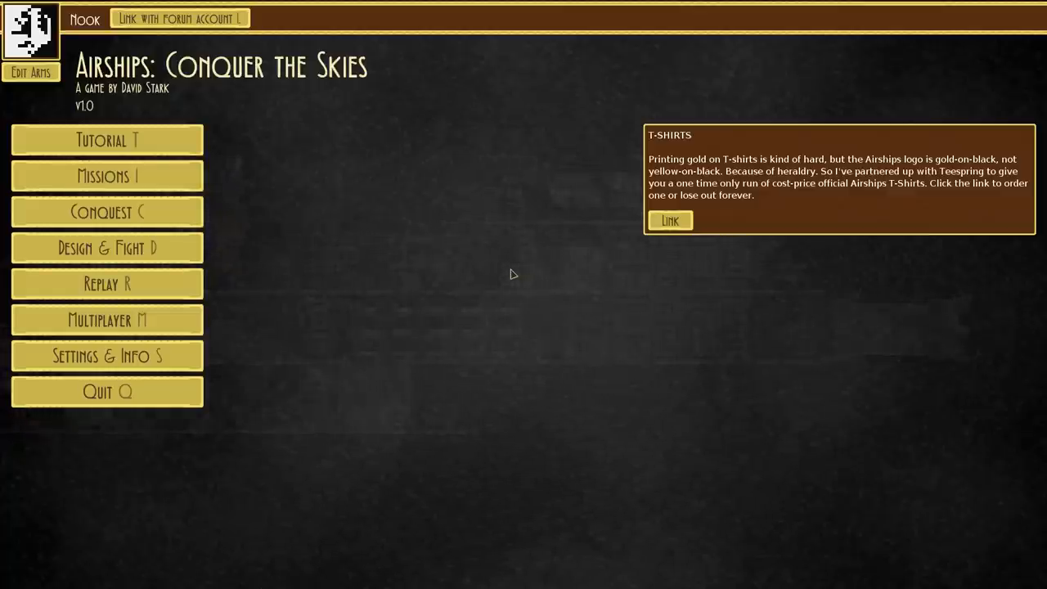
mouse_move(384, 98)
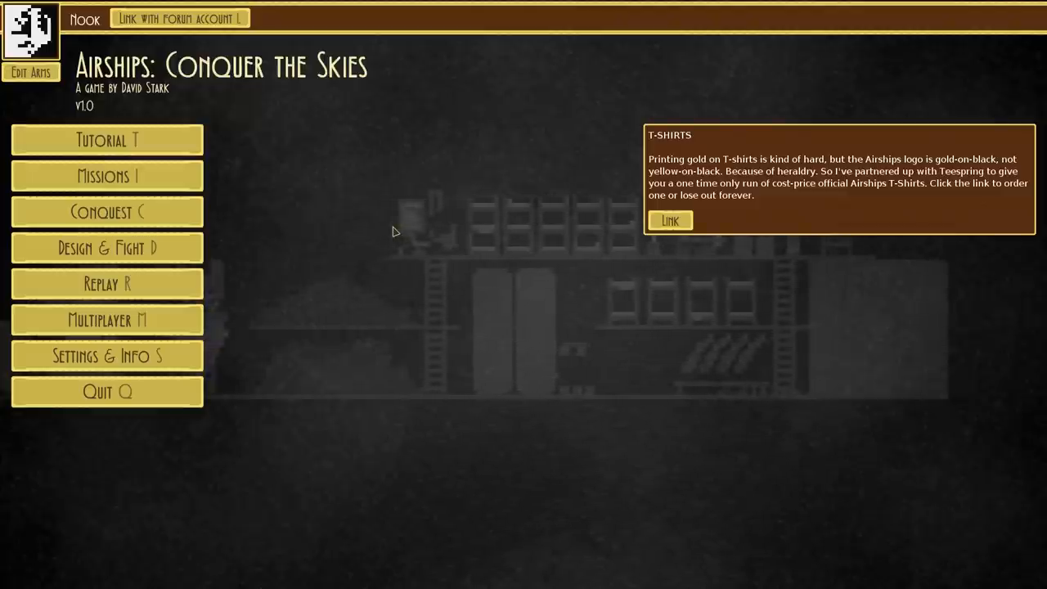
mouse_move(399, 186)
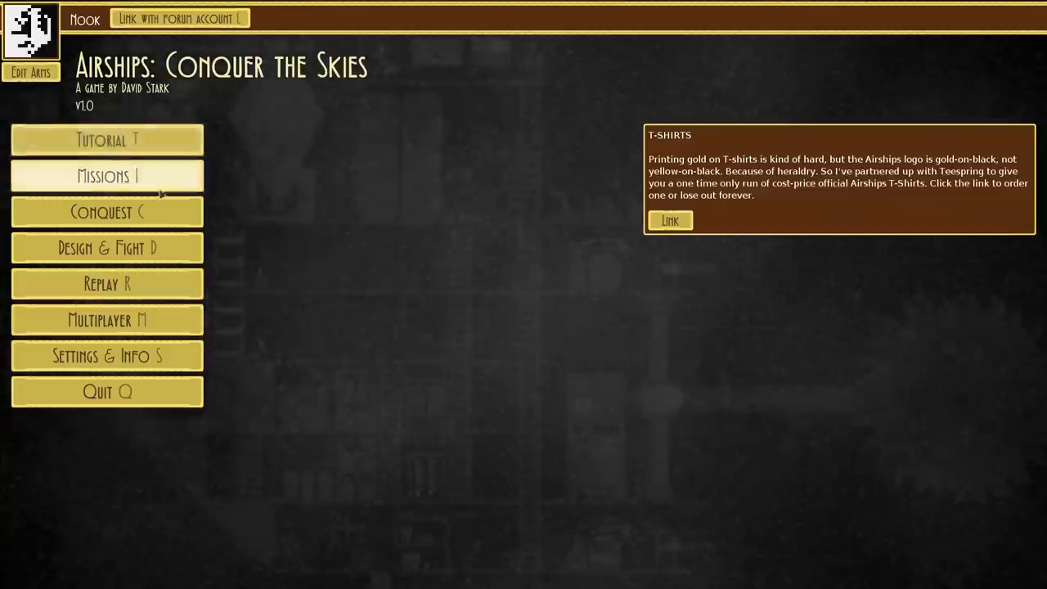
Start the tutorial's Final Test, bringing up the empty design grid with a 2000 budget
click(106, 139)
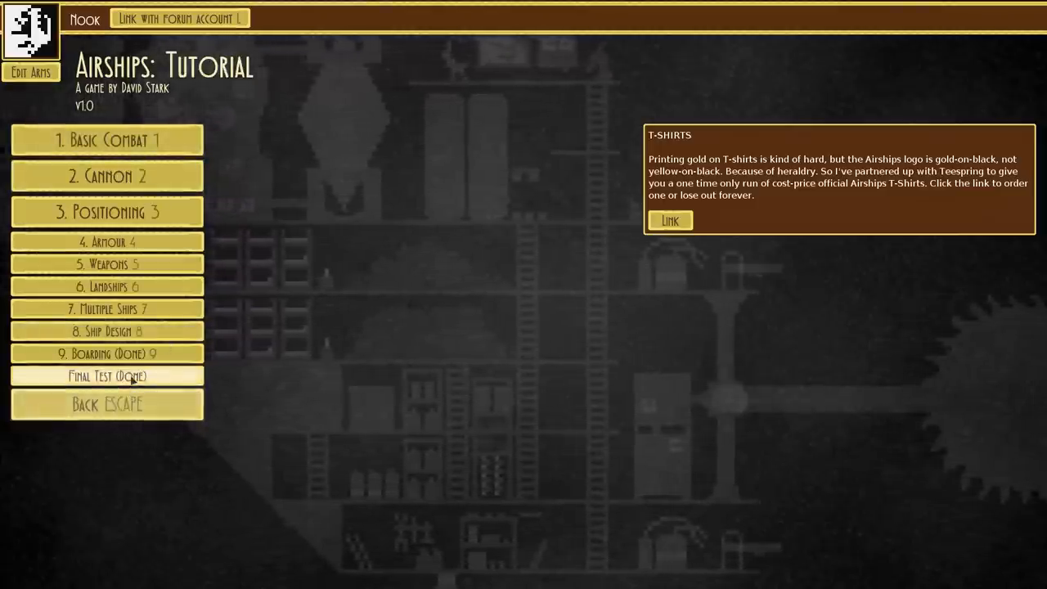
click(107, 375)
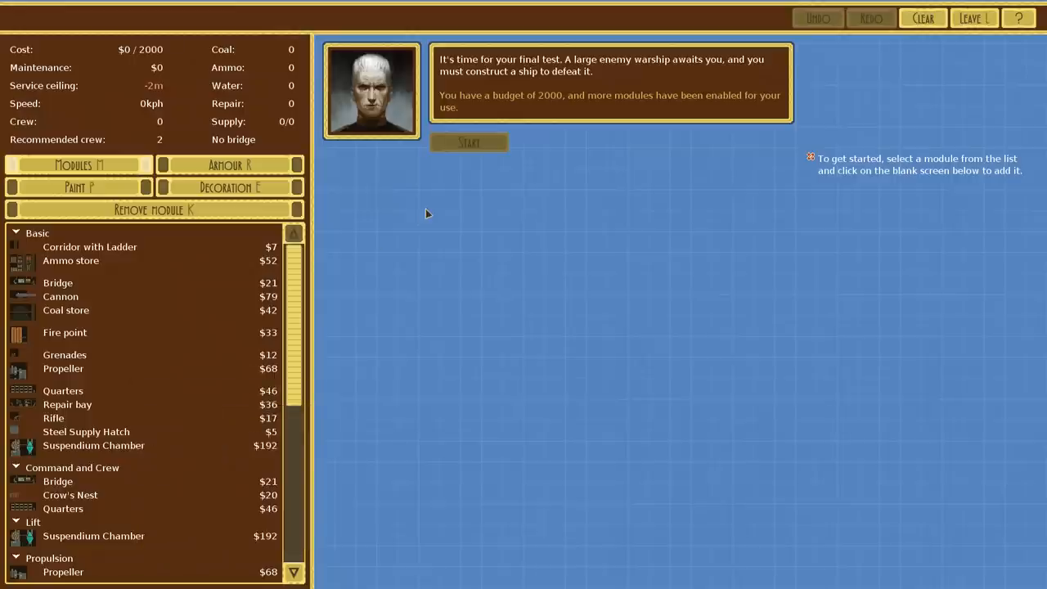
mouse_move(401, 169)
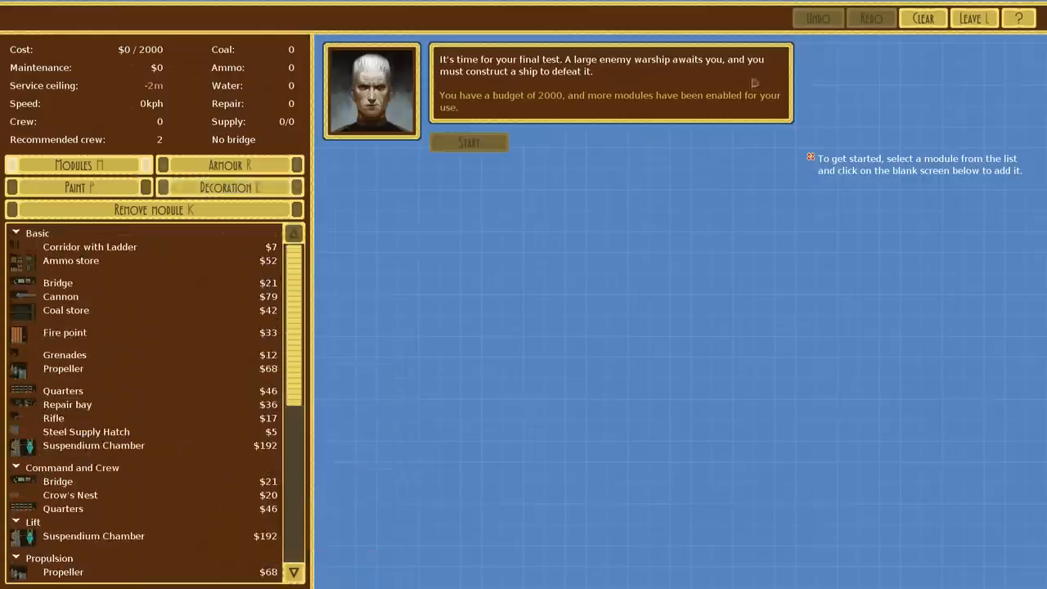
mouse_move(216, 332)
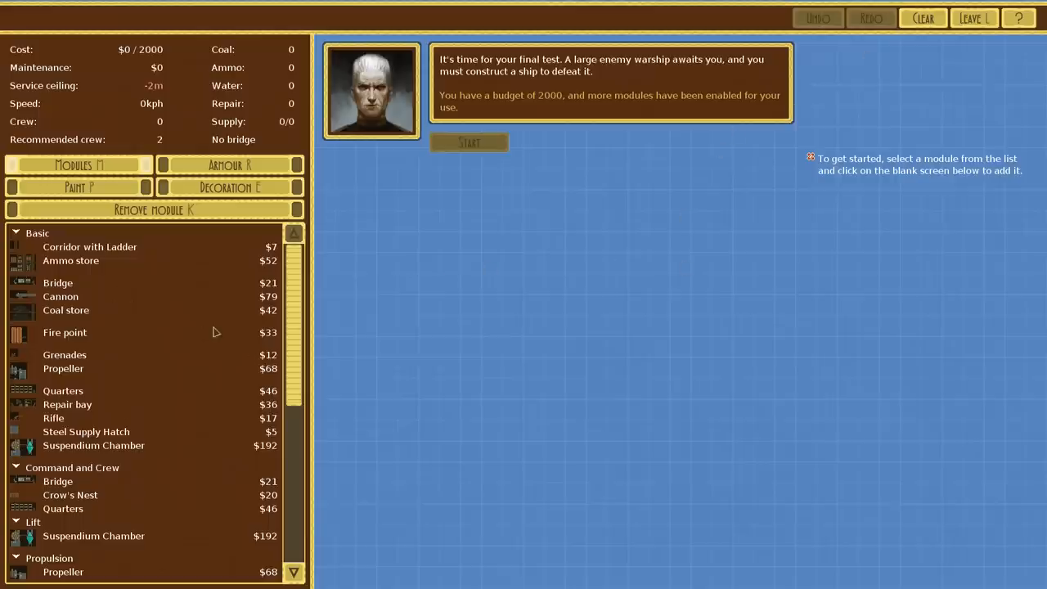
mouse_move(65, 311)
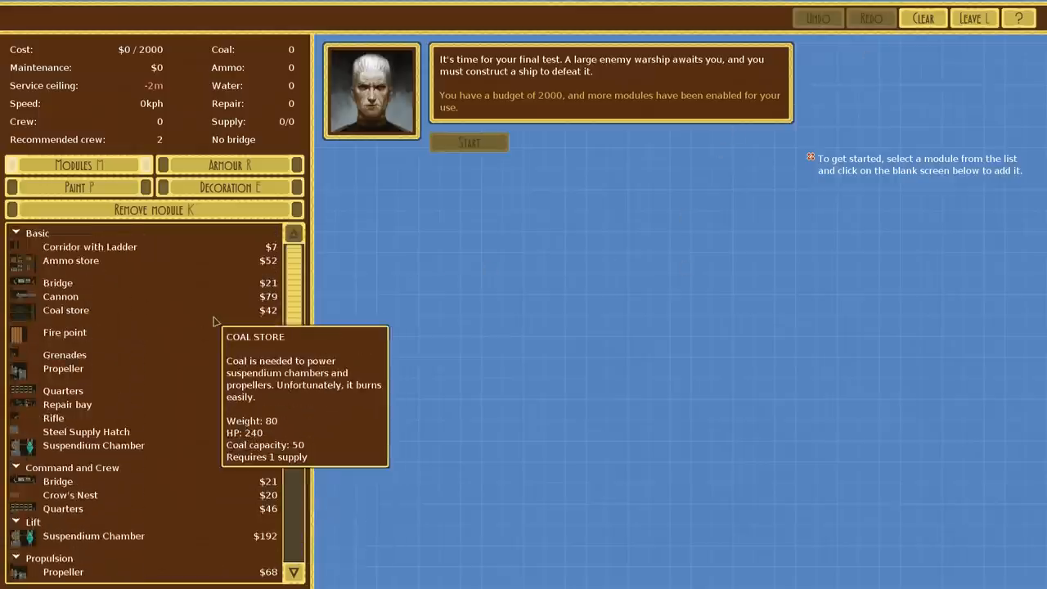
mouse_move(163, 394)
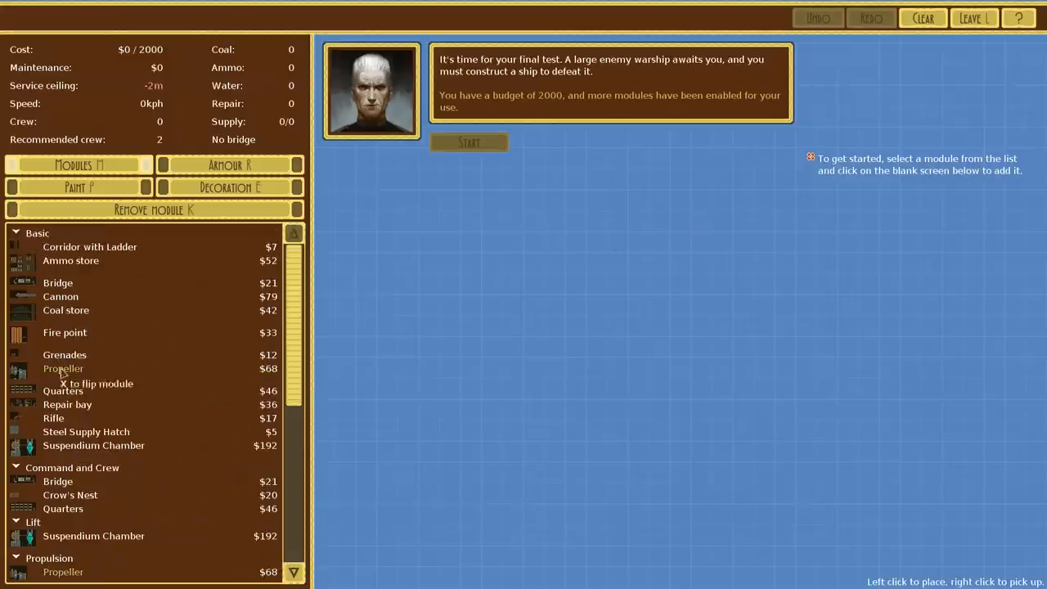
Place propeller, lift chamber, crew quarters and a supply hatch to form a basic 402-cost hull
click(460, 293)
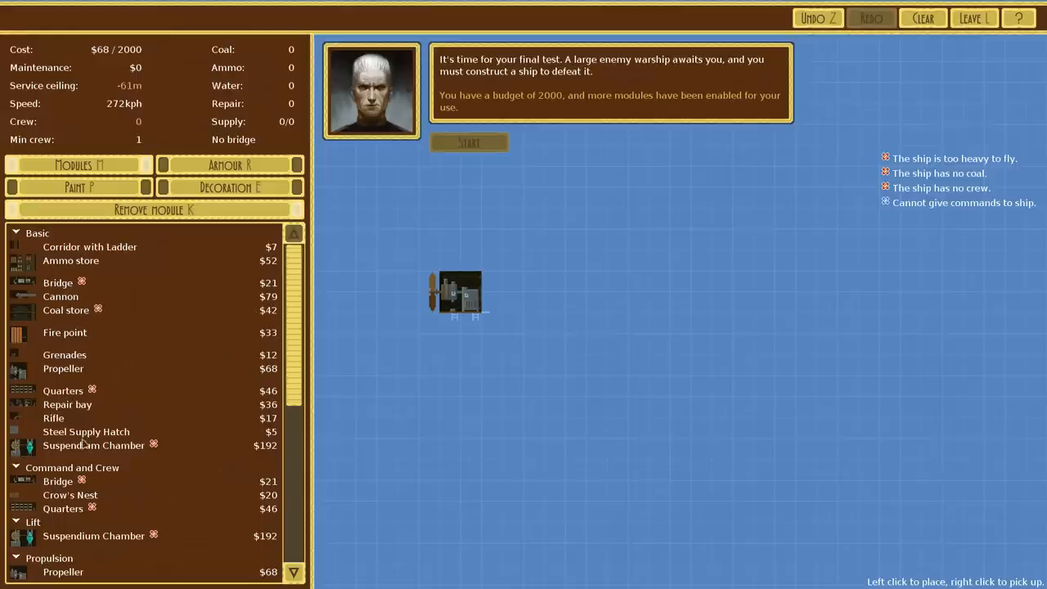
click(507, 294)
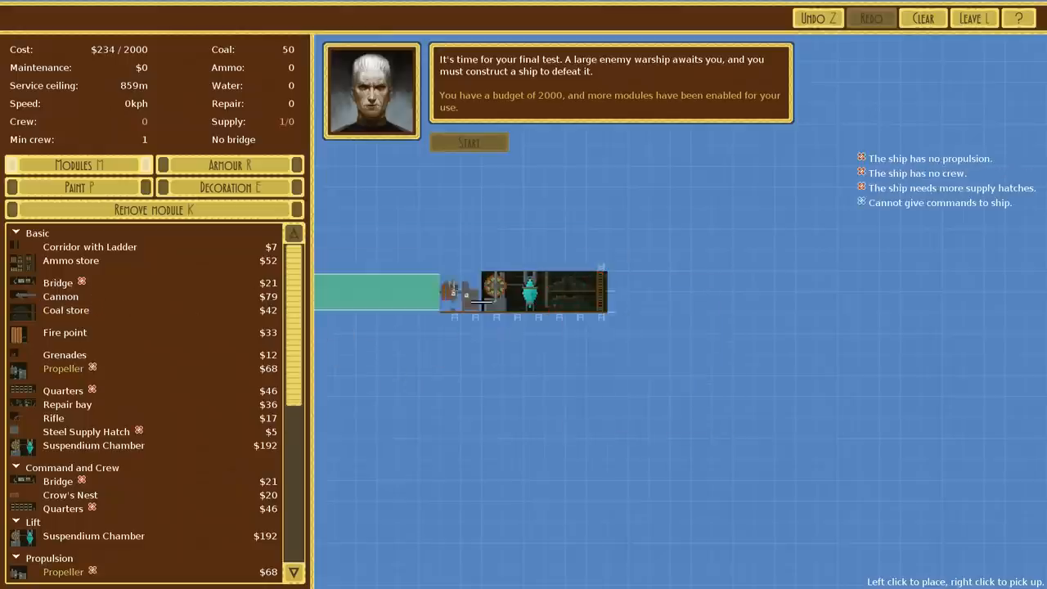
click(432, 293)
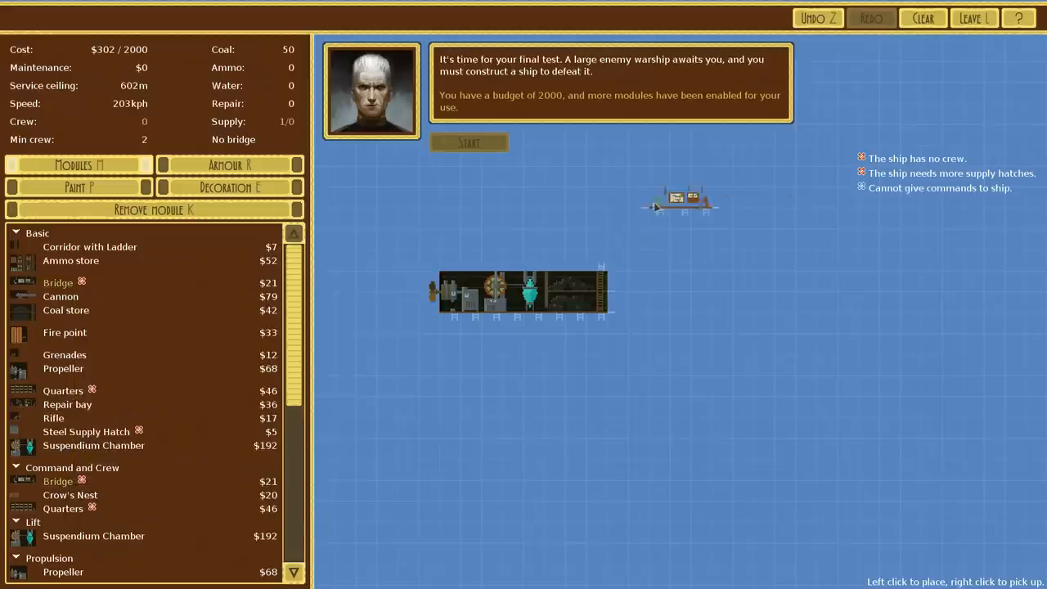
click(576, 292)
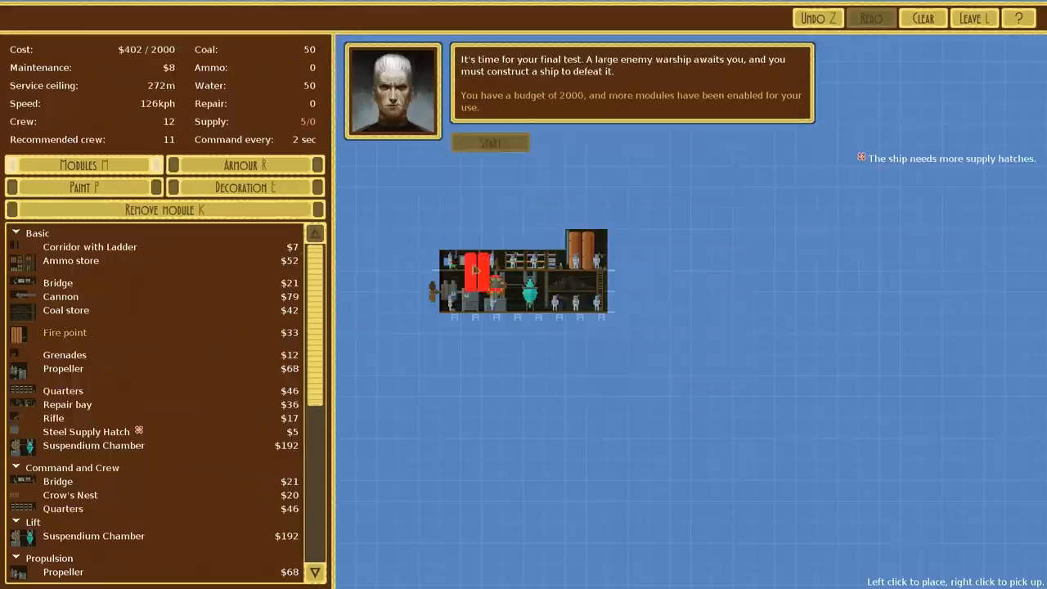
click(477, 275)
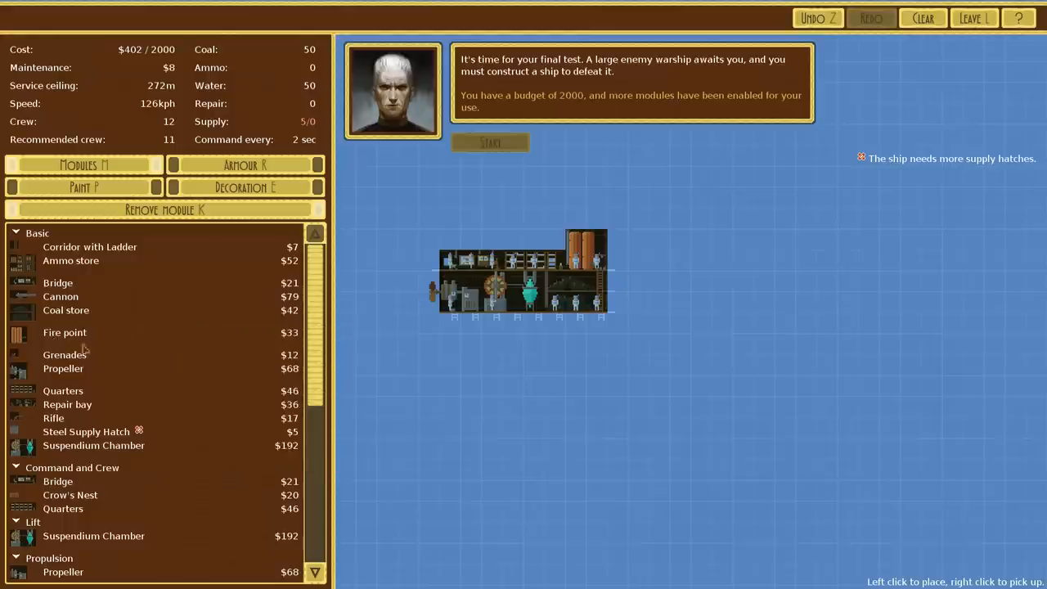
mouse_move(94, 445)
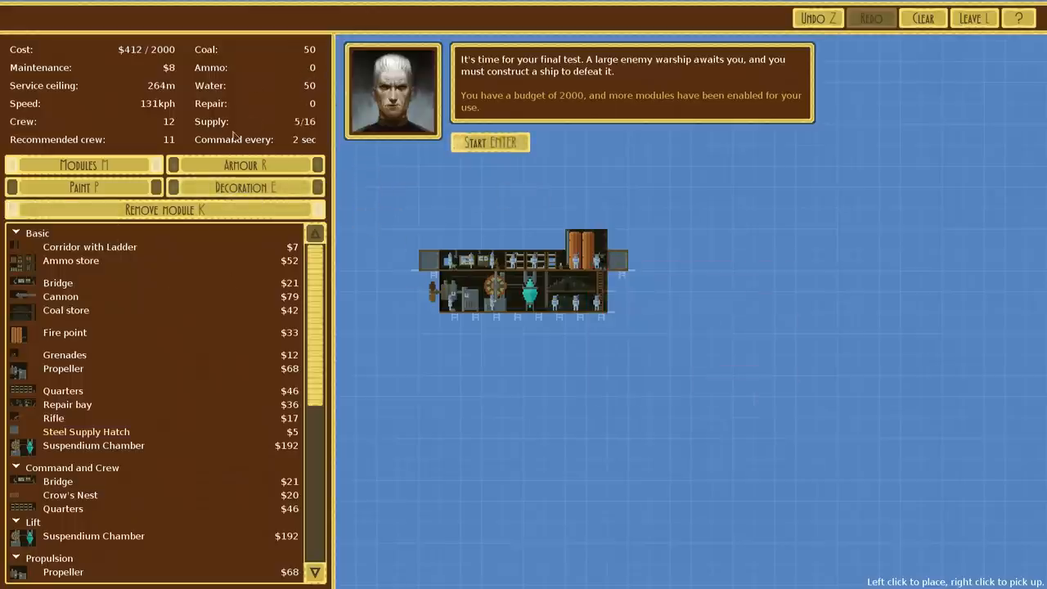
mouse_move(160, 497)
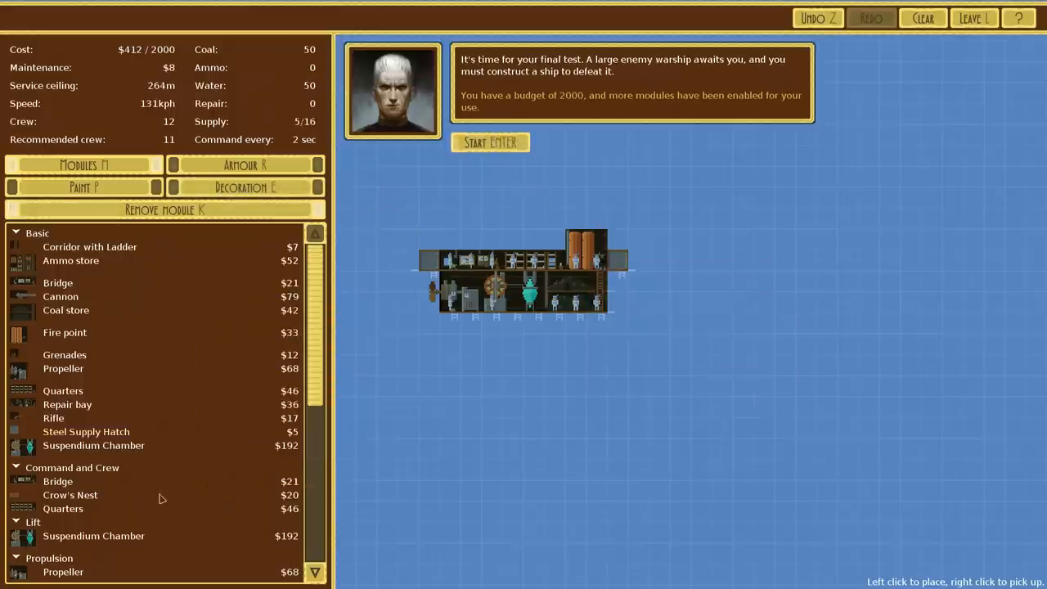
mouse_move(97, 268)
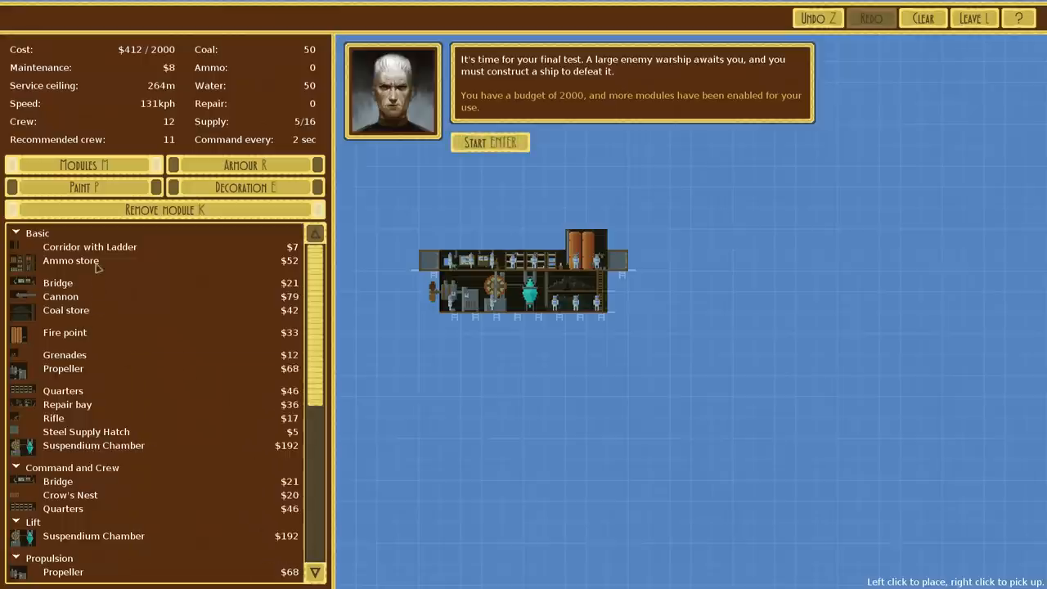
Add an ammo store beneath the hull and mount cannons along the ship's right side
click(514, 335)
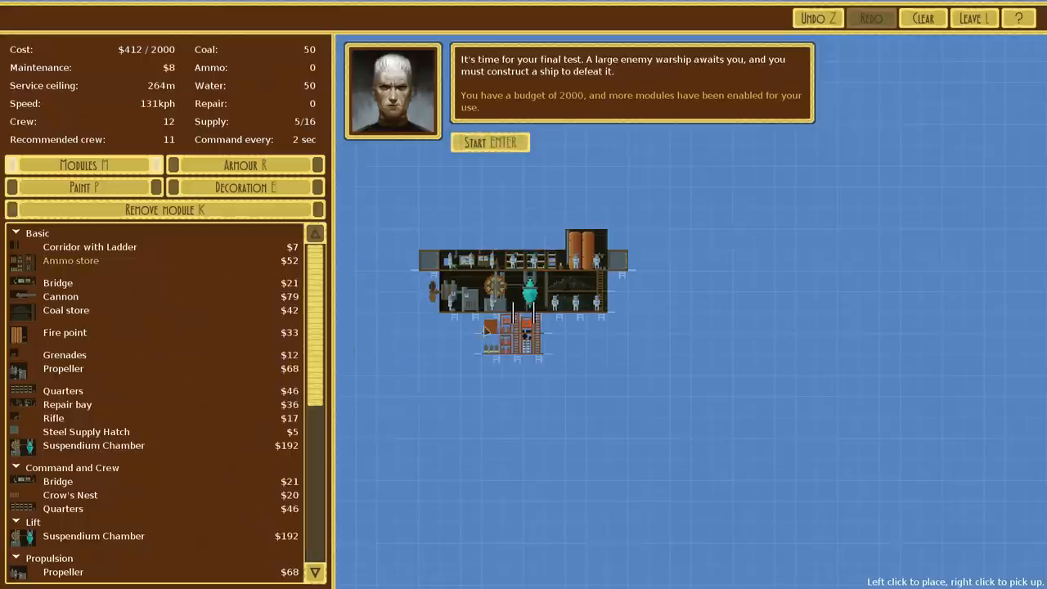
click(576, 327)
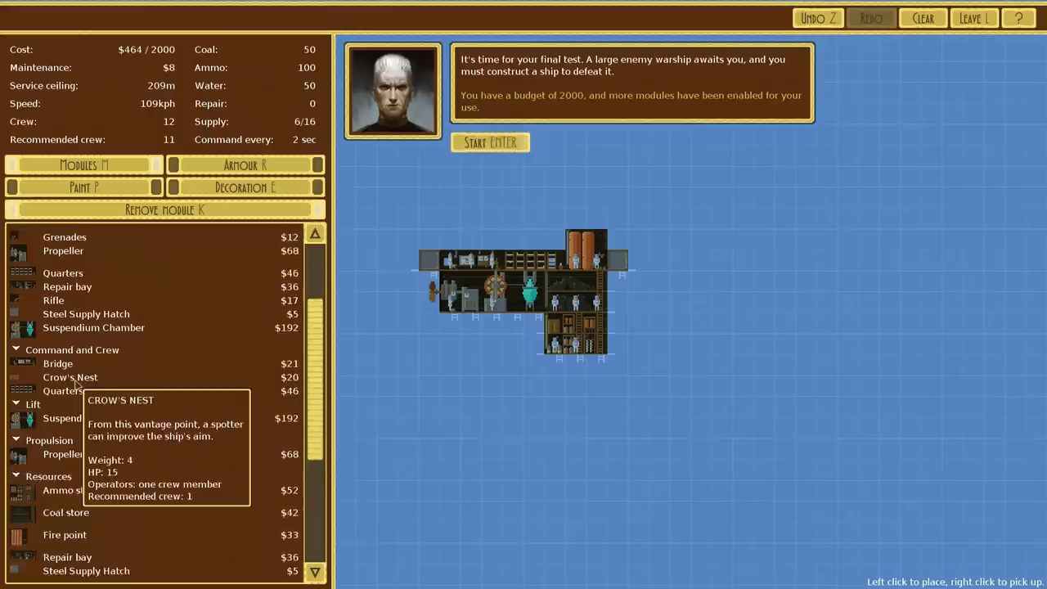
scroll(down, 3)
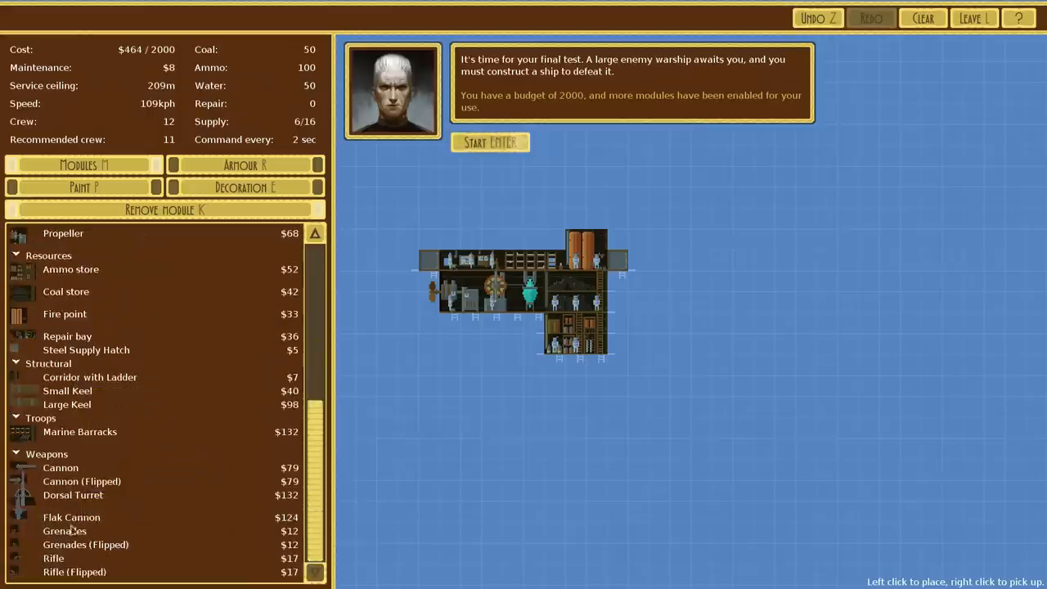
click(61, 468)
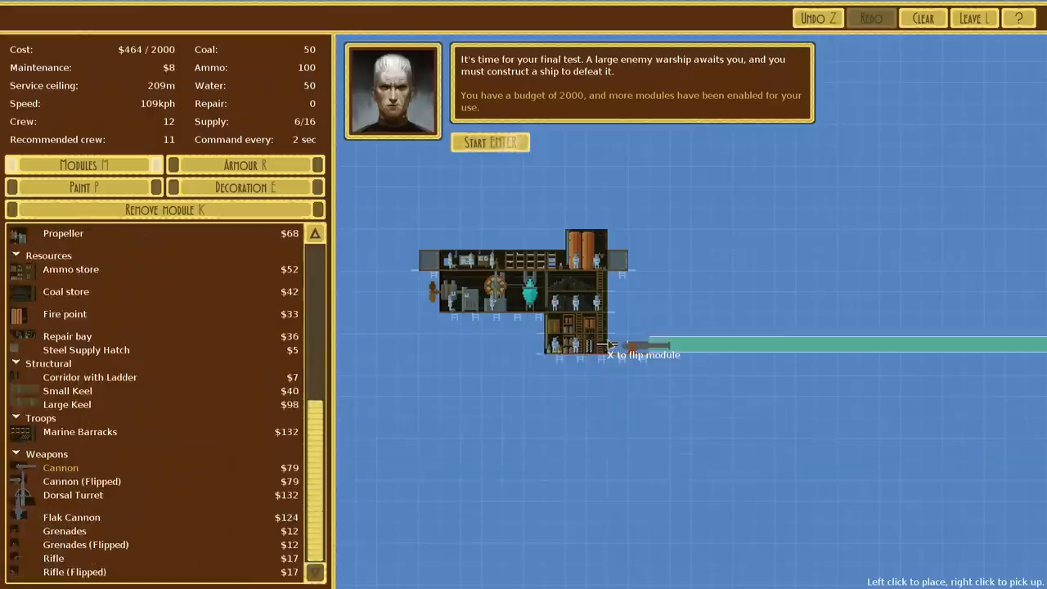
click(630, 343)
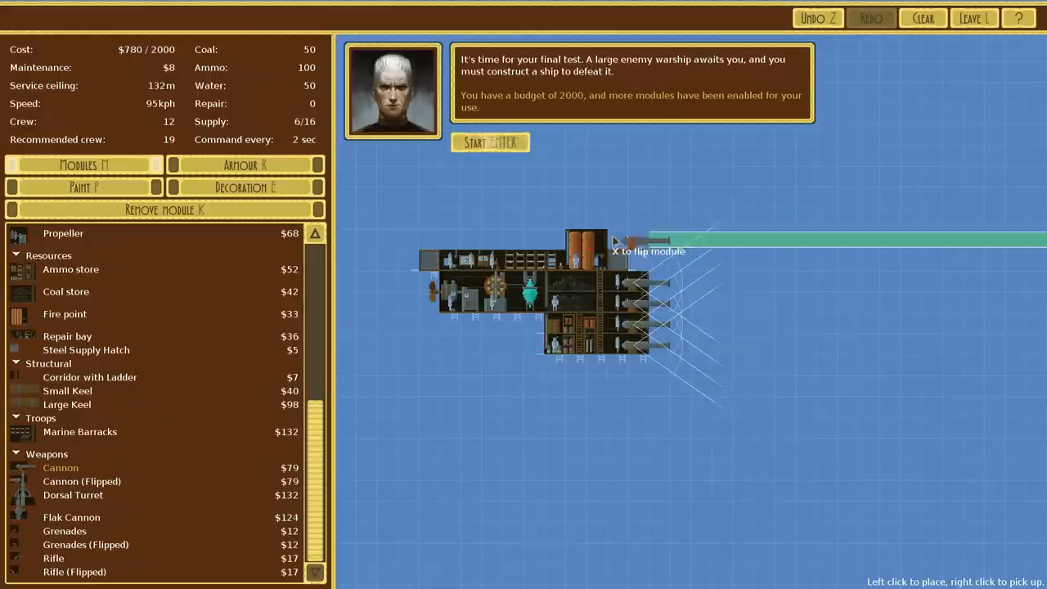
click(605, 249)
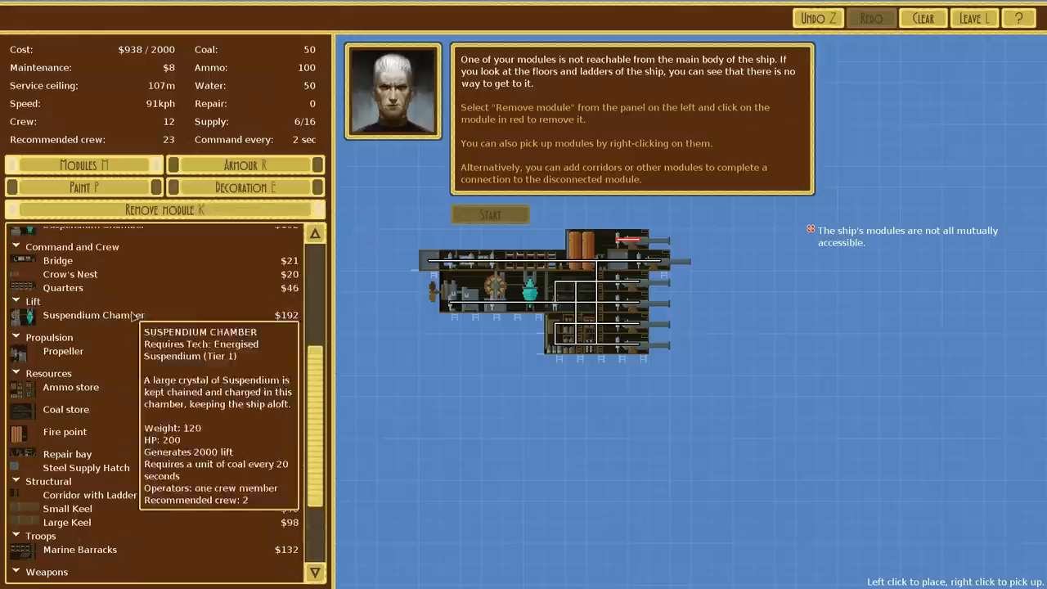
Link the disconnected sections with corridor-and-ladder pieces and add another supply hatch
scroll(up, 3)
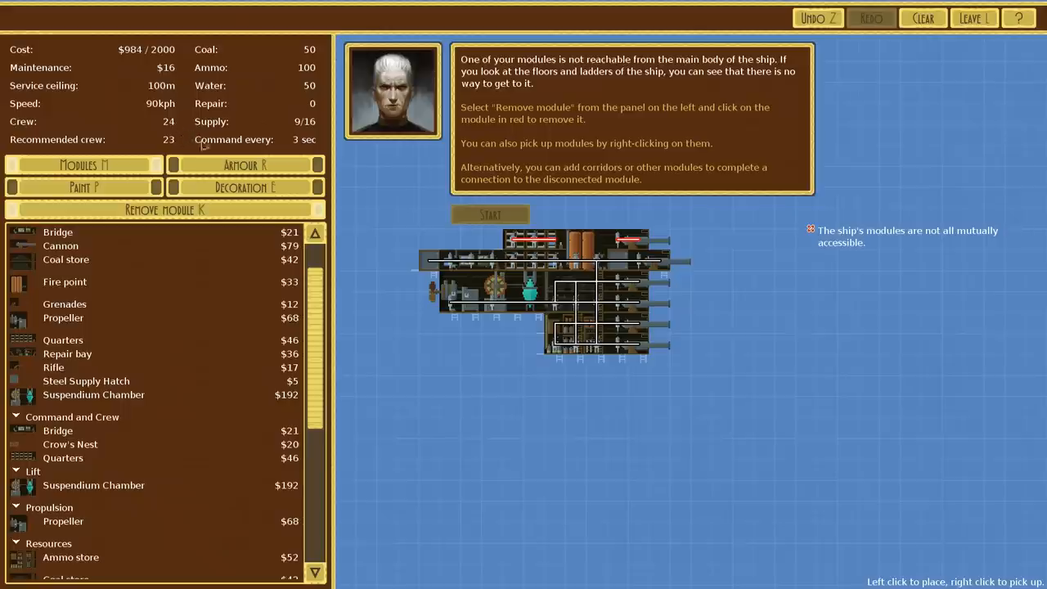
scroll(down, 3)
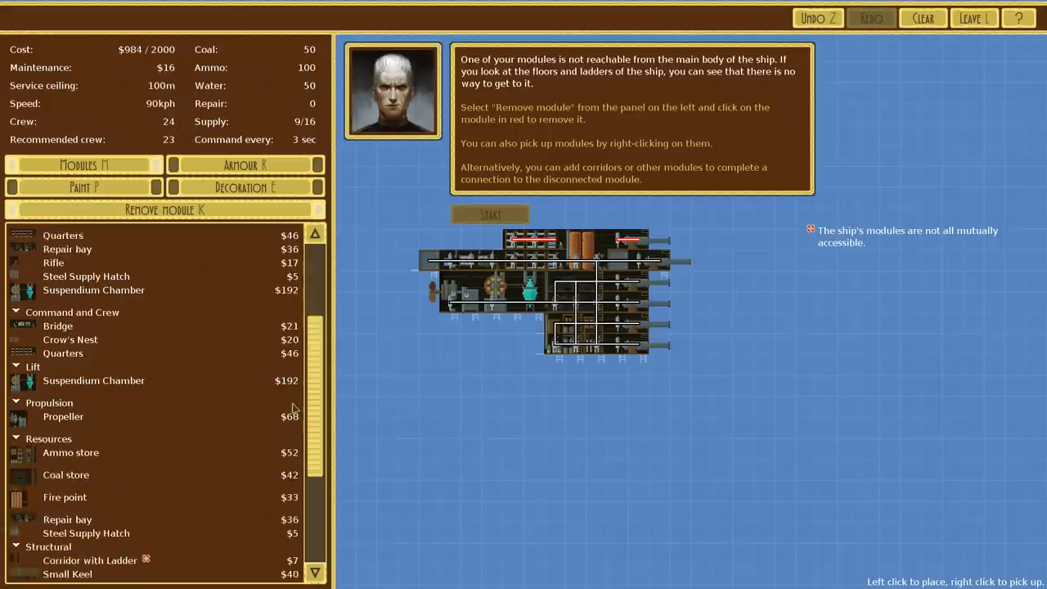
scroll(down, 3)
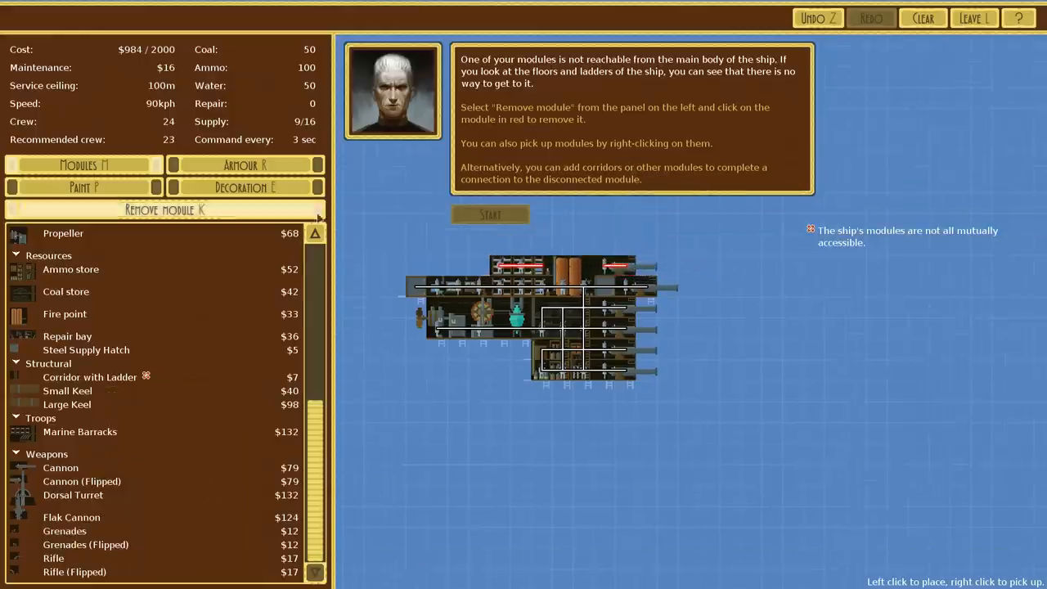
scroll(up, 3)
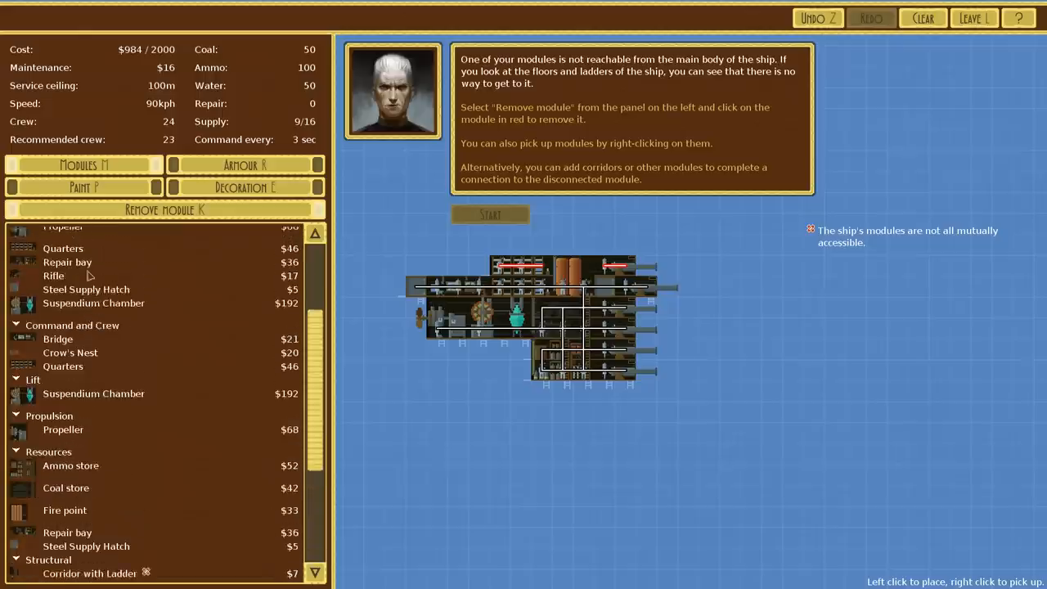
scroll(up, 3)
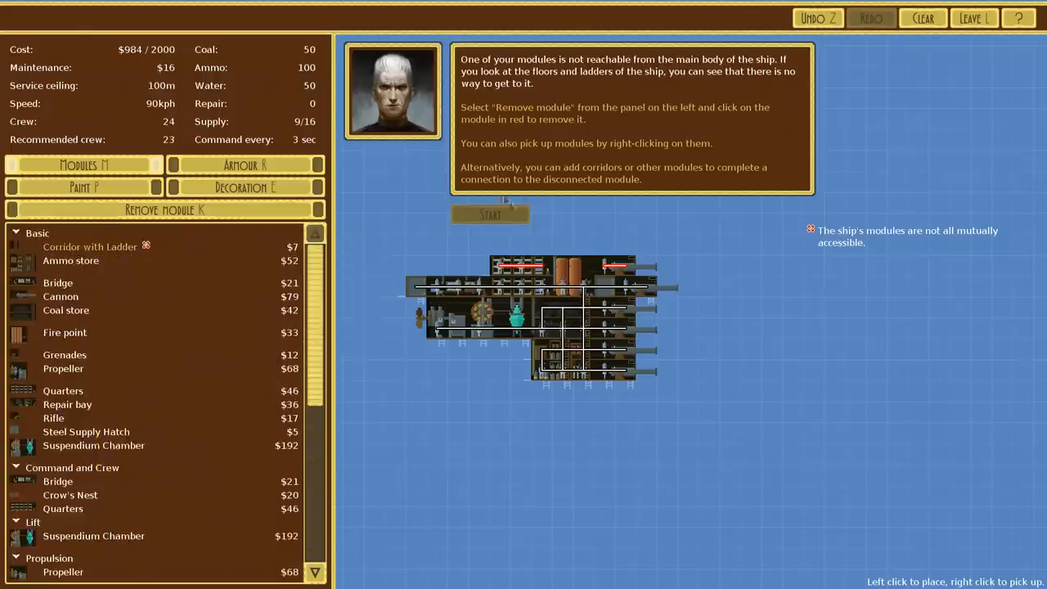
click(564, 242)
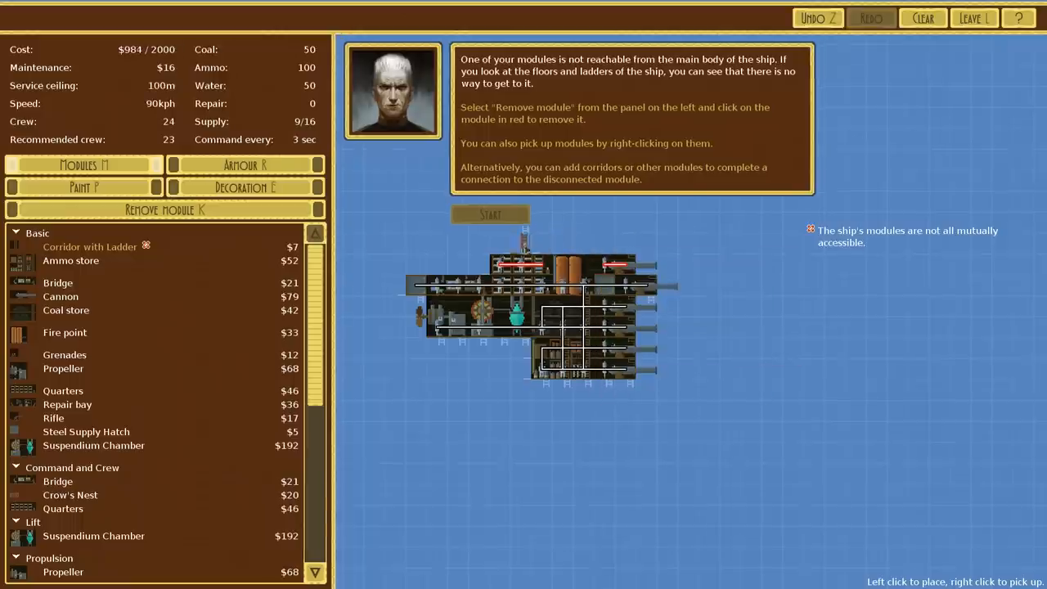
click(618, 265)
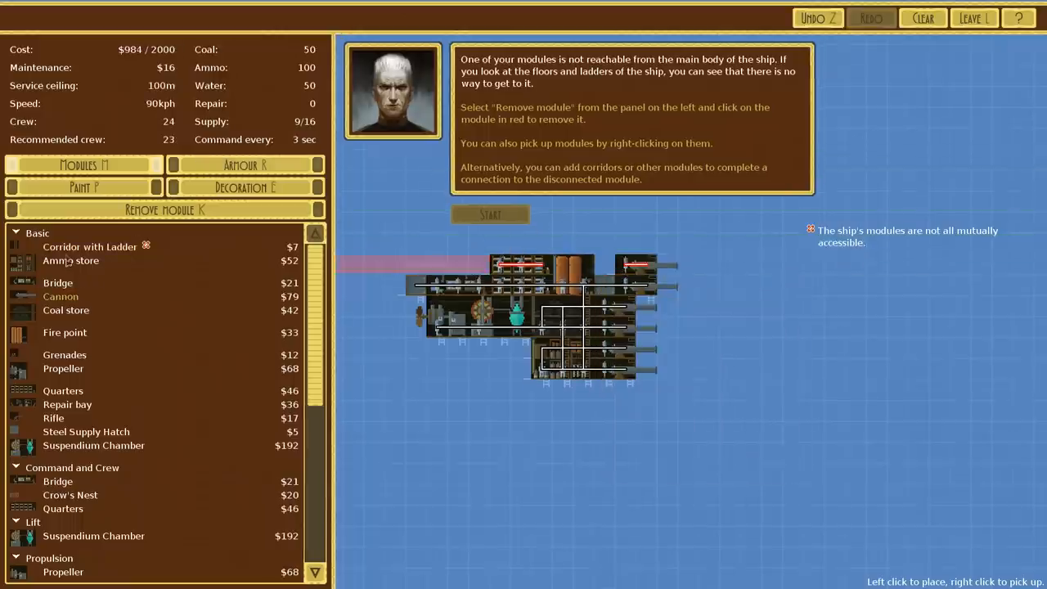
click(605, 270)
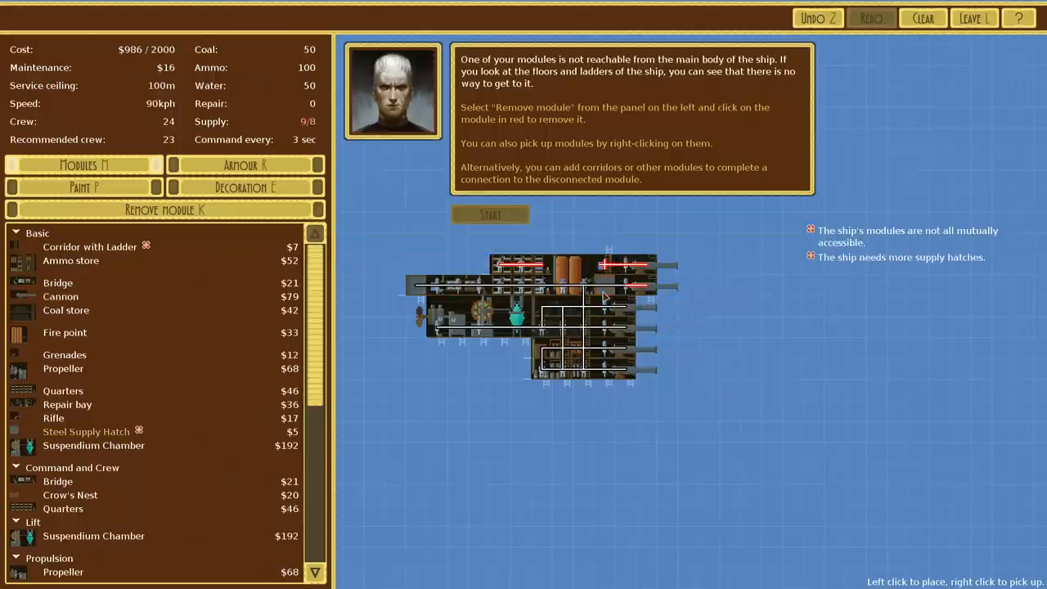
click(605, 287)
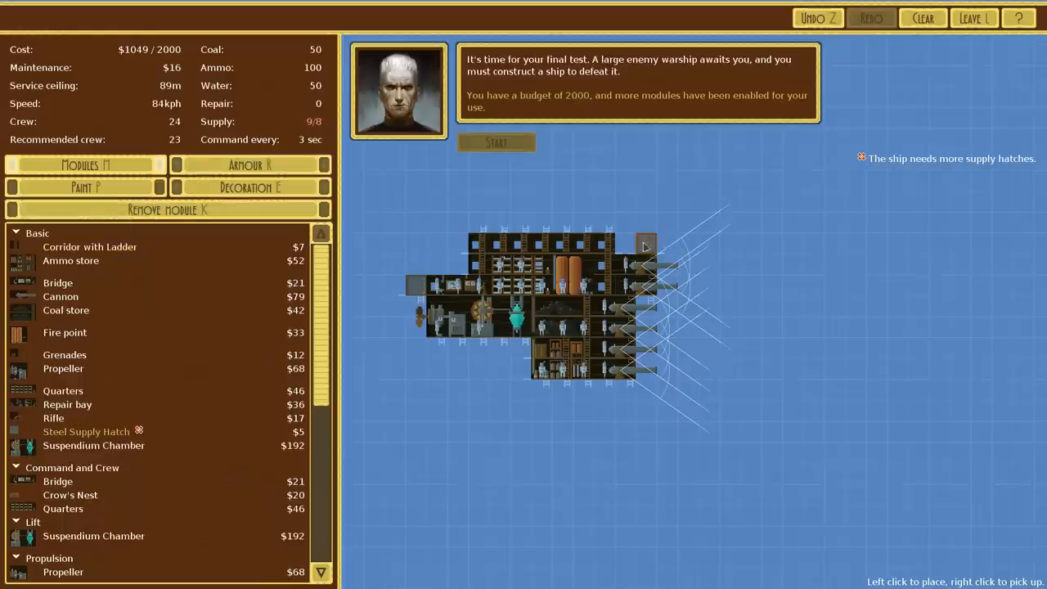
Add a steel supply hatch to clear all warnings at 1054 and launch the Final Test battle
click(646, 246)
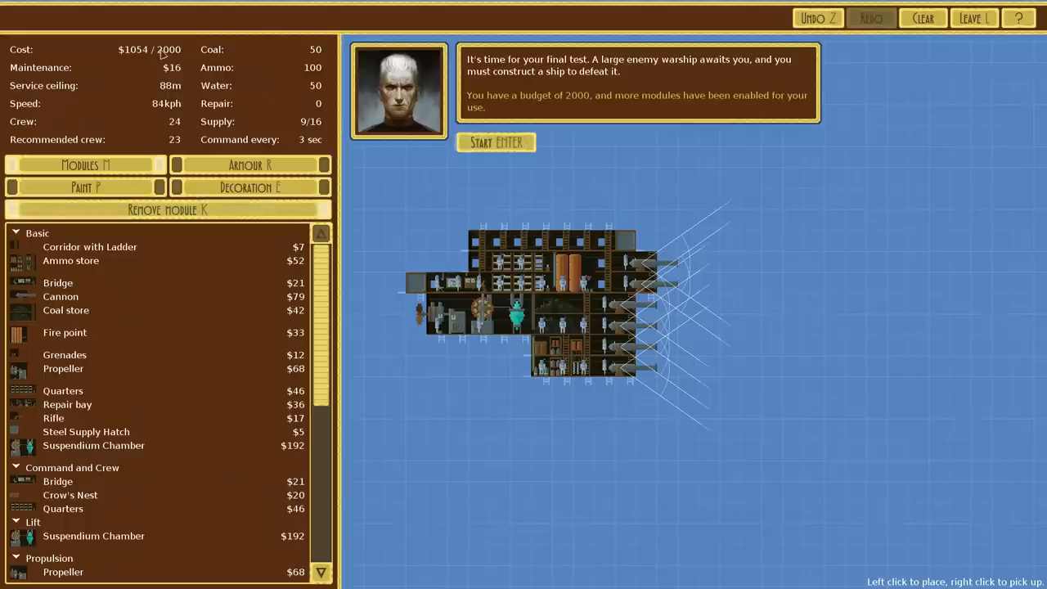
mouse_move(80, 416)
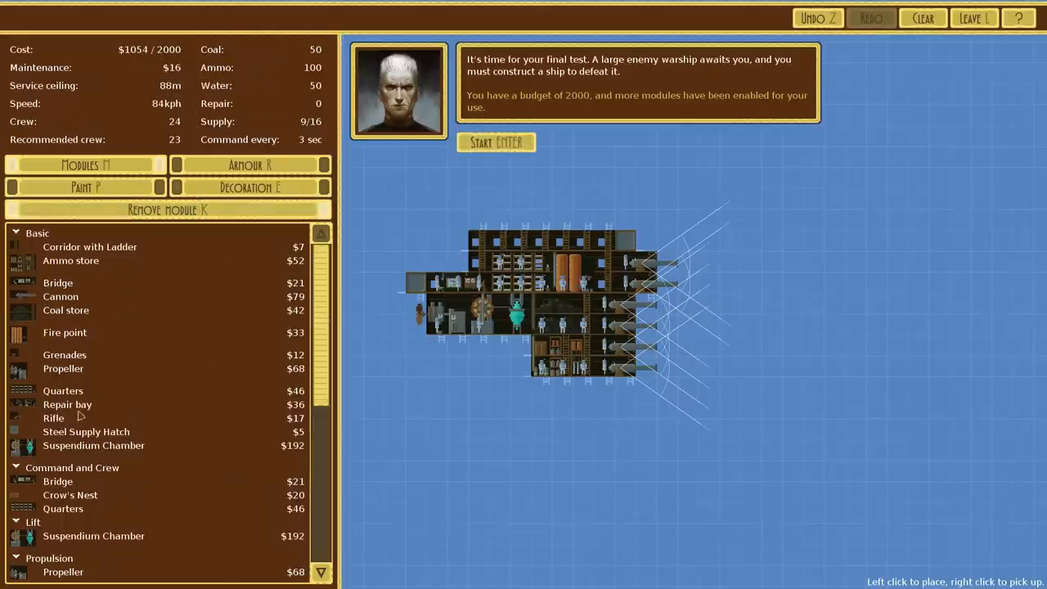
scroll(down, 3)
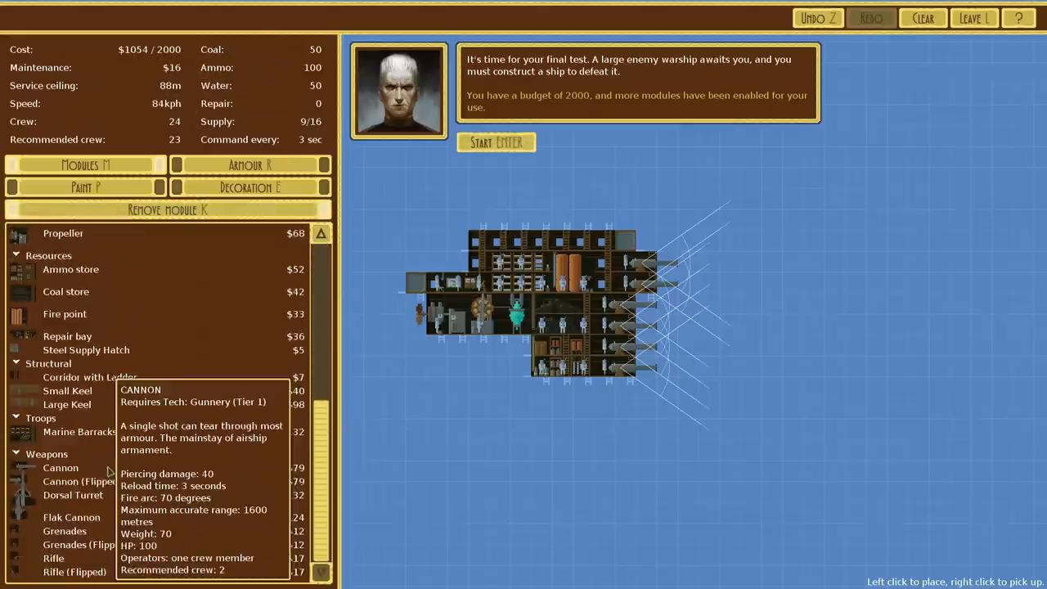
click(59, 468)
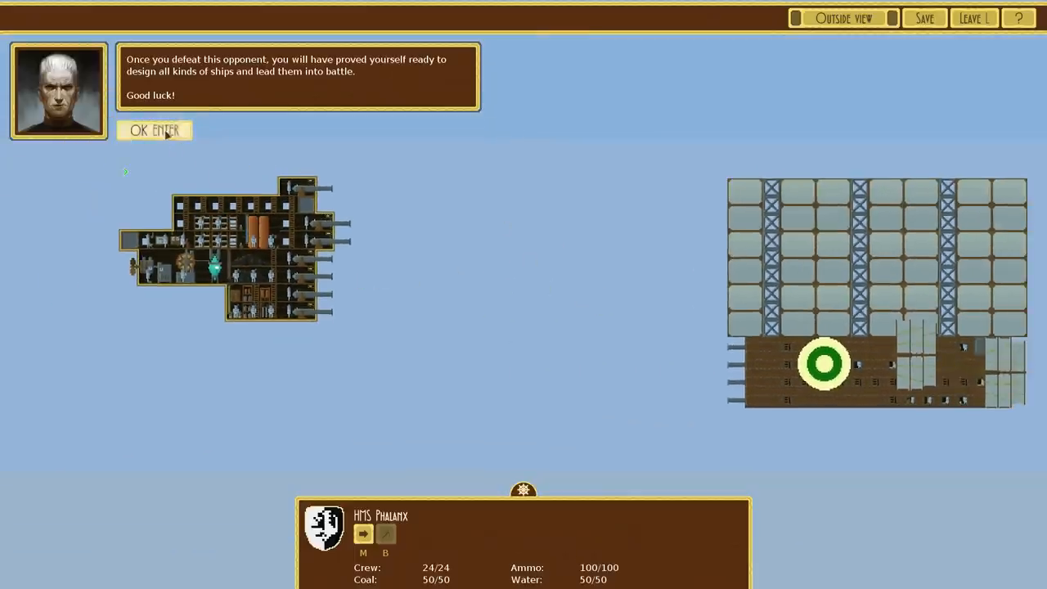
Dismiss the tutorial message and let the battle play out to the ship's defeat
click(154, 131)
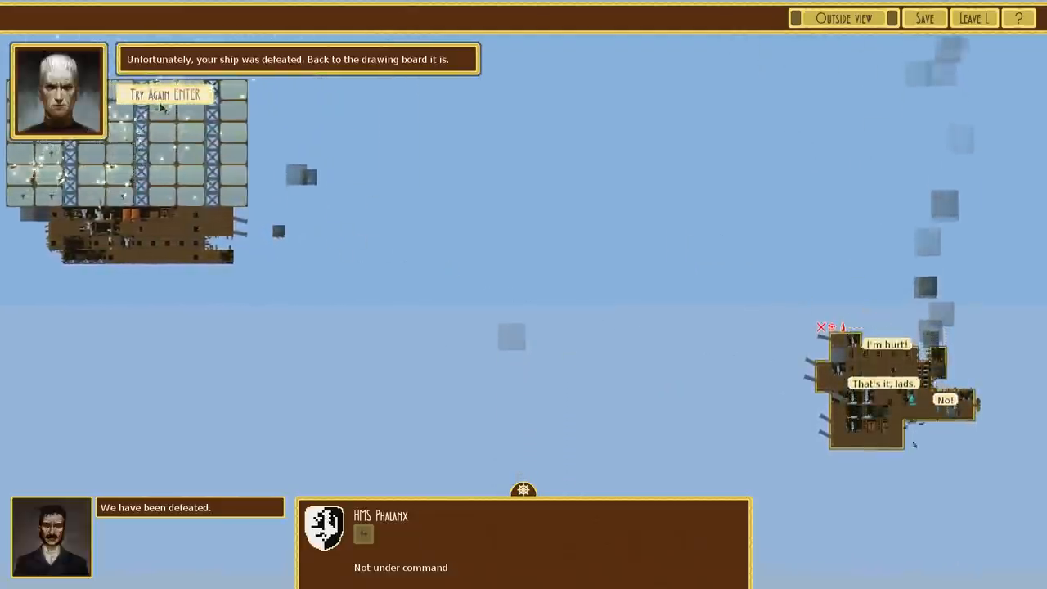
Return to the designer, place grenade modules on the ship's top and bottom, and add a connecting corridor
click(164, 94)
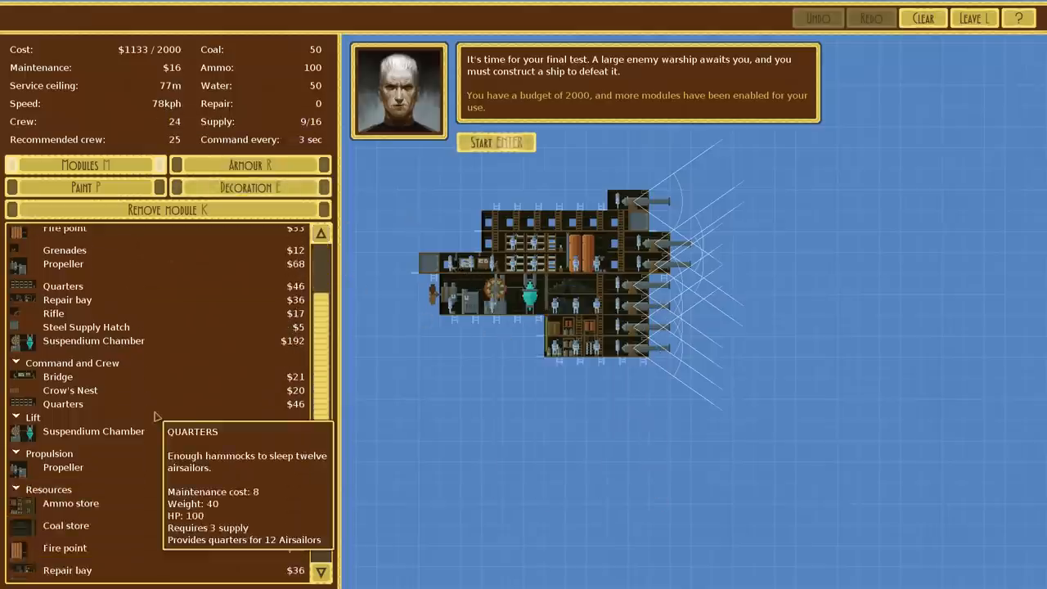
scroll(down, 3)
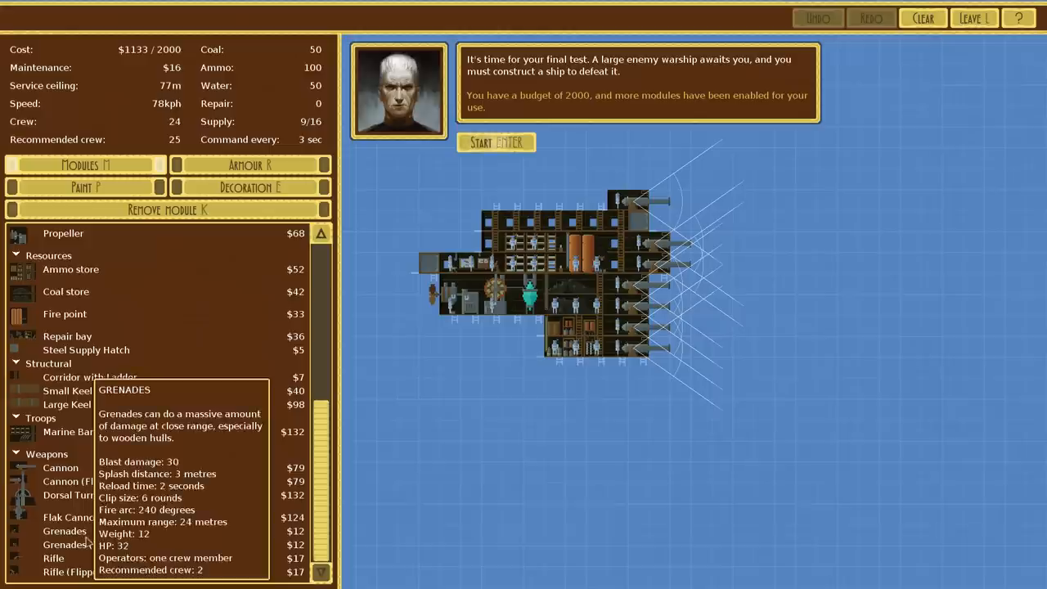
click(65, 530)
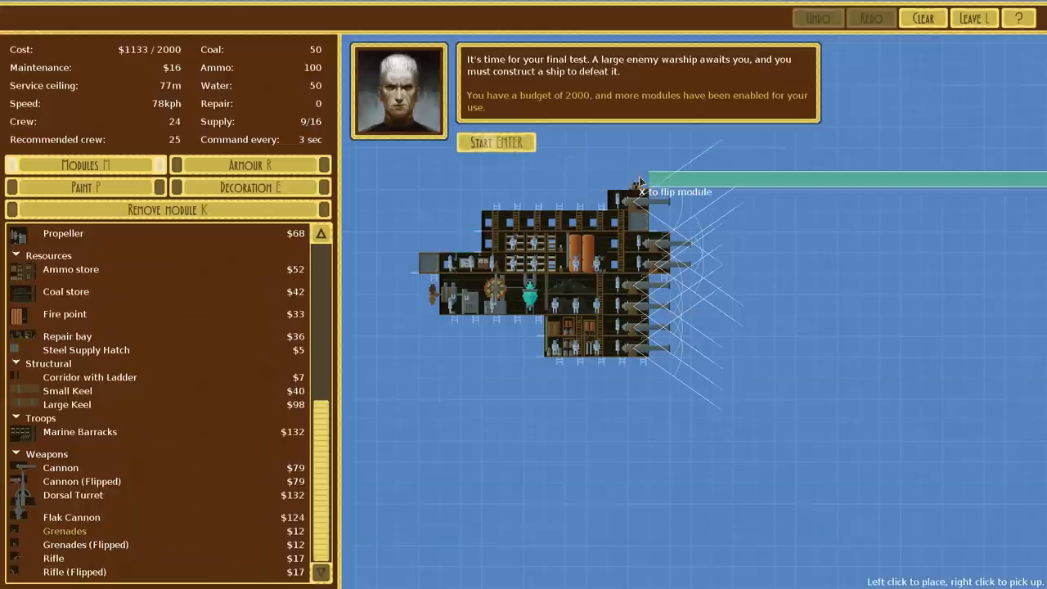
click(638, 216)
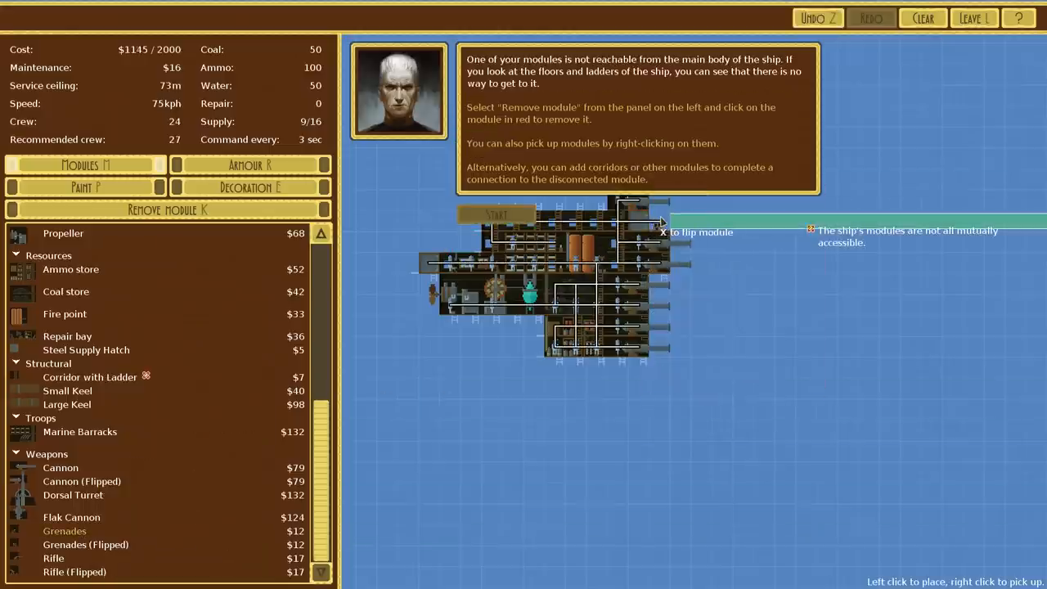
mouse_move(641, 271)
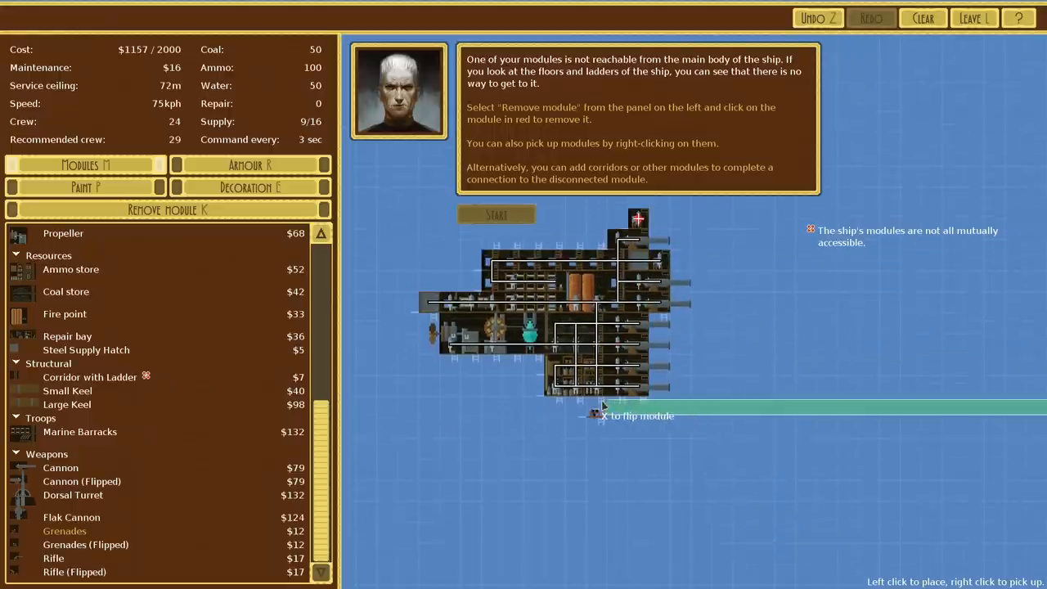
click(597, 409)
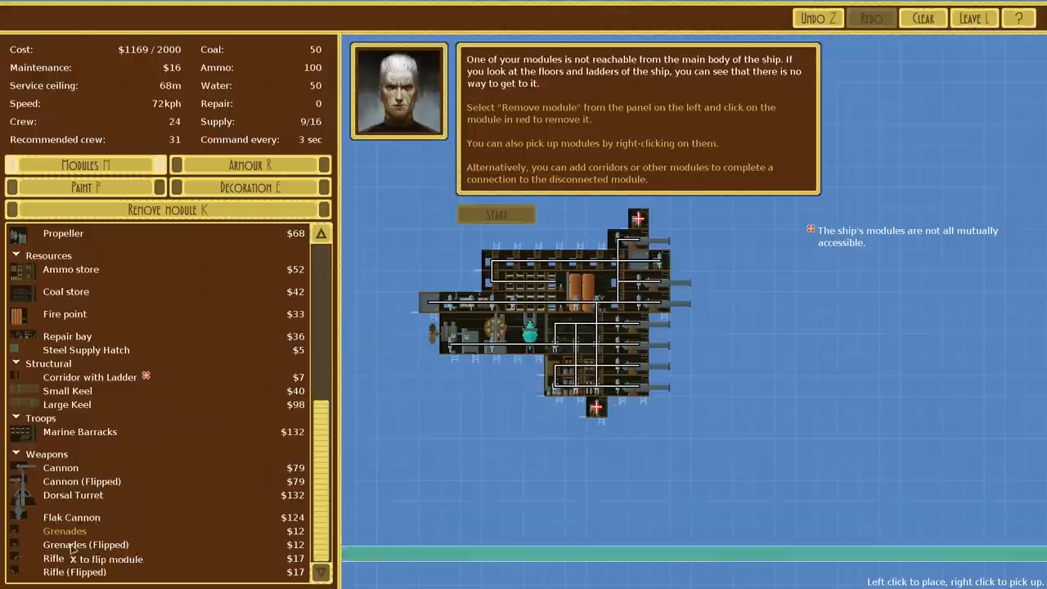
click(531, 368)
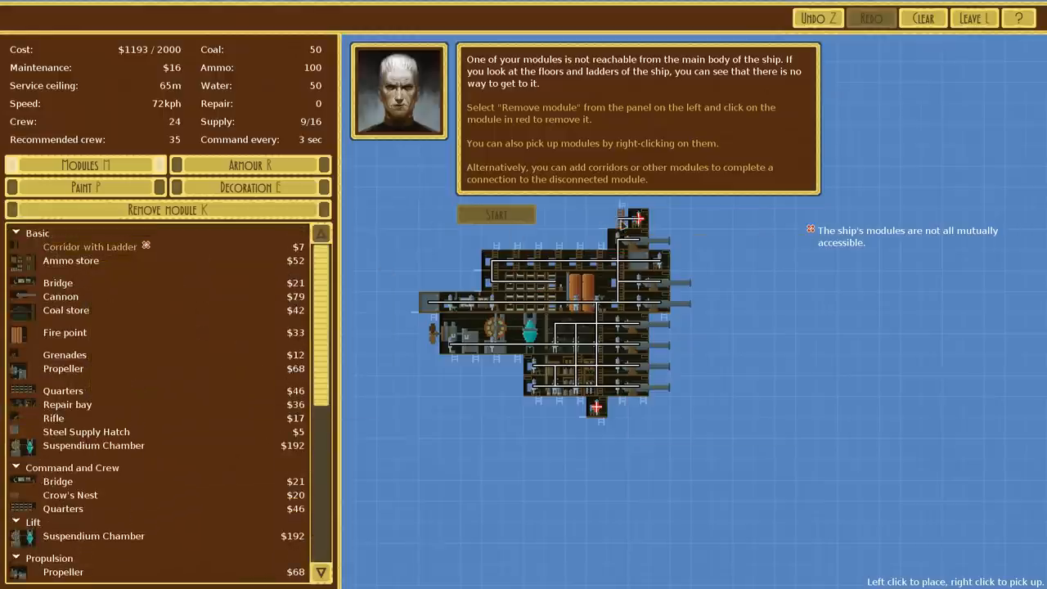
click(595, 409)
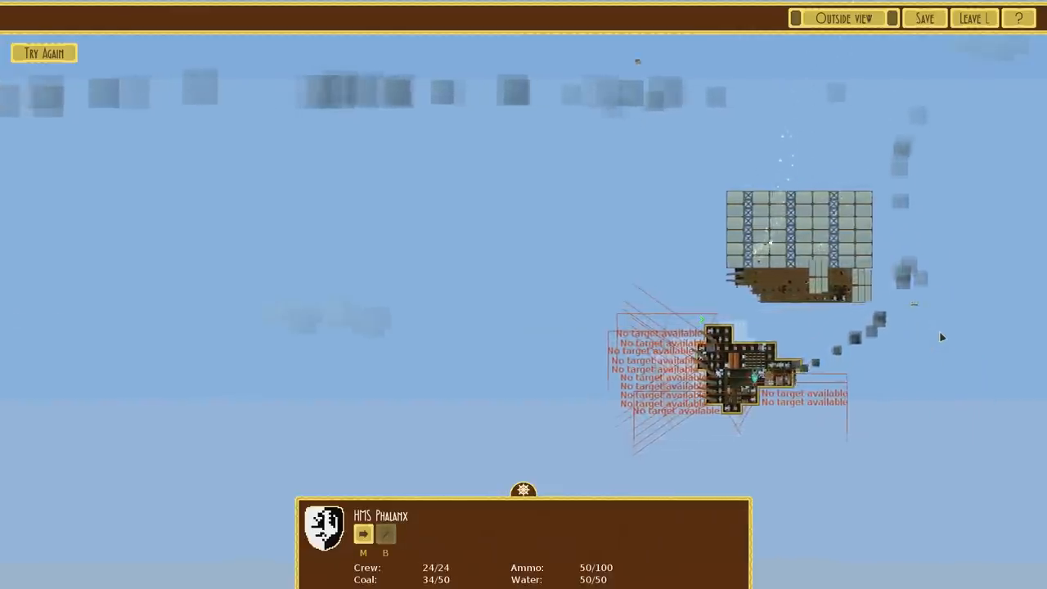
Give the ship movement orders during the rematch, then ask to leave the battle
click(364, 533)
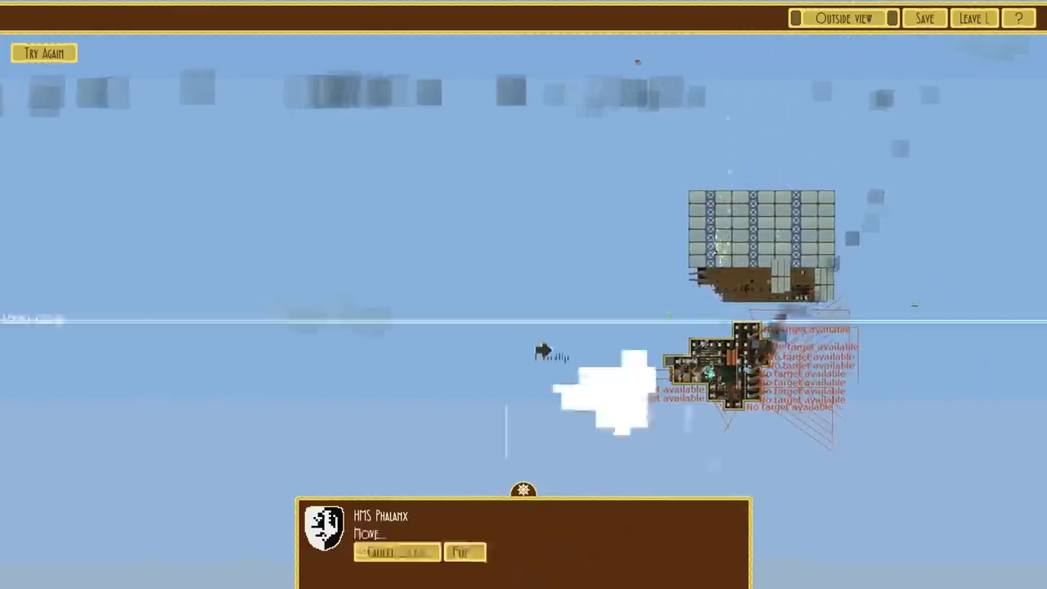
click(465, 551)
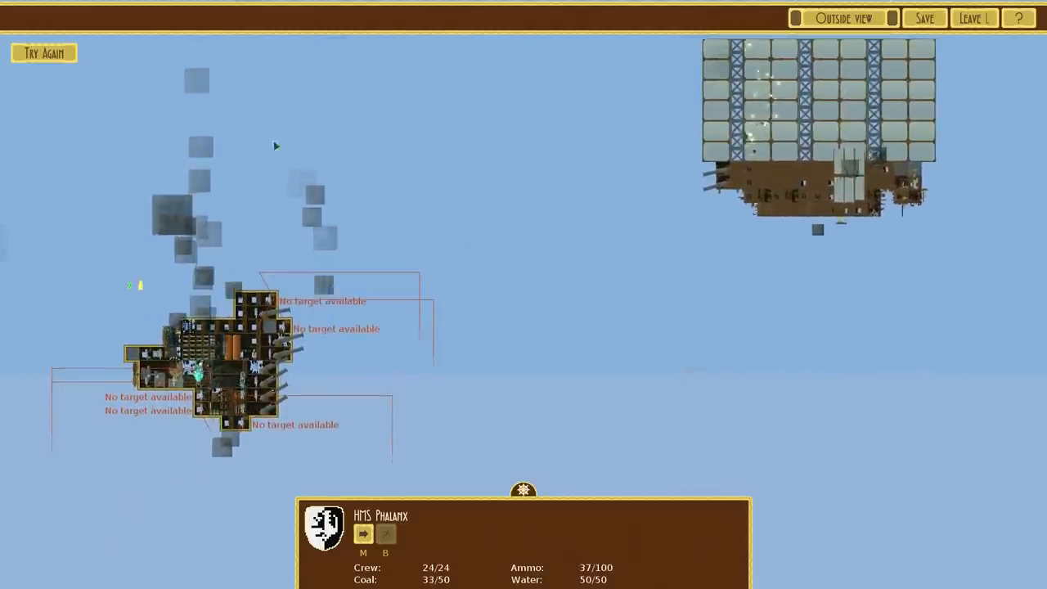
click(972, 18)
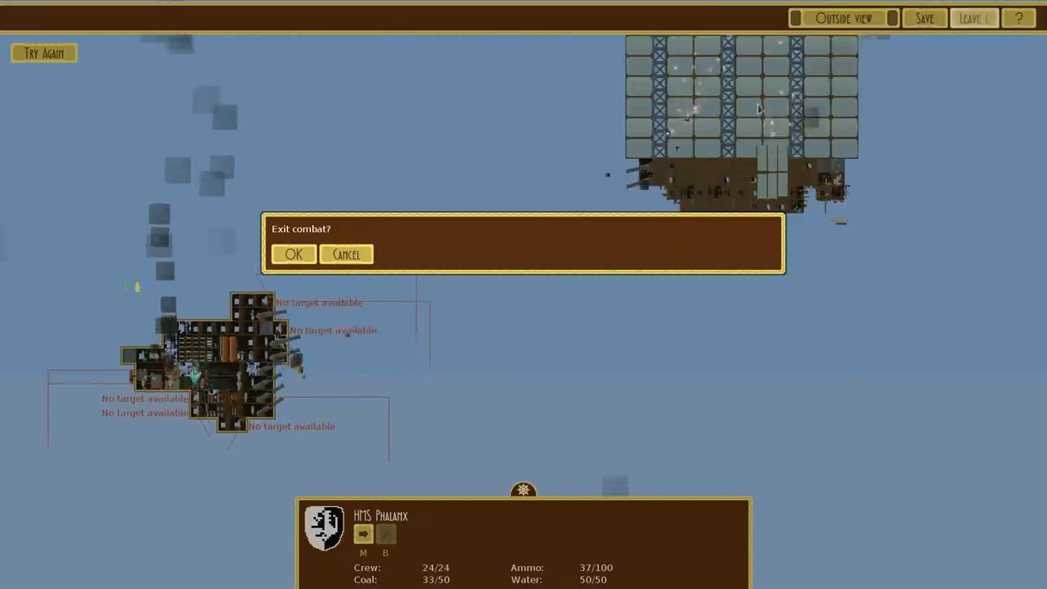
Confirm exiting combat, return to the main menu, and briefly visit the Missions list
click(293, 255)
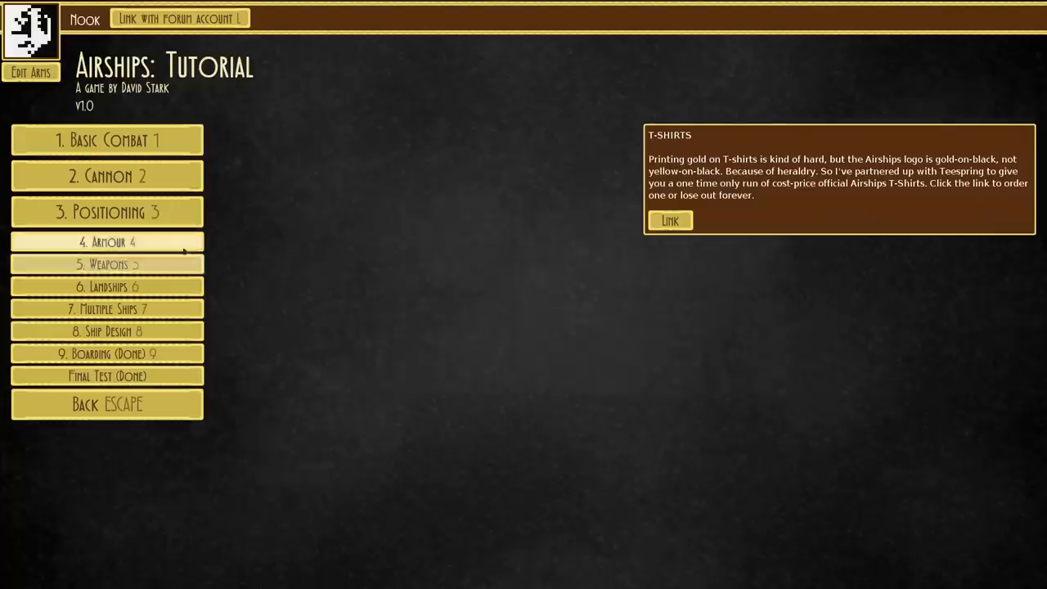
click(106, 404)
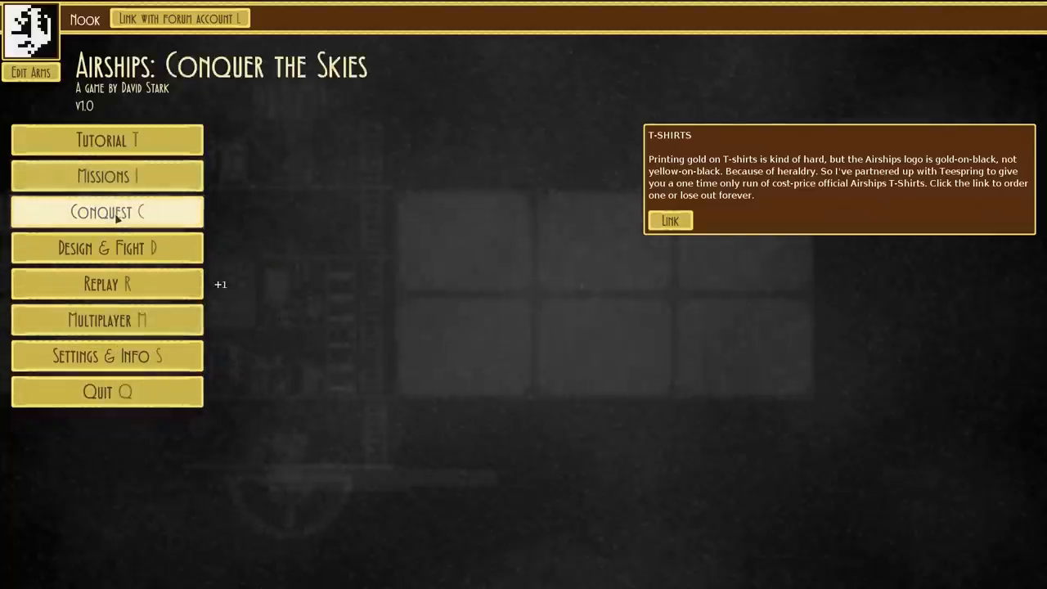
mouse_move(108, 284)
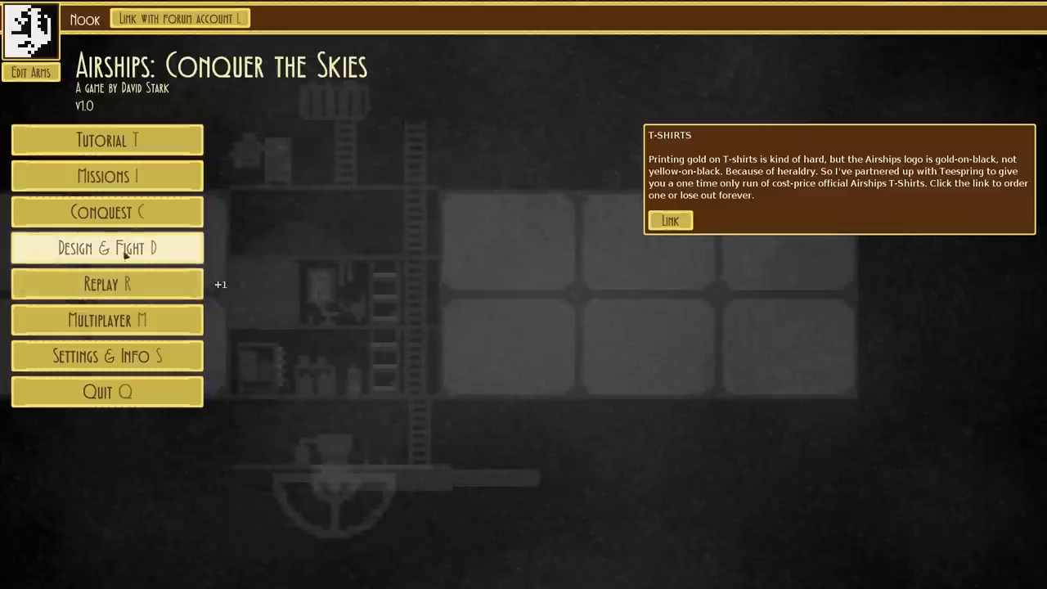
click(107, 176)
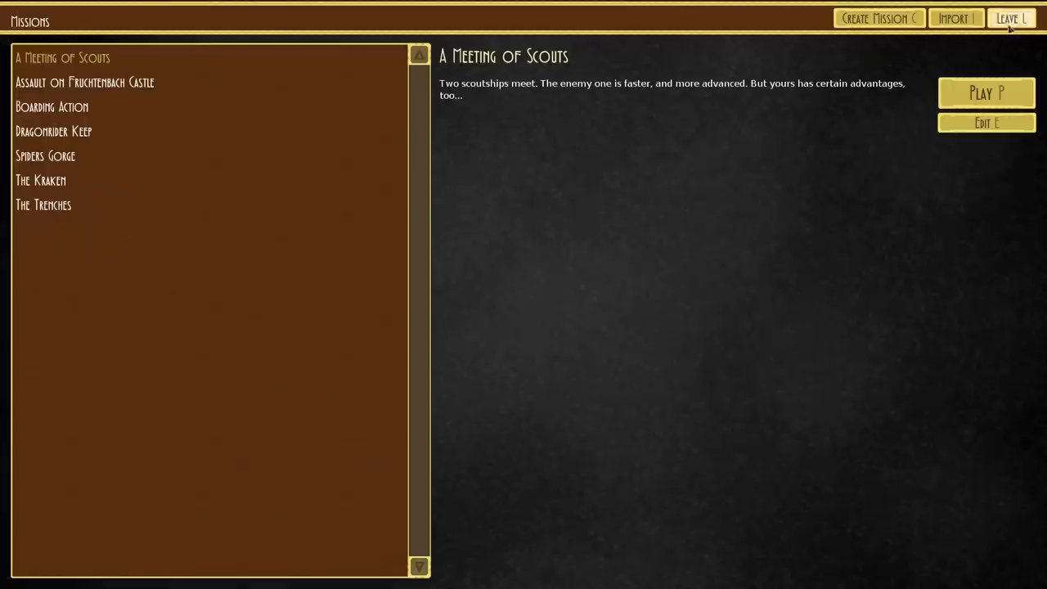
click(1011, 18)
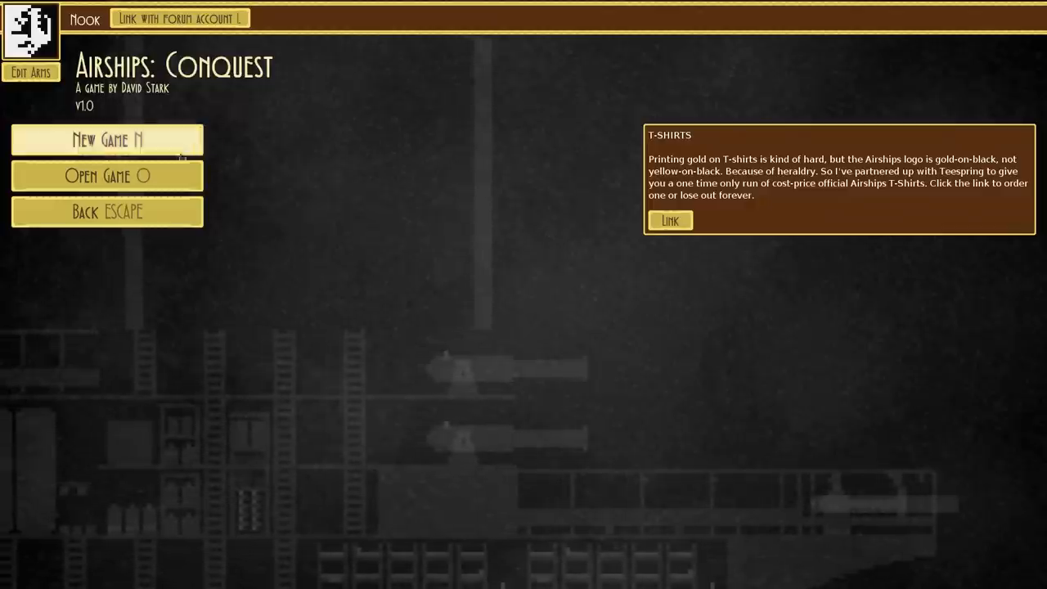
Begin a new conquest game and rename the empire to Nookrium
click(106, 139)
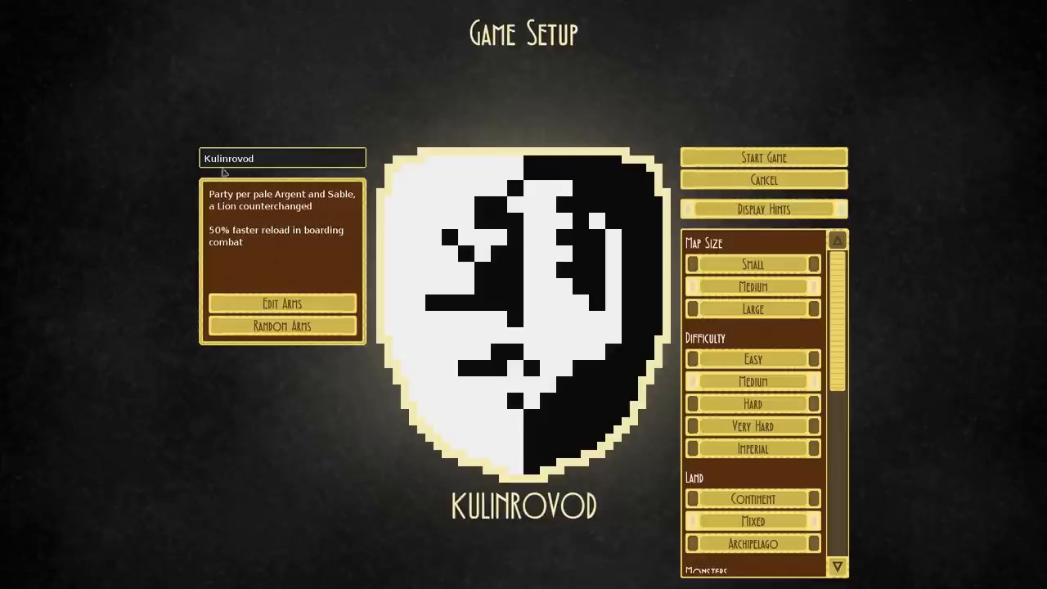
key(Backspace)
text(Nookr)
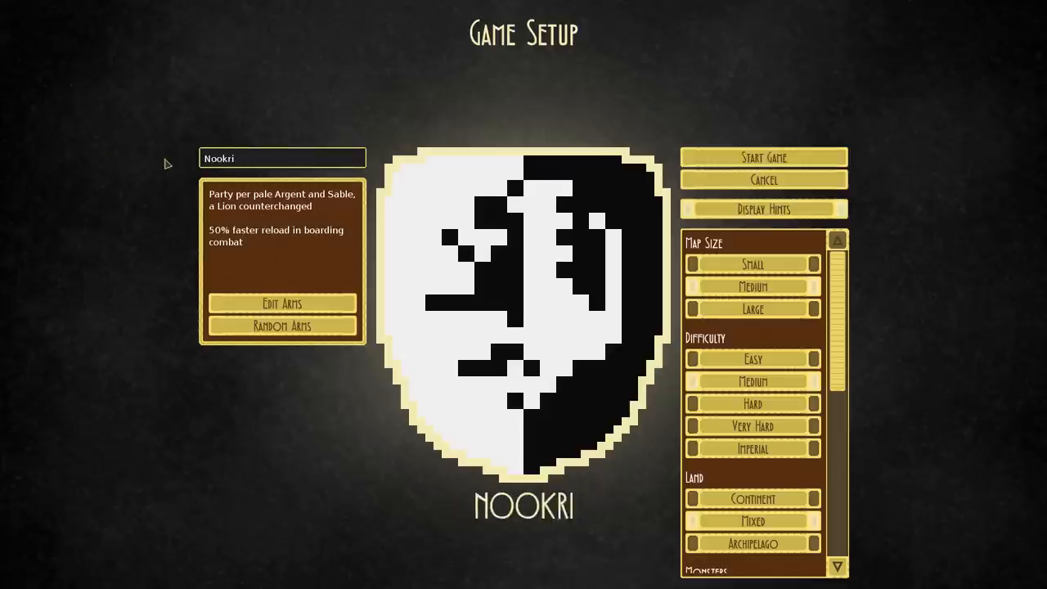
text(ium)
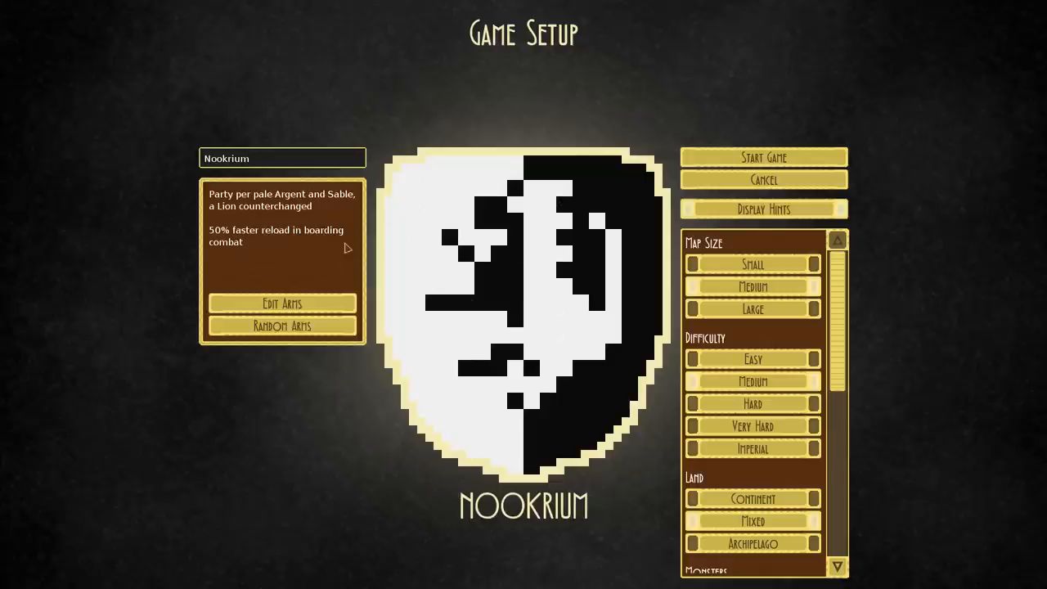
click(281, 157)
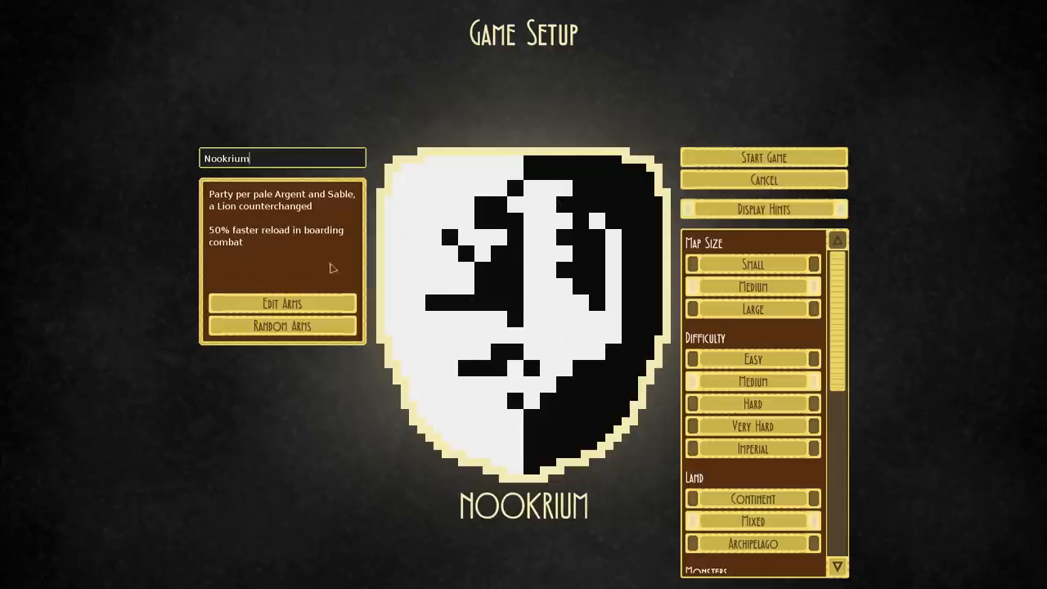
mouse_move(237, 239)
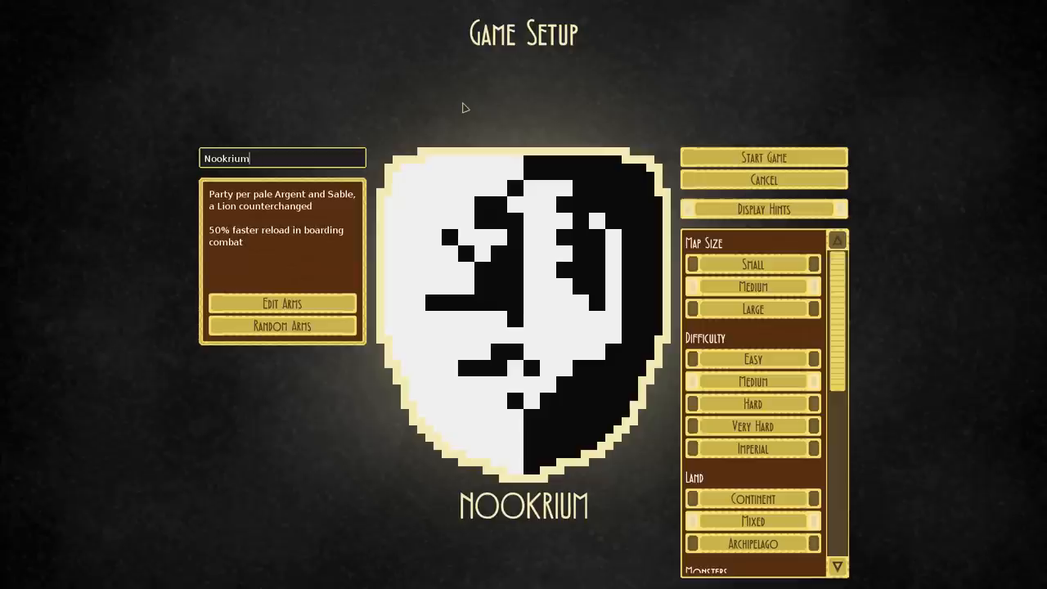
Review the remaining game setup options and start the game
scroll(down, 3)
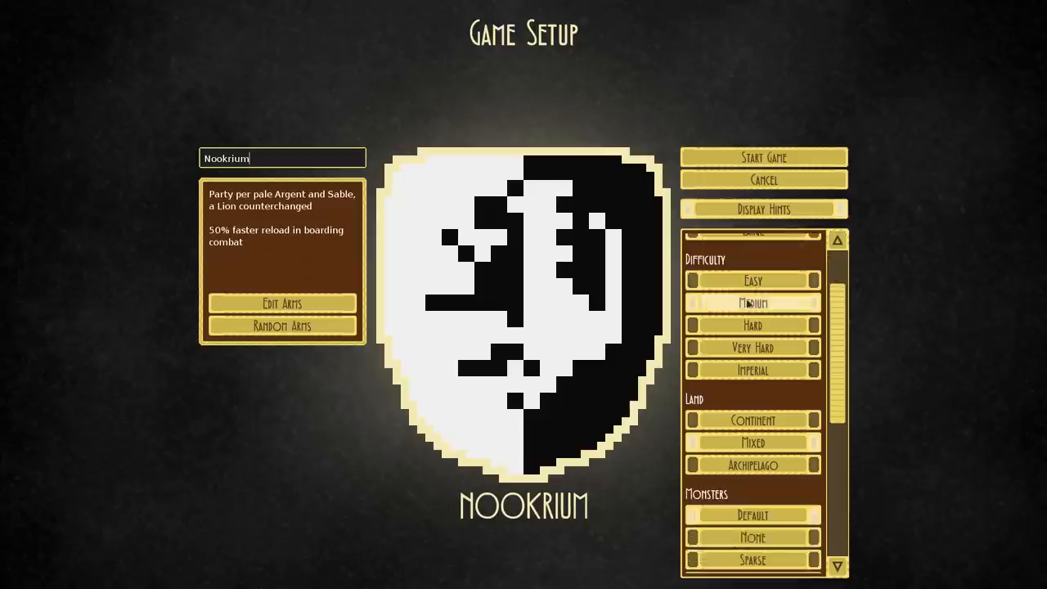
scroll(down, 3)
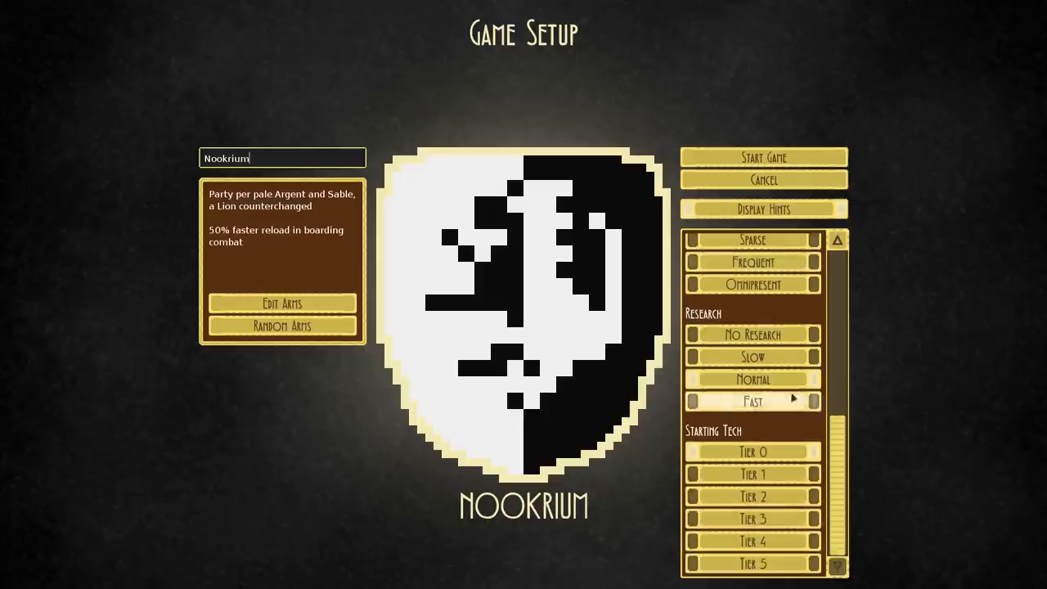
mouse_move(753, 333)
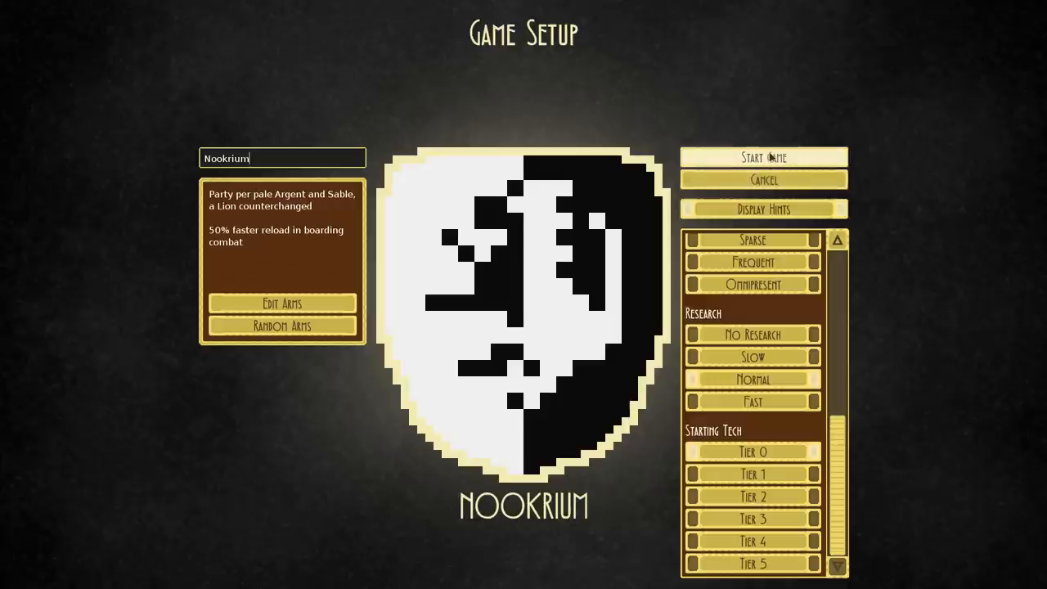
click(762, 157)
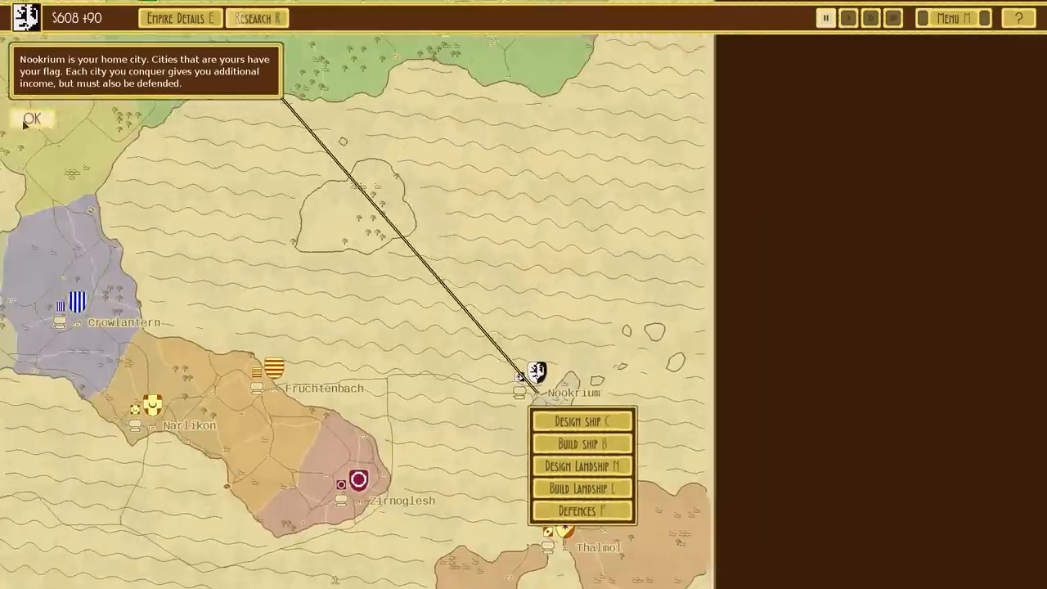
Dismiss the home-city tip, check Nookrium's options, survey the map and select Zibar
click(31, 118)
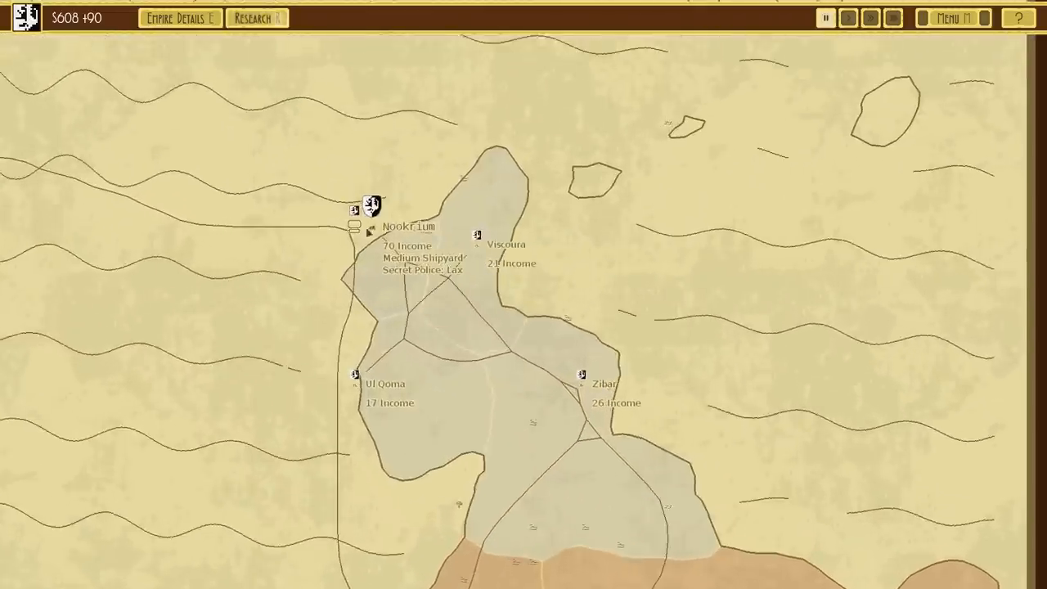
click(370, 202)
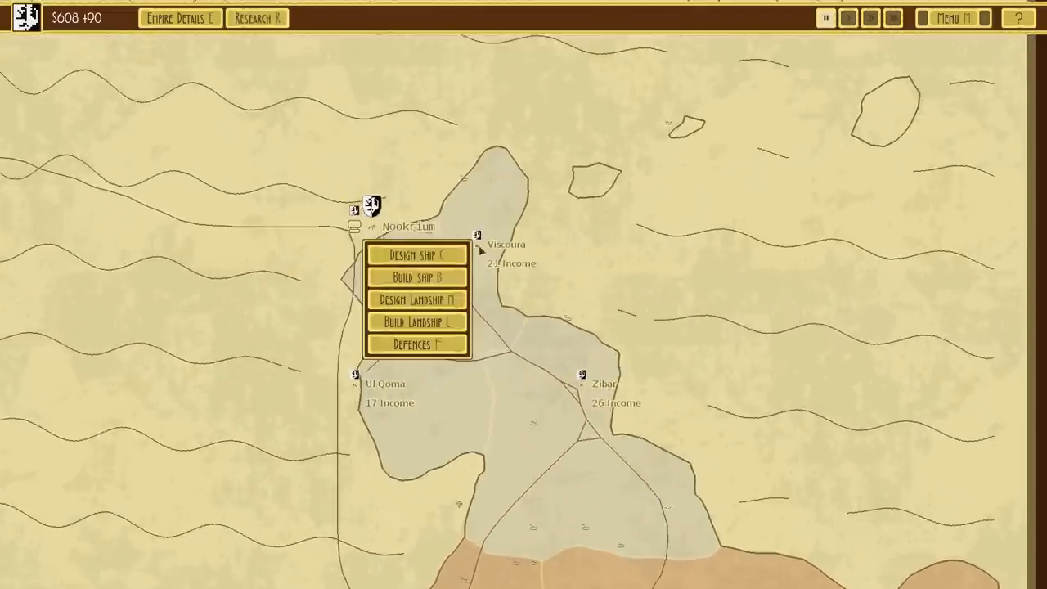
click(416, 344)
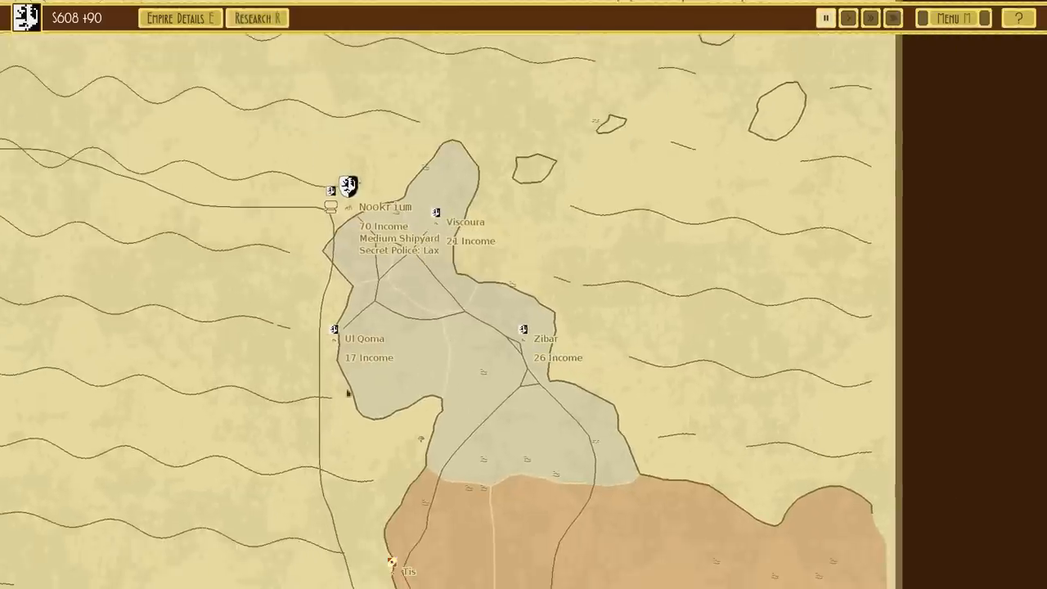
mouse_move(622, 211)
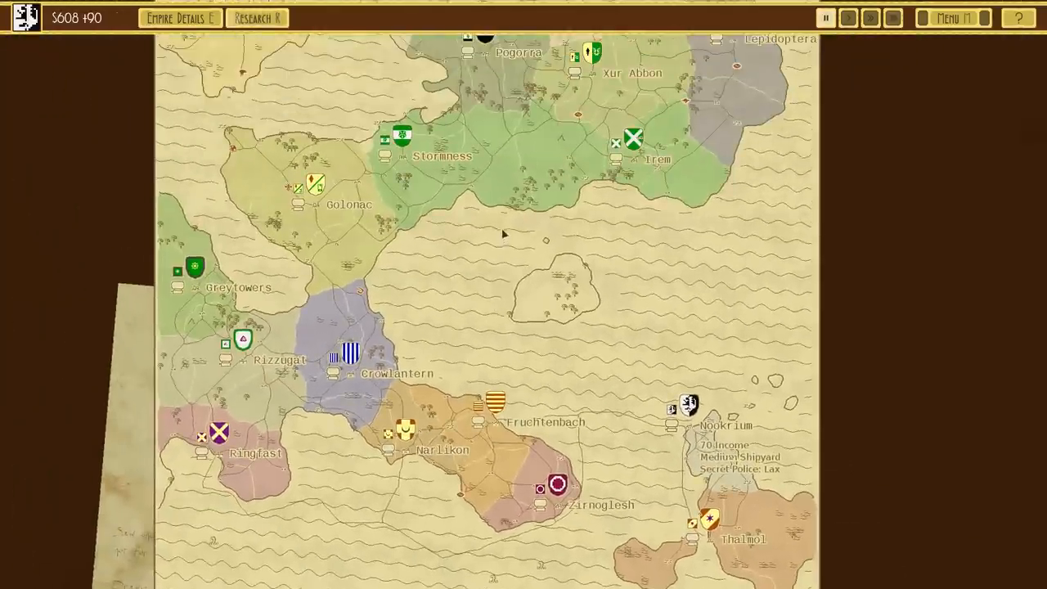
scroll(down, 3)
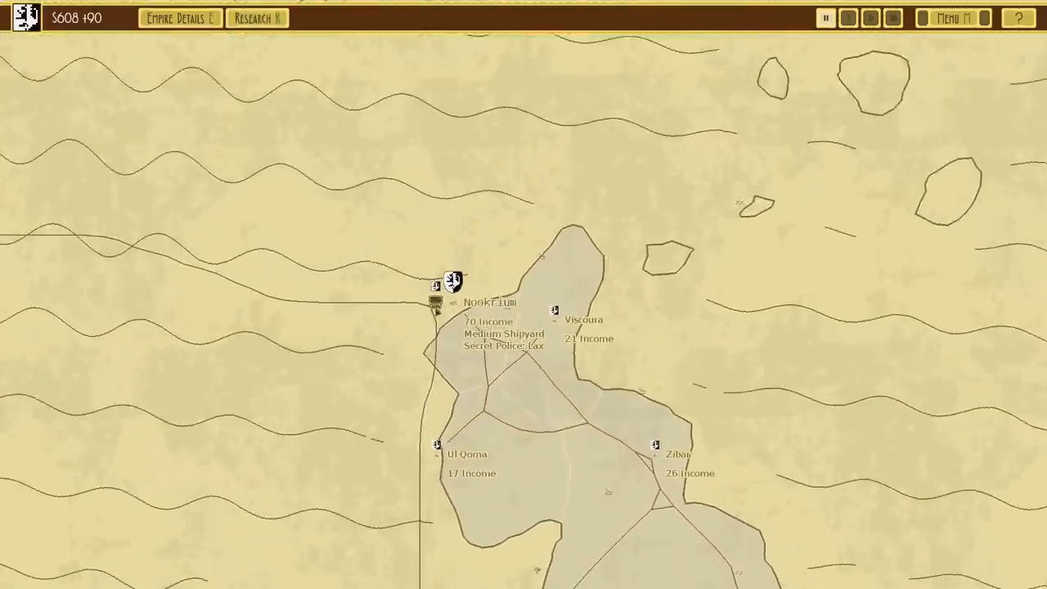
click(454, 280)
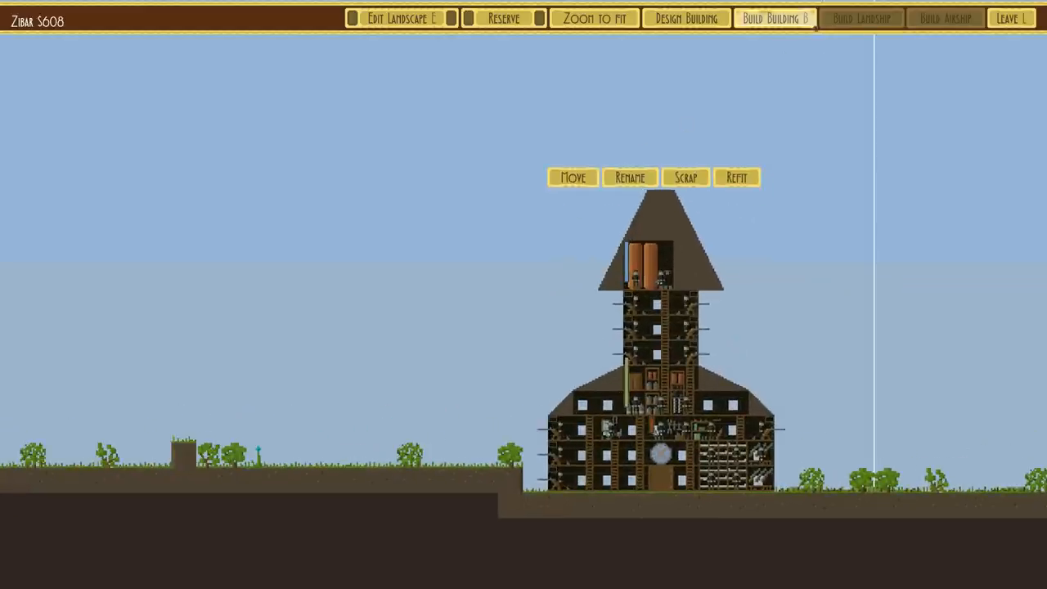
Leave Zibar's defences view and return to the world map
click(1011, 18)
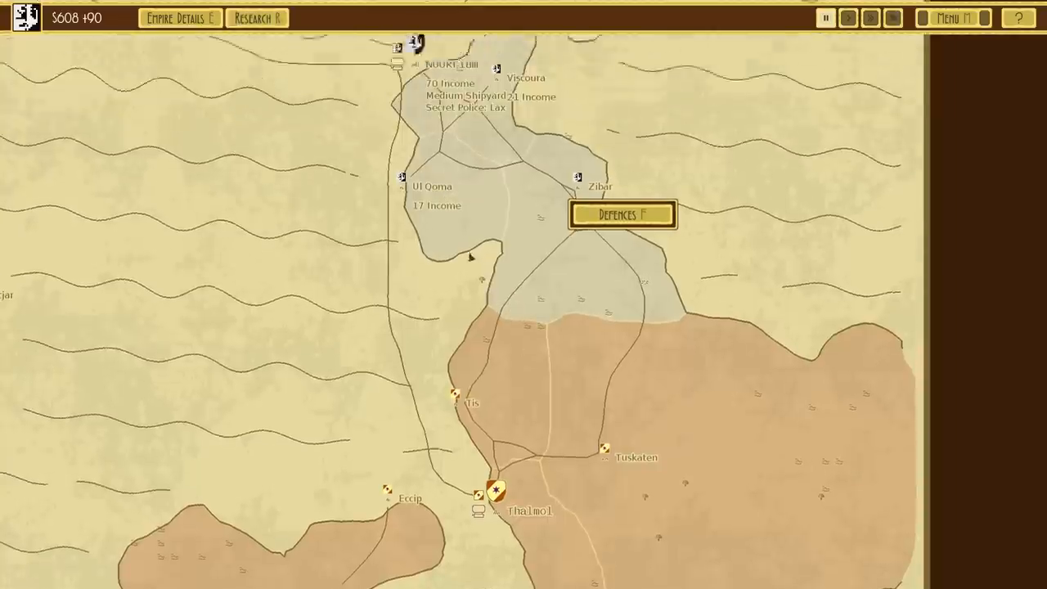
Send a spy into the neighbouring city Tis for $100 and view its landscape
scroll(down, 3)
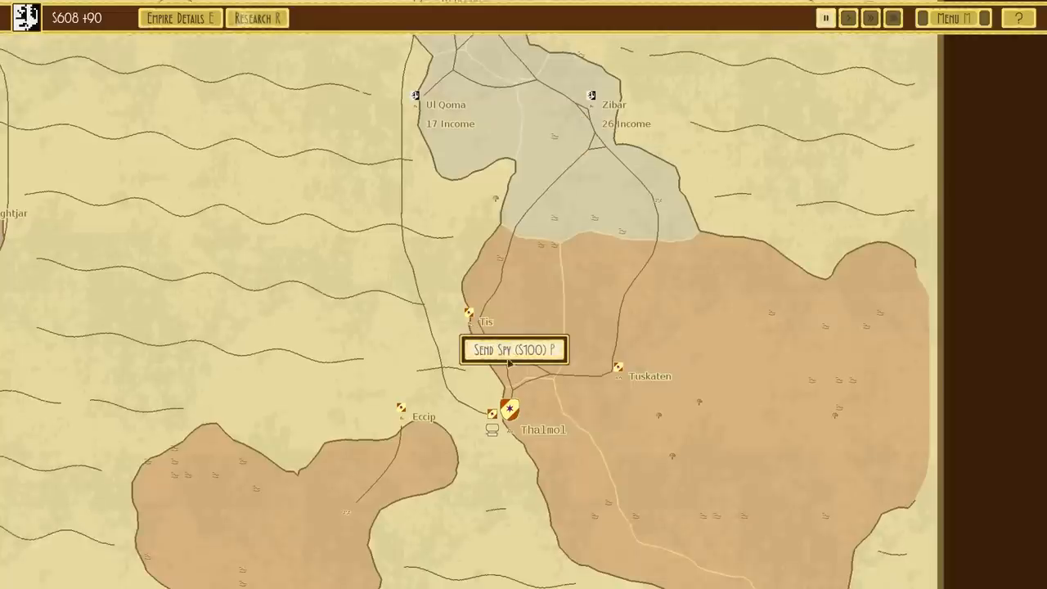
click(514, 351)
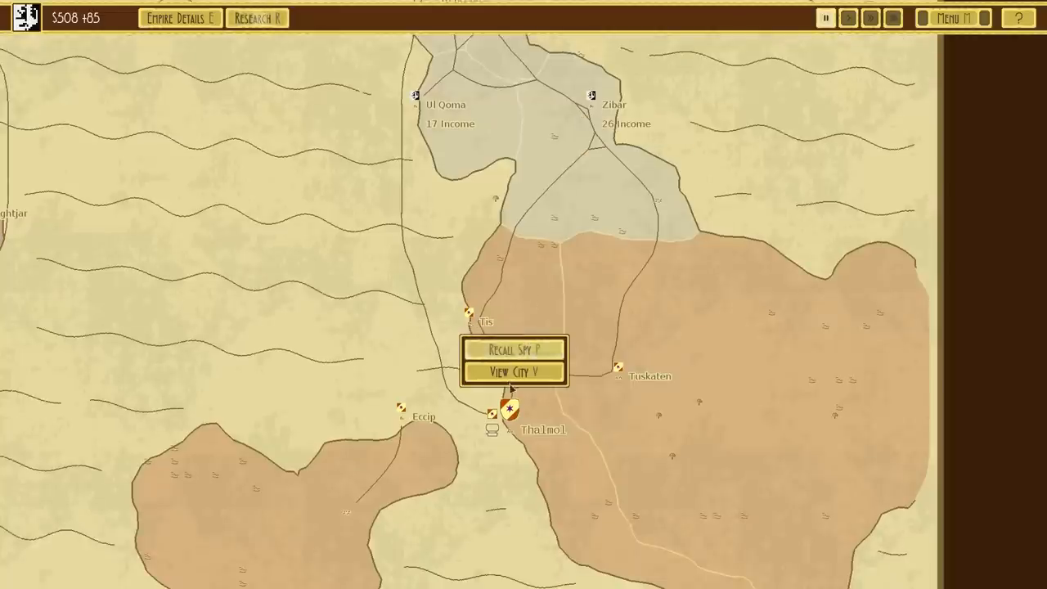
click(513, 369)
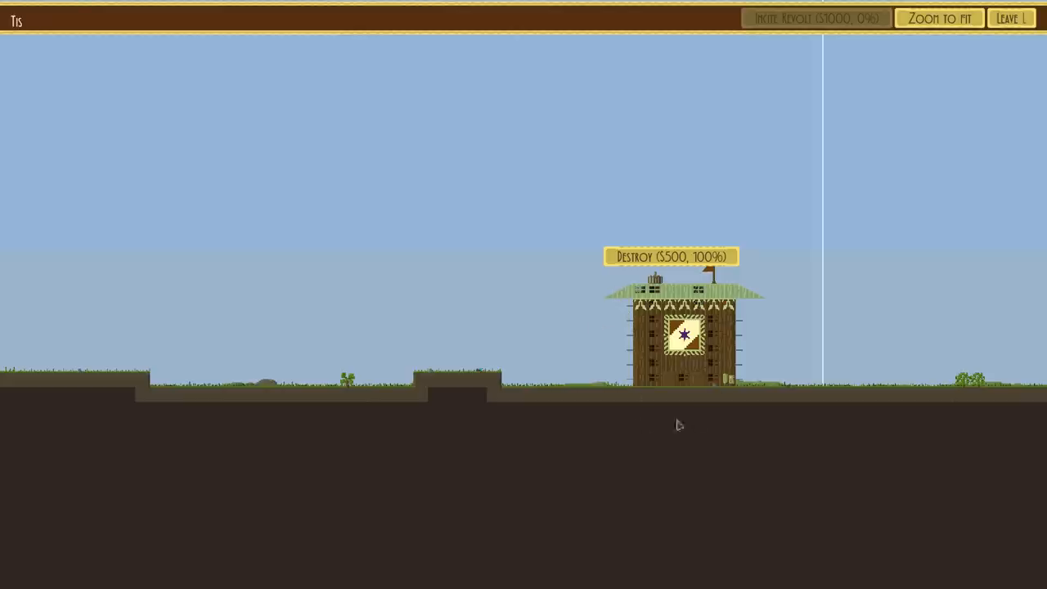
mouse_move(664, 242)
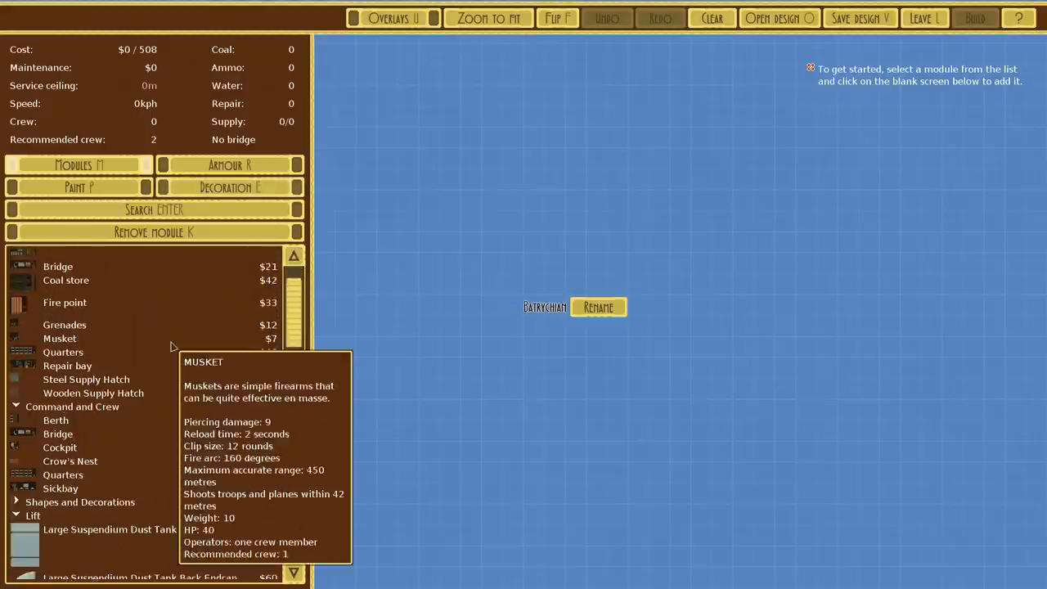
Cap the large suspendium tank hull with its back endcap
scroll(down, 3)
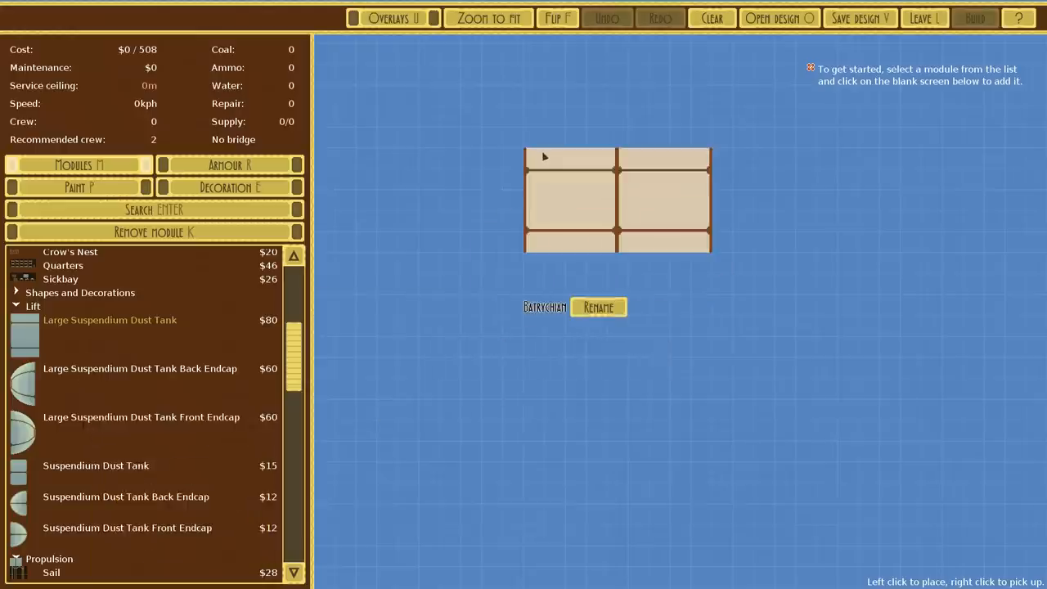
click(229, 165)
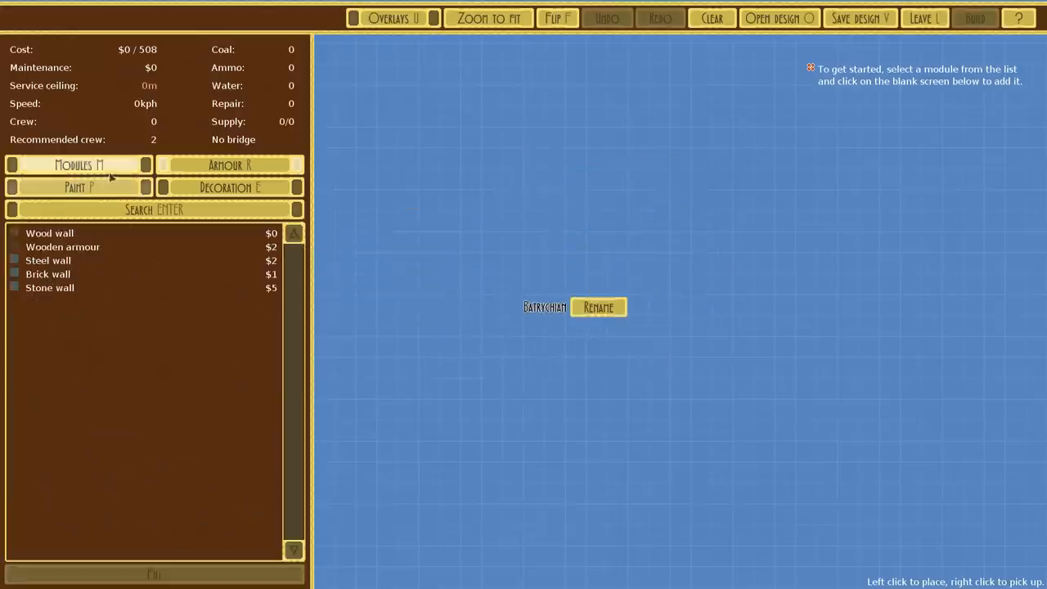
click(78, 164)
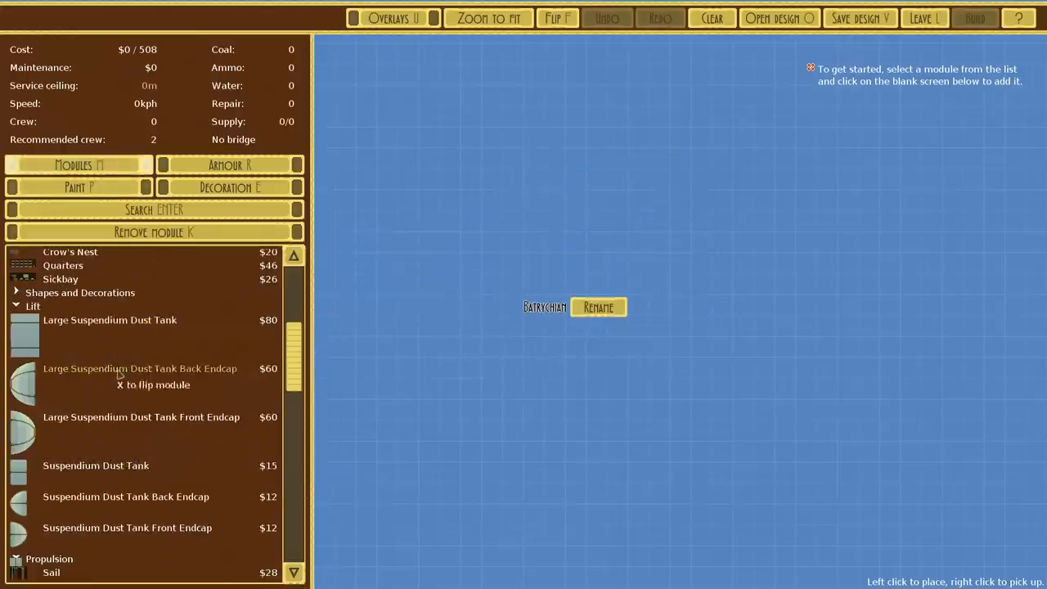
click(619, 221)
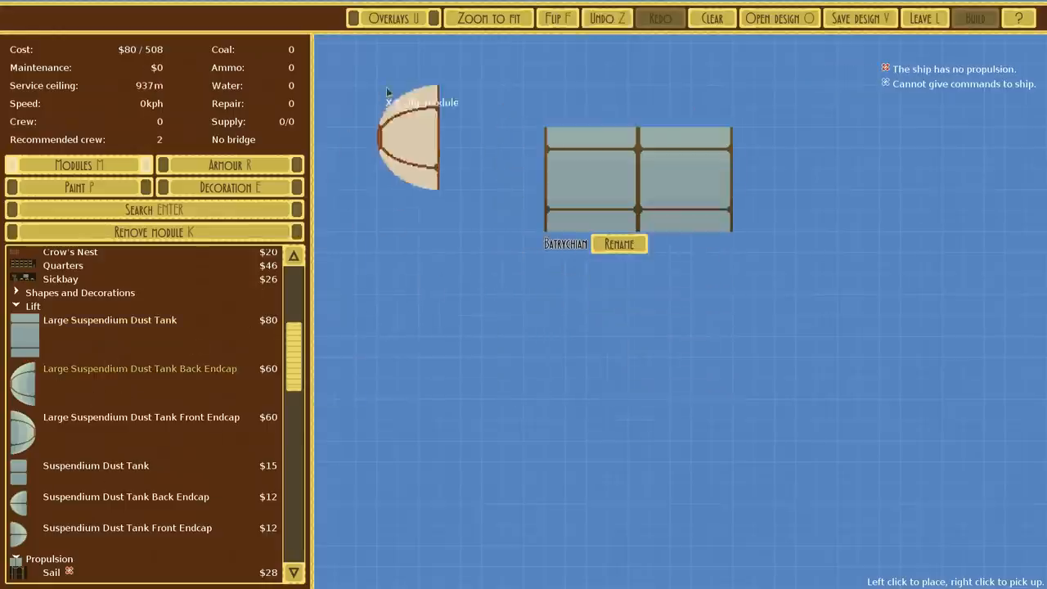
click(510, 177)
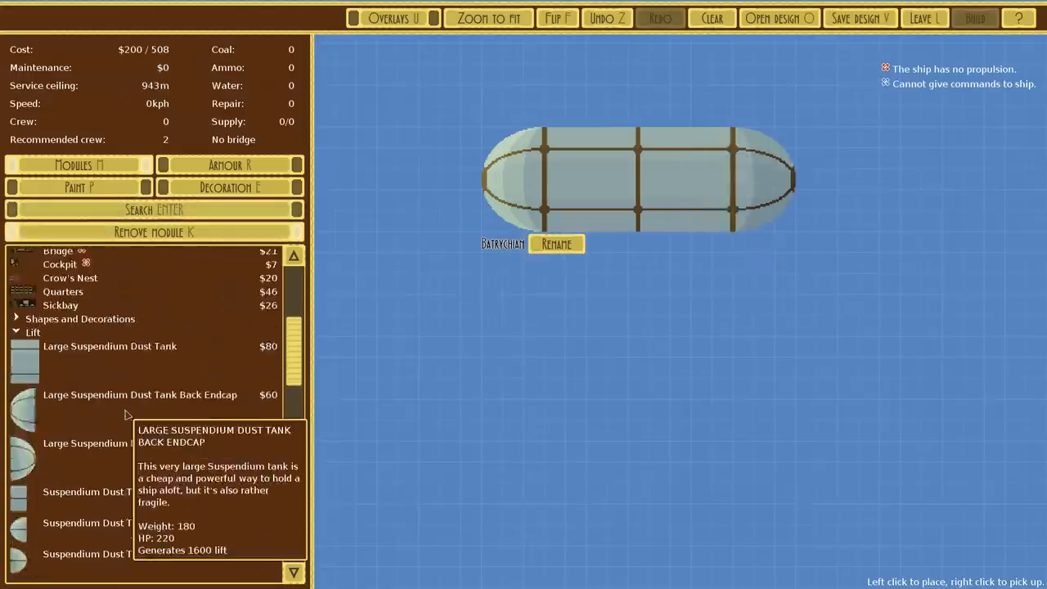
Mount two sails from Propulsion on top of the tank hull
scroll(down, 3)
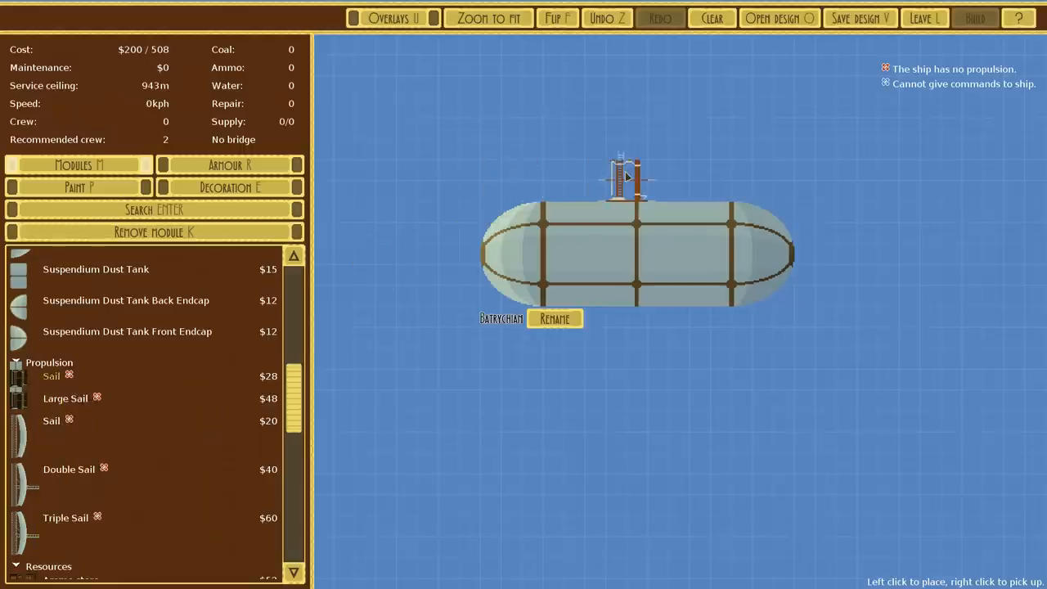
click(619, 171)
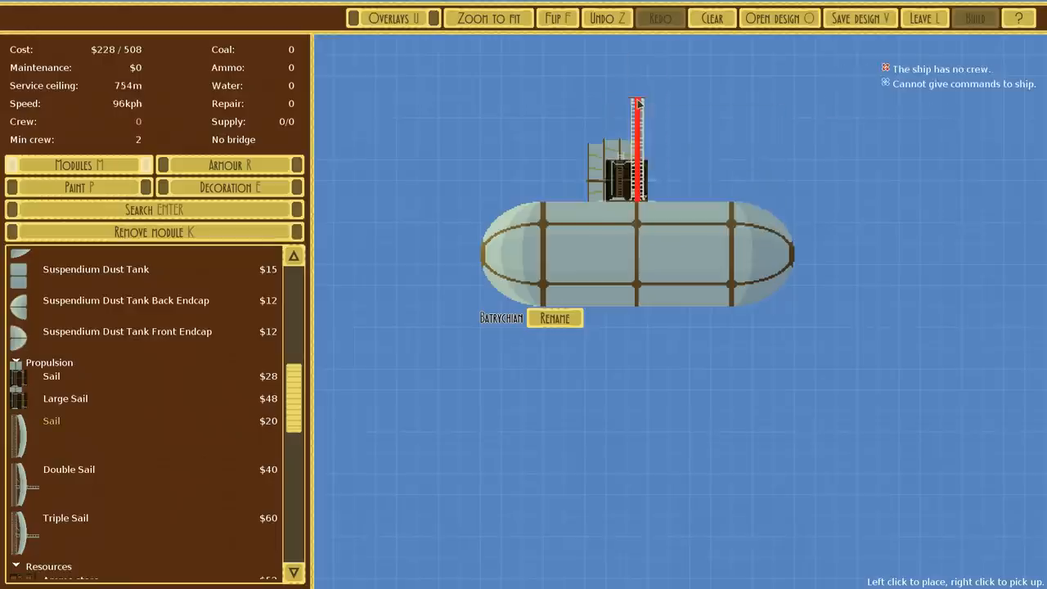
click(621, 107)
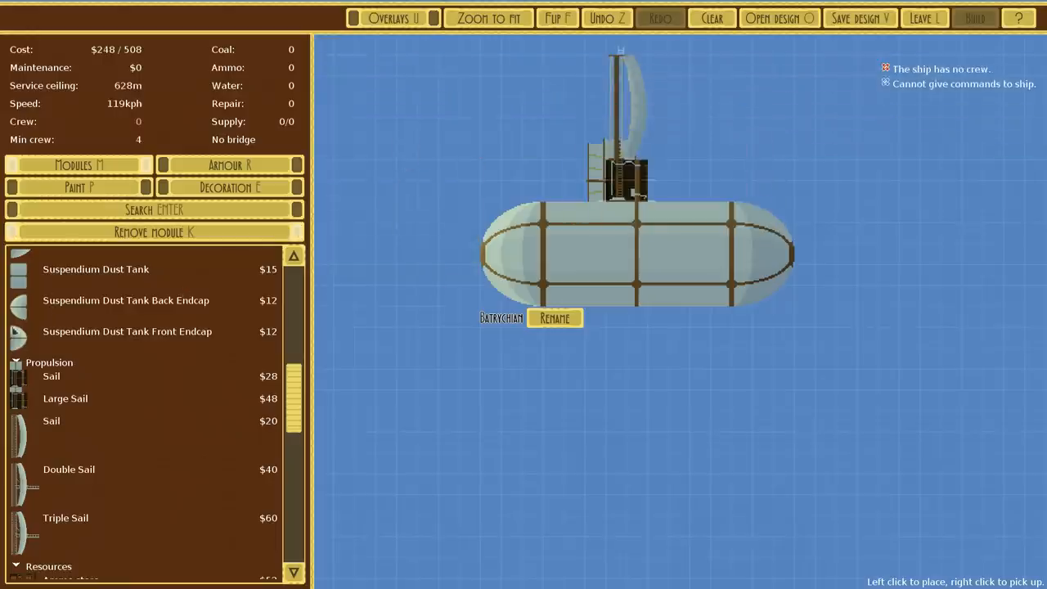
scroll(up, 3)
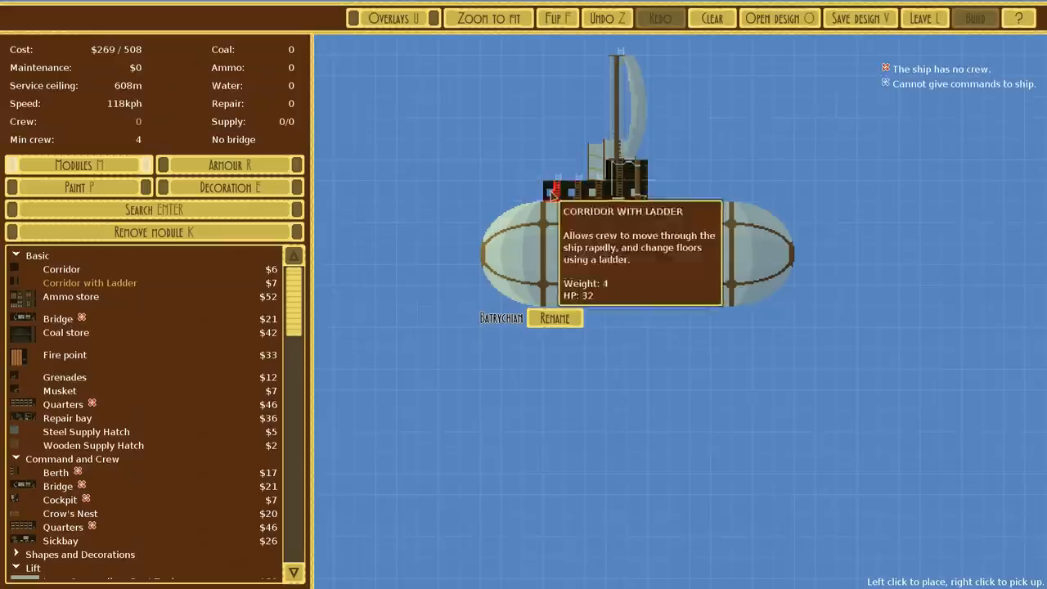
Wrap ladder corridors around the hull's left end down to the bottom
click(510, 193)
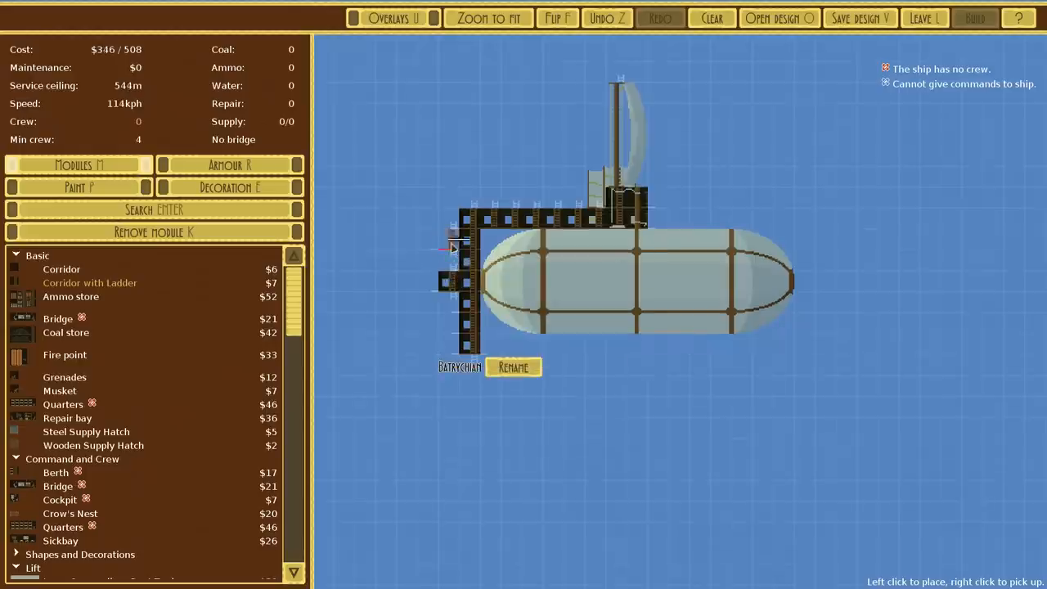
click(455, 249)
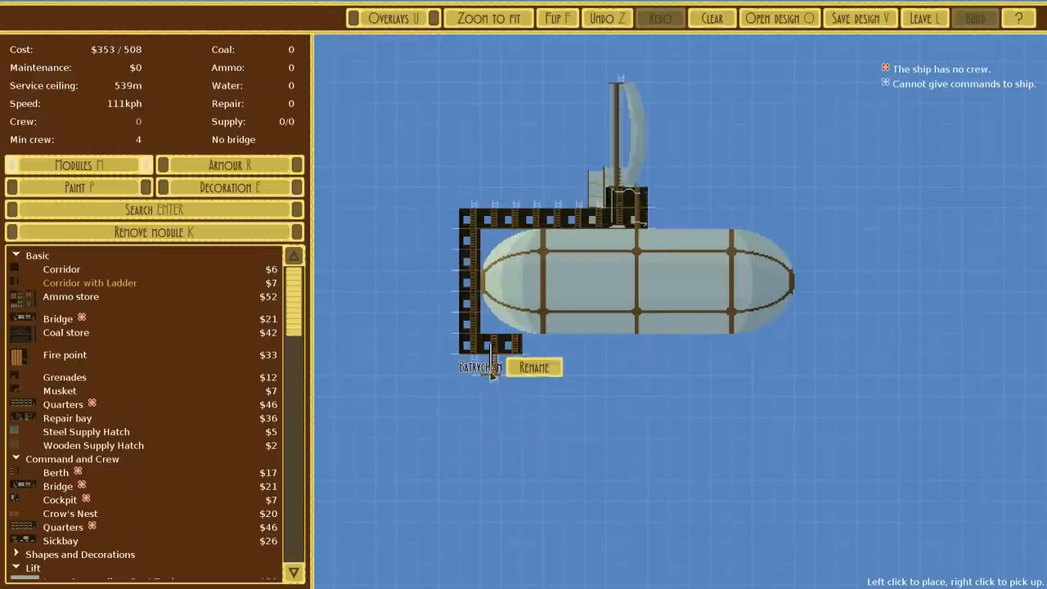
click(491, 352)
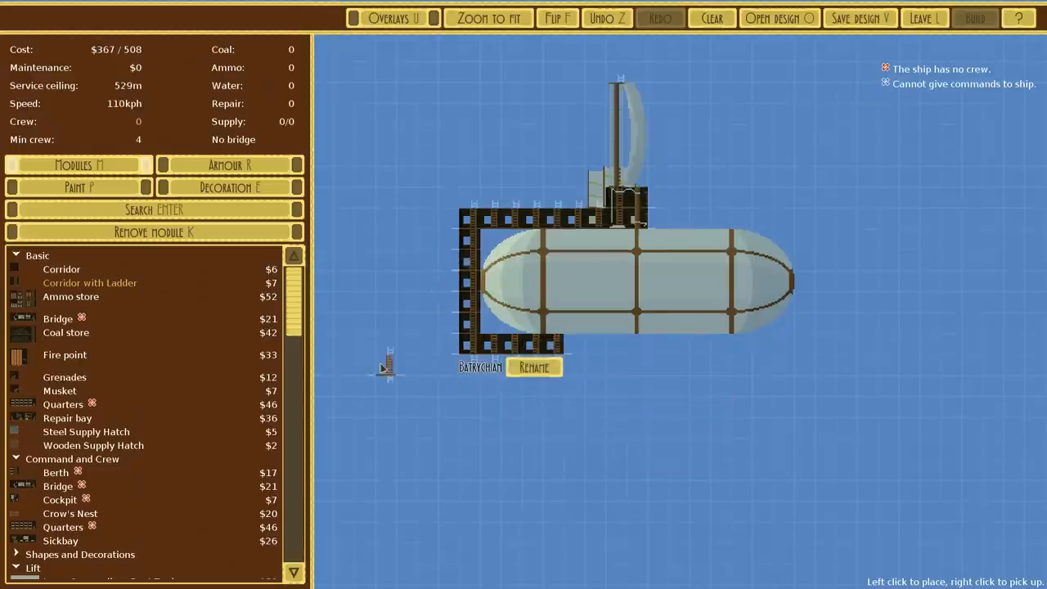
mouse_move(140, 366)
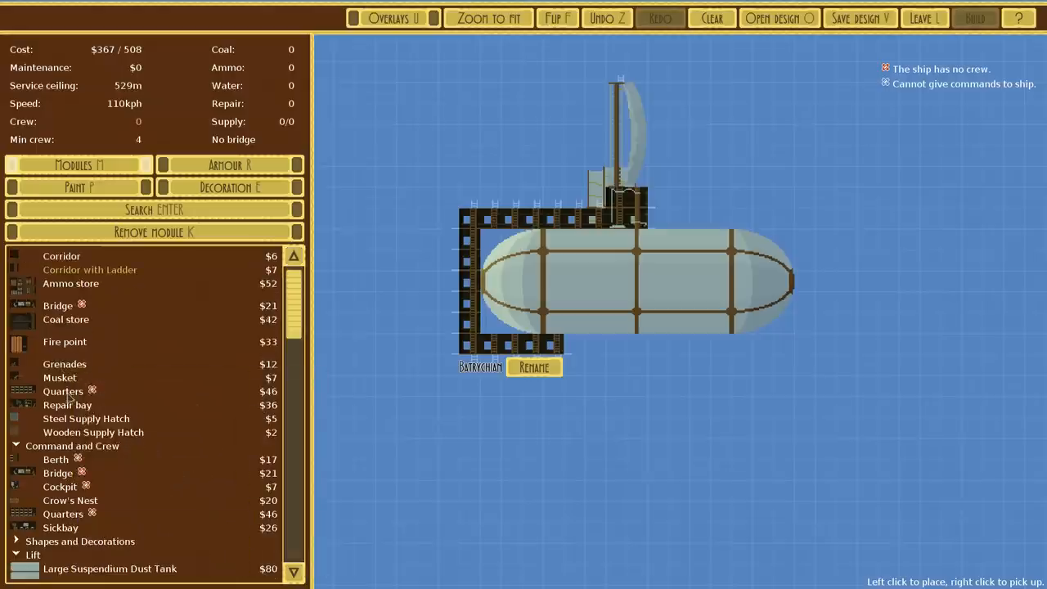
Line the hull's underside with crew quarters, reaching 24 crew at $480
click(406, 344)
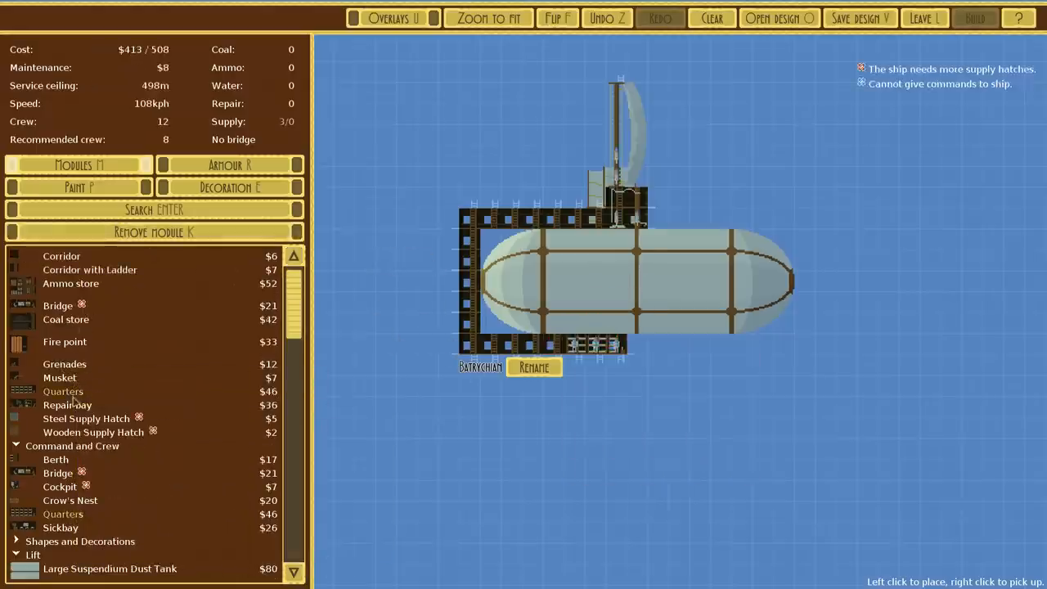
click(663, 344)
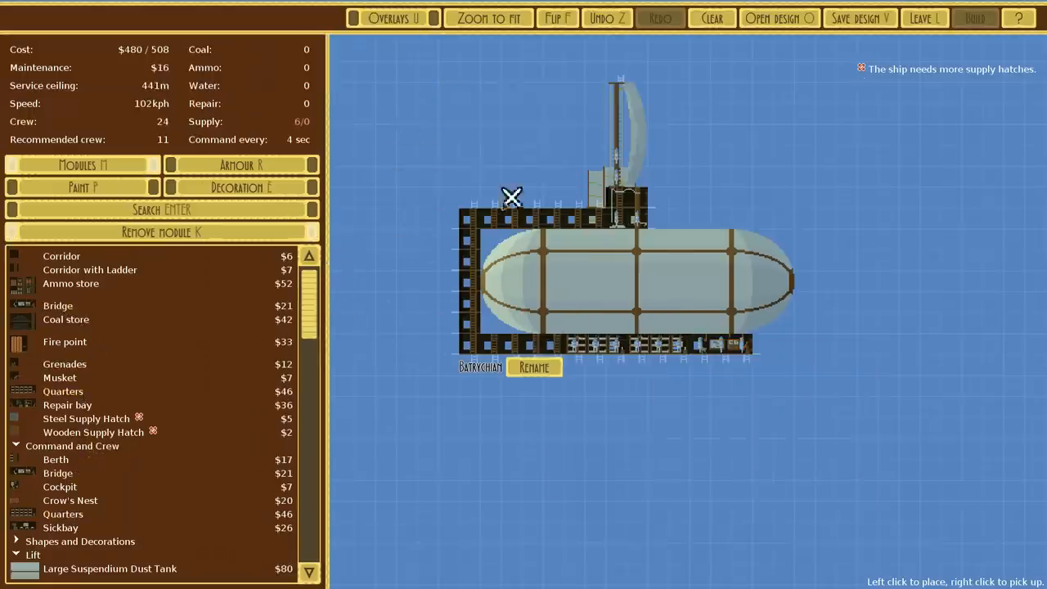
mouse_move(638, 282)
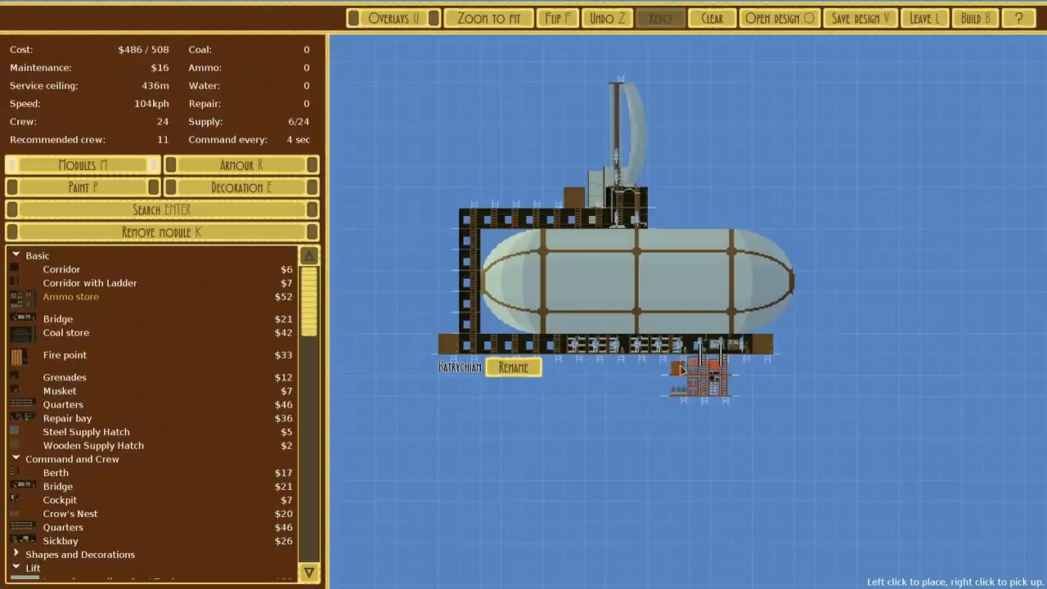
Hang an ammo store and a fire point beneath the hull, reaching $571
click(619, 373)
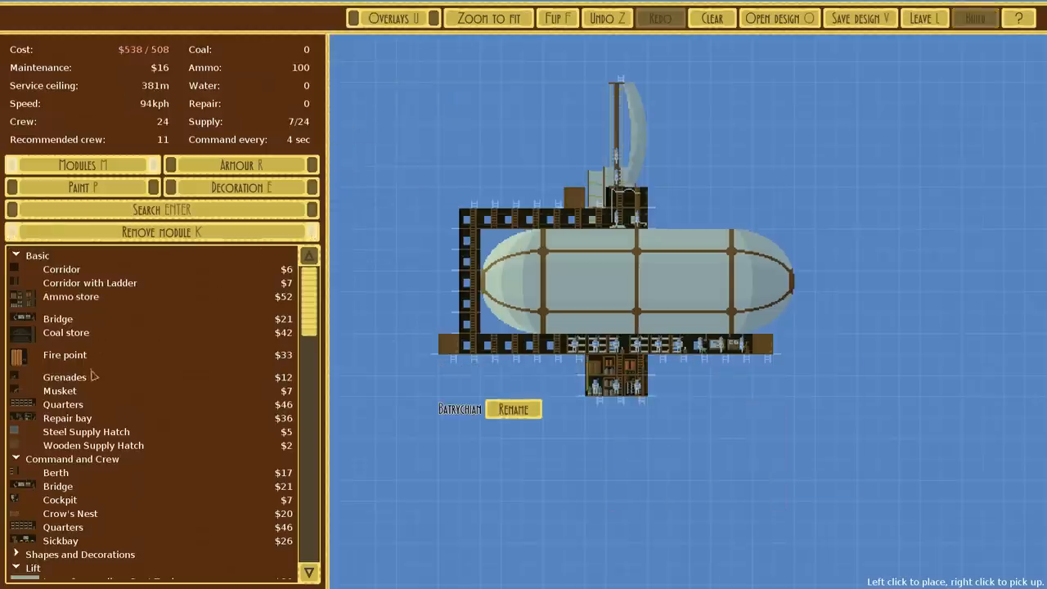
click(557, 376)
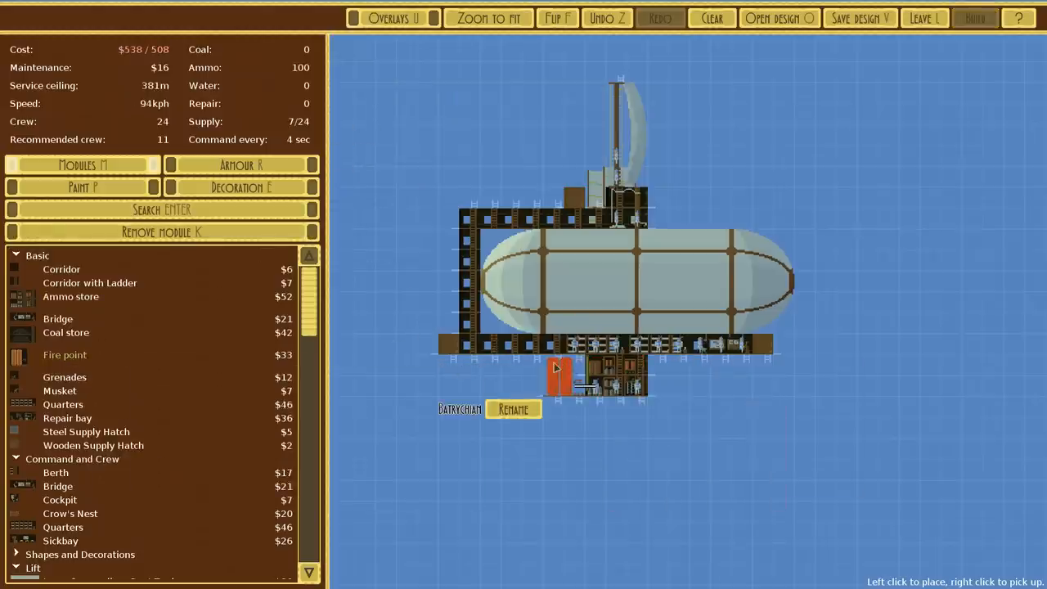
click(556, 373)
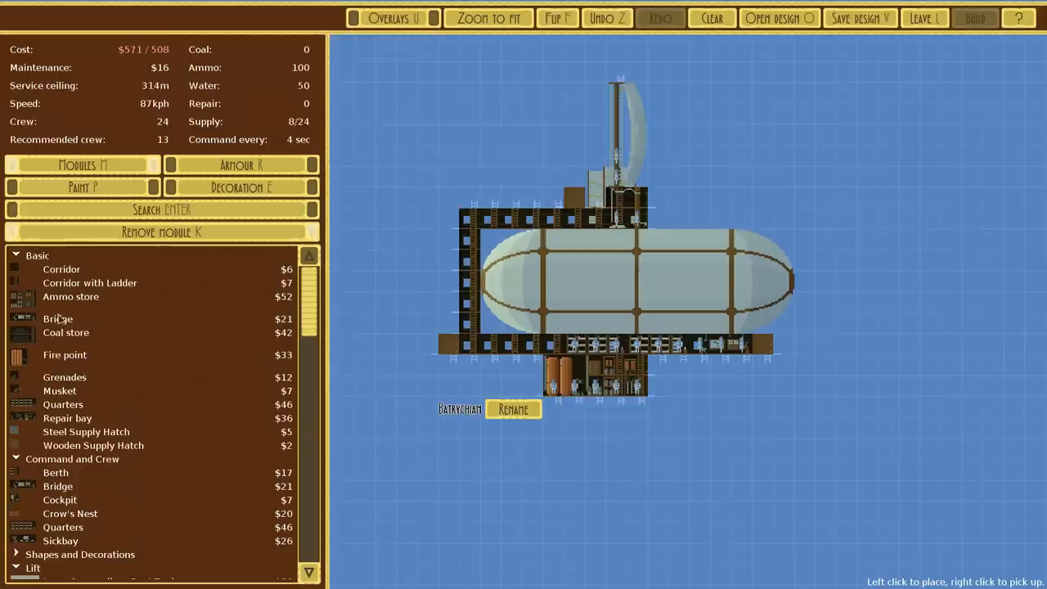
scroll(down, 3)
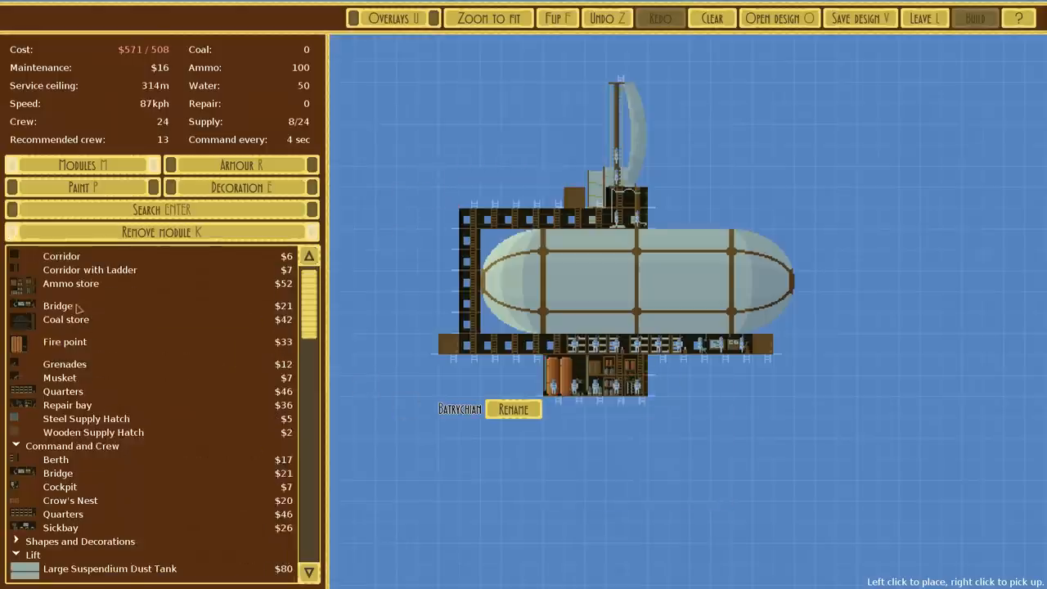
scroll(down, 3)
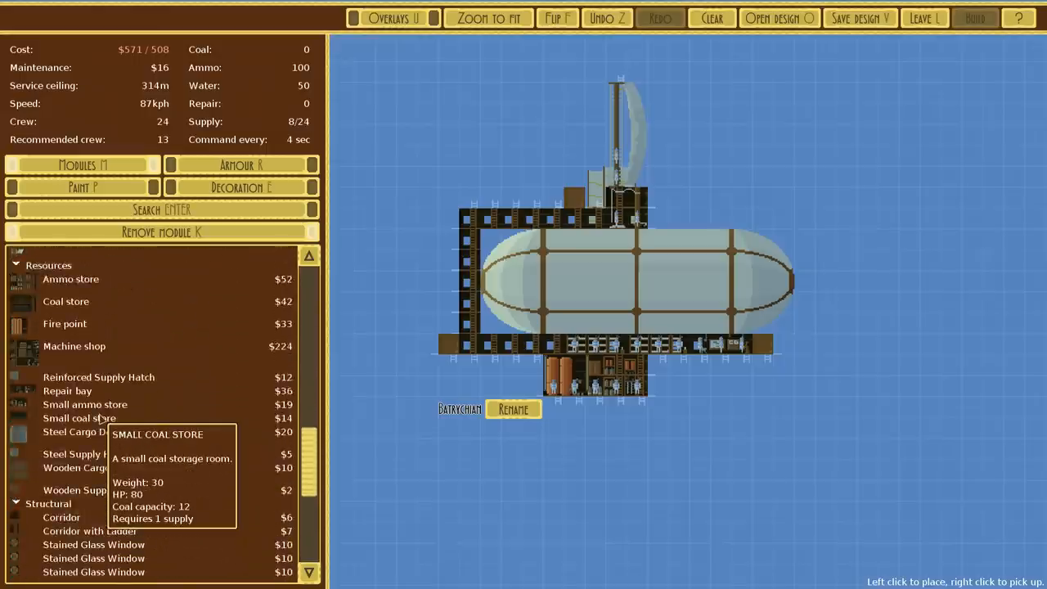
scroll(down, 3)
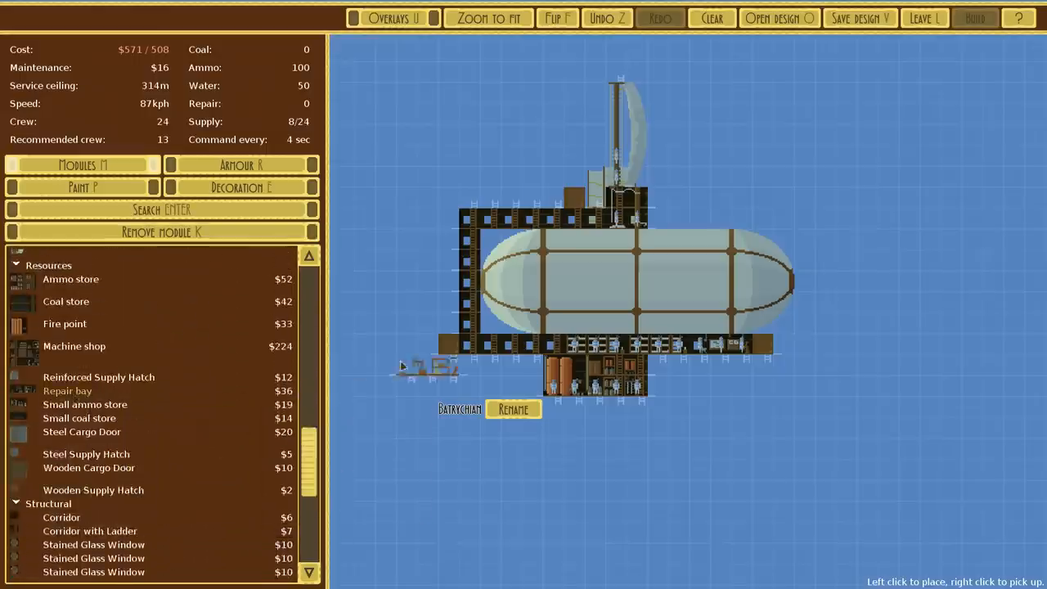
mouse_move(491, 364)
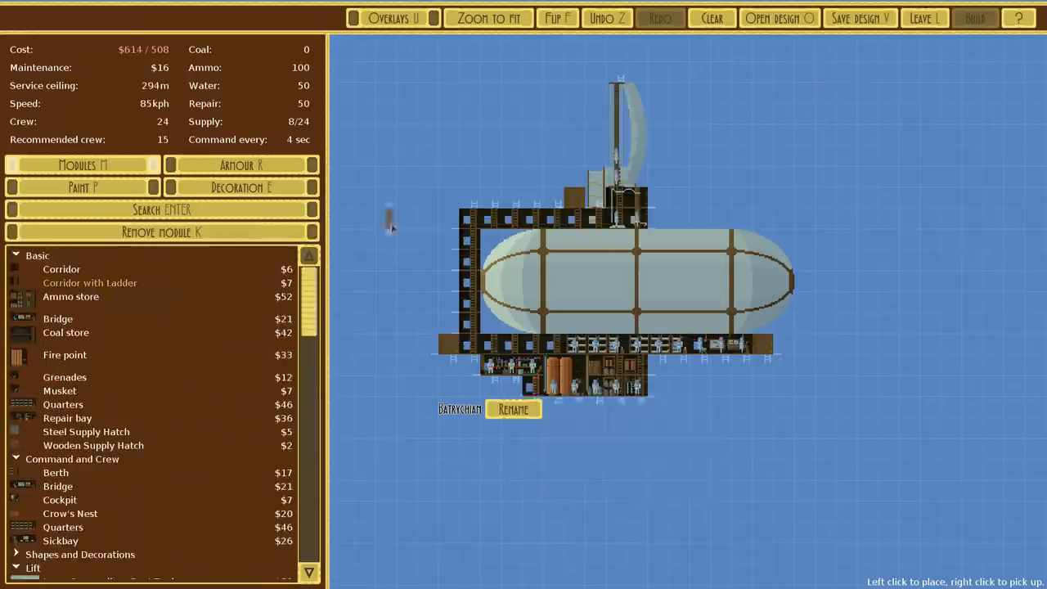
Place muskets at the upper front and on the lower deck, reaching $677 of 508
scroll(down, 3)
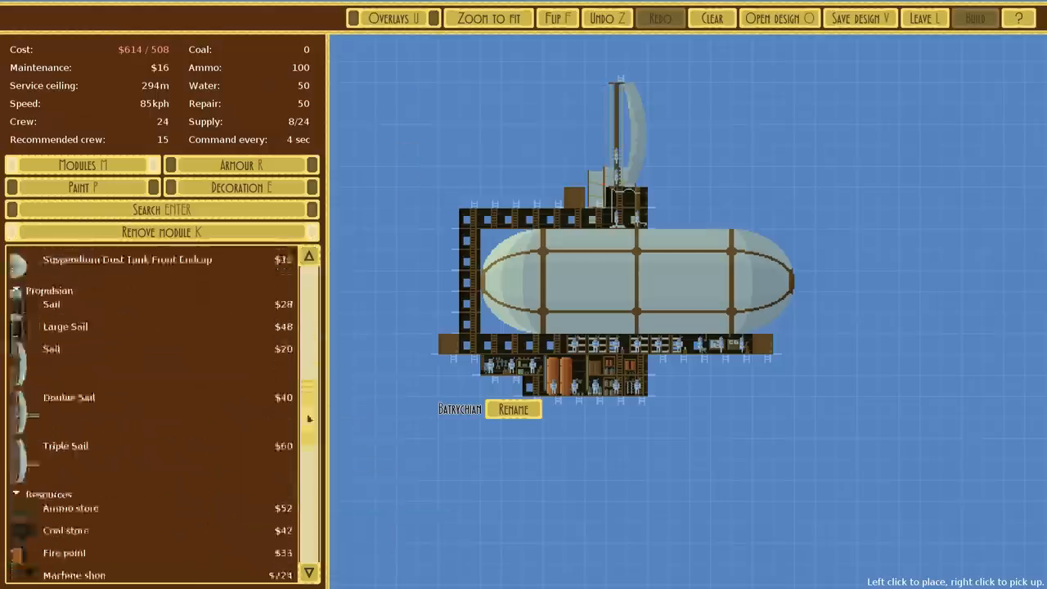
scroll(down, 3)
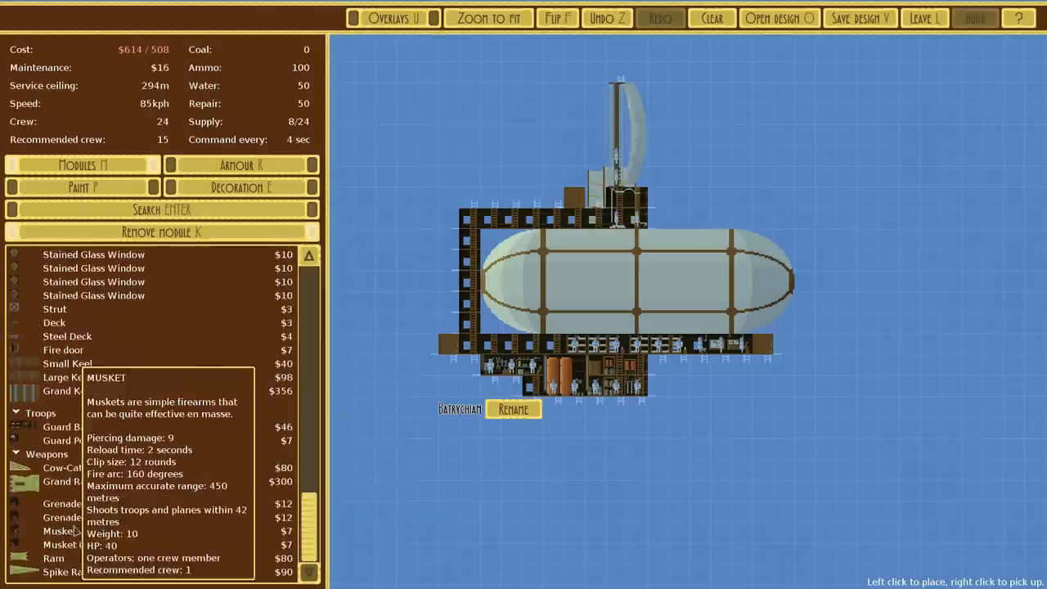
click(749, 313)
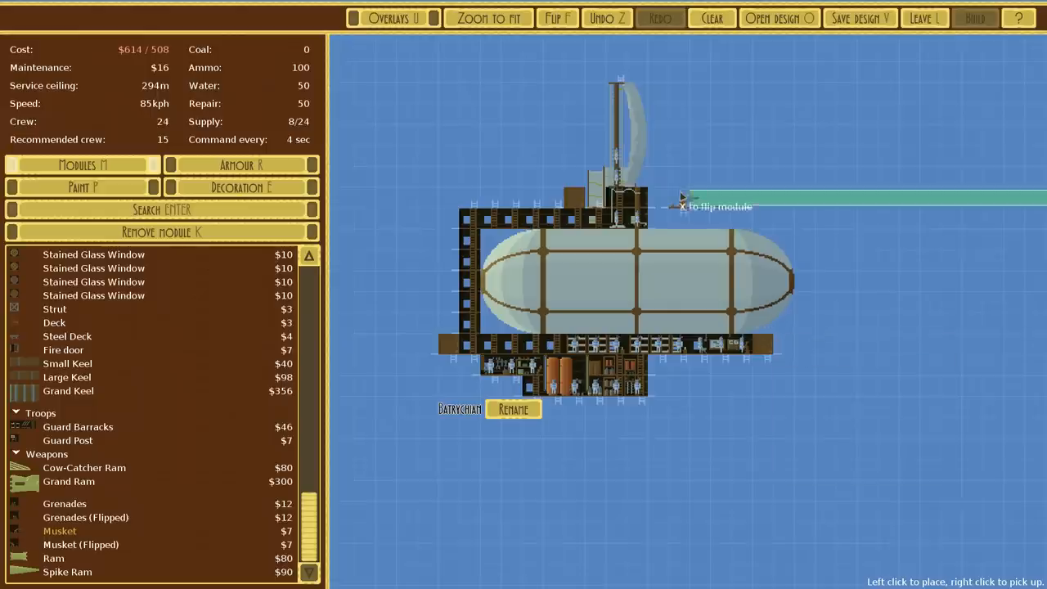
click(761, 339)
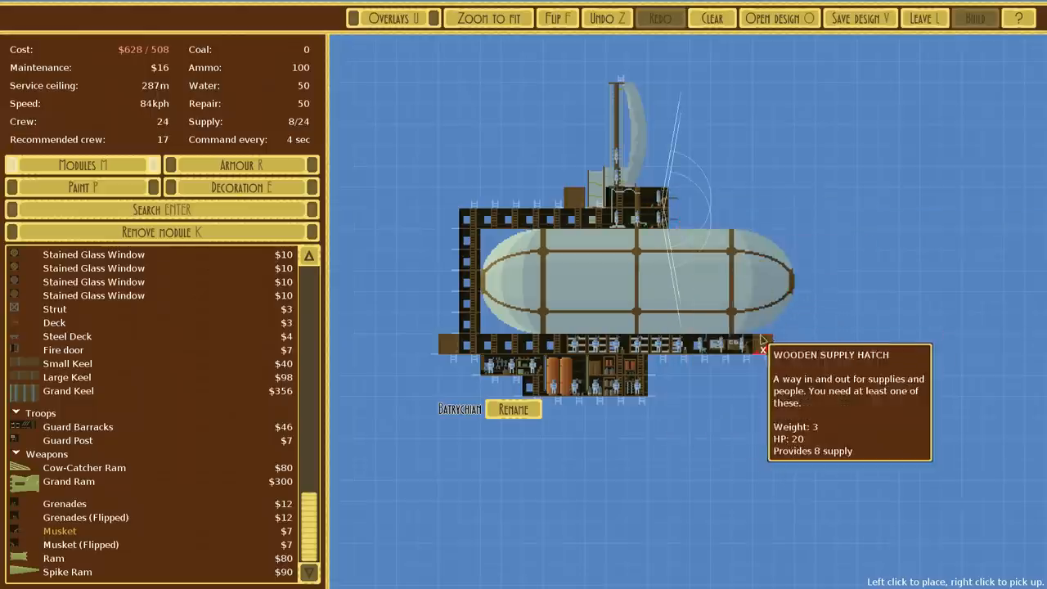
click(661, 367)
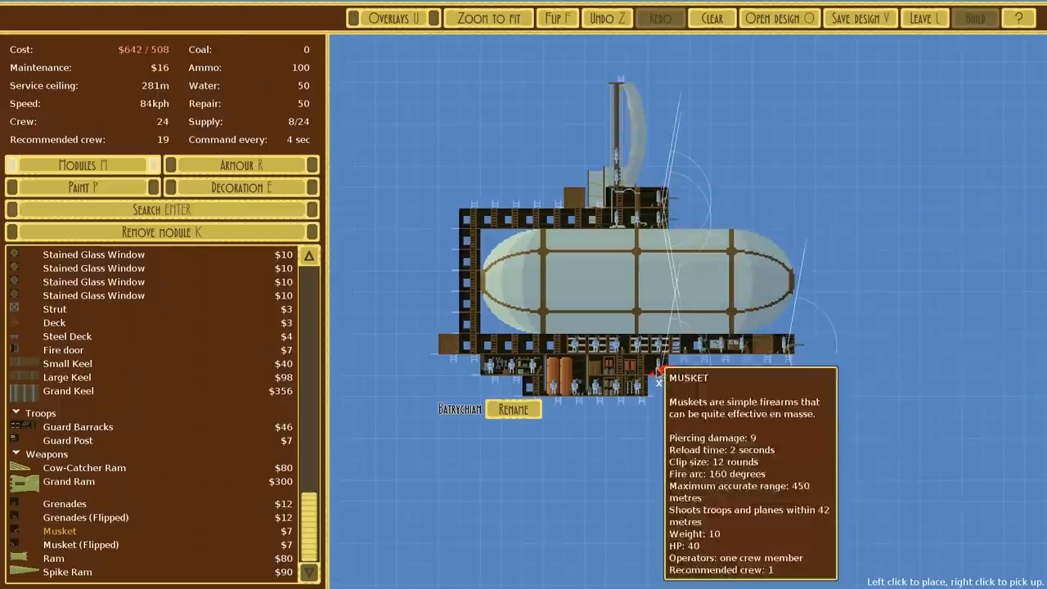
click(660, 368)
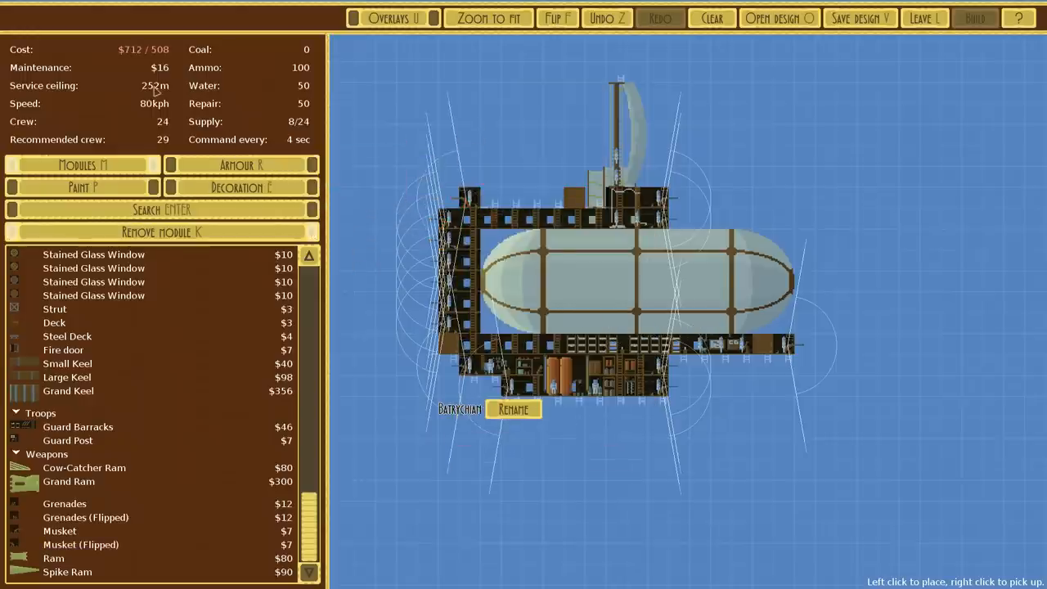
mouse_move(144, 49)
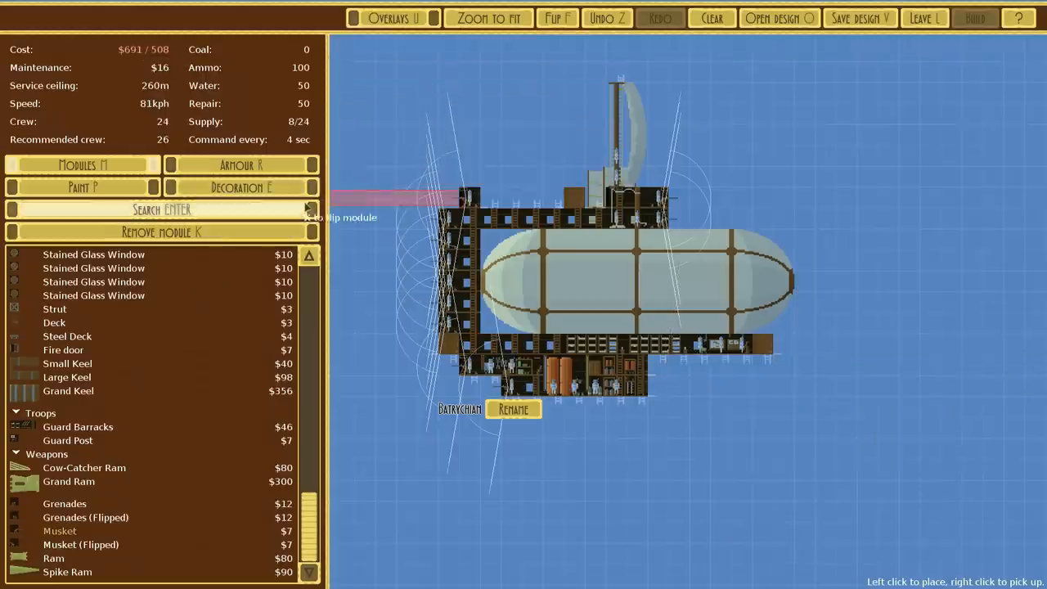
mouse_move(483, 214)
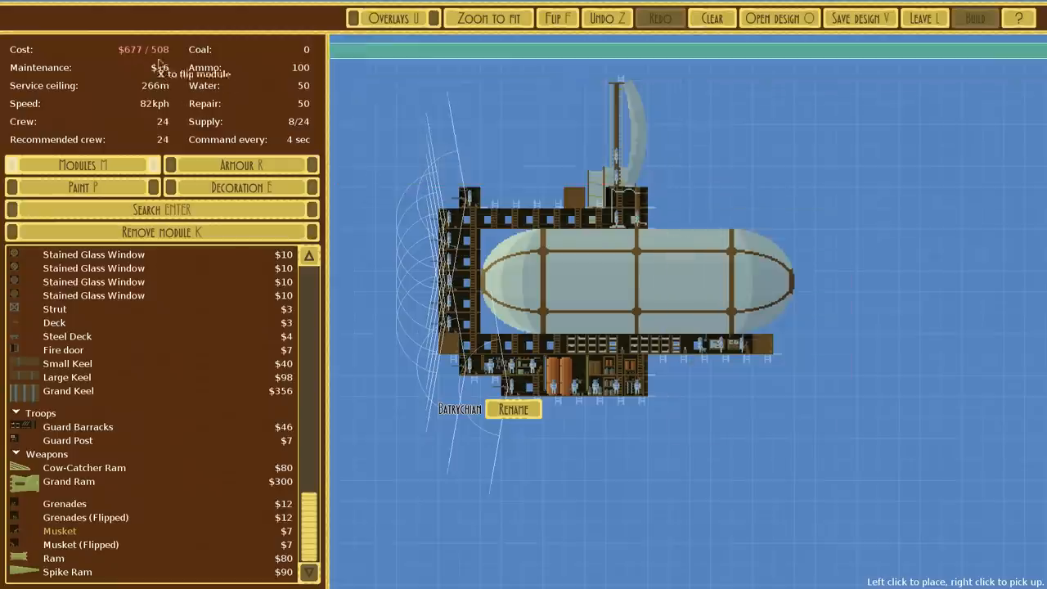
mouse_move(602, 417)
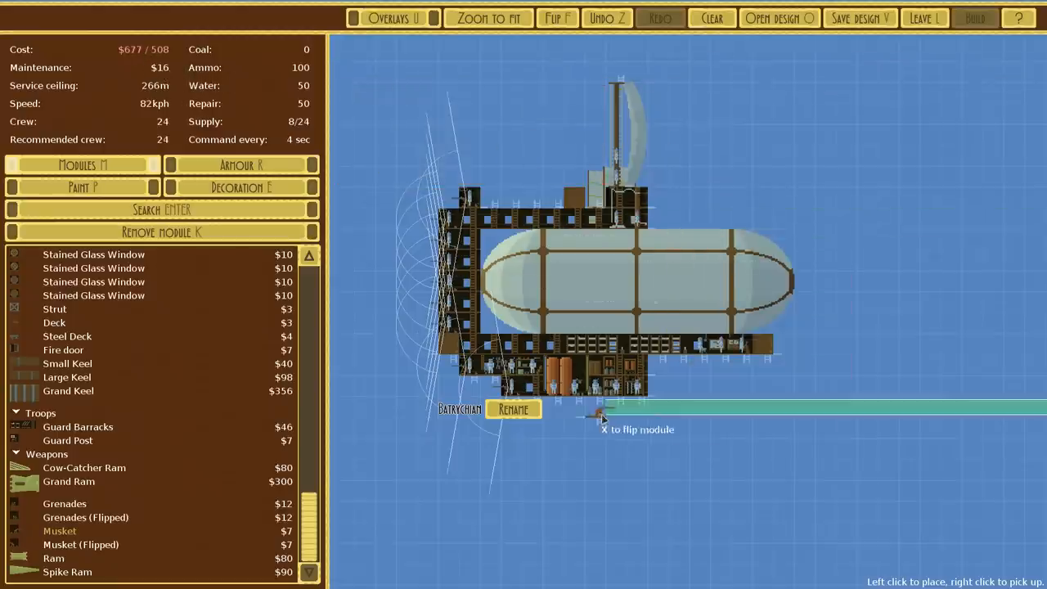
click(511, 409)
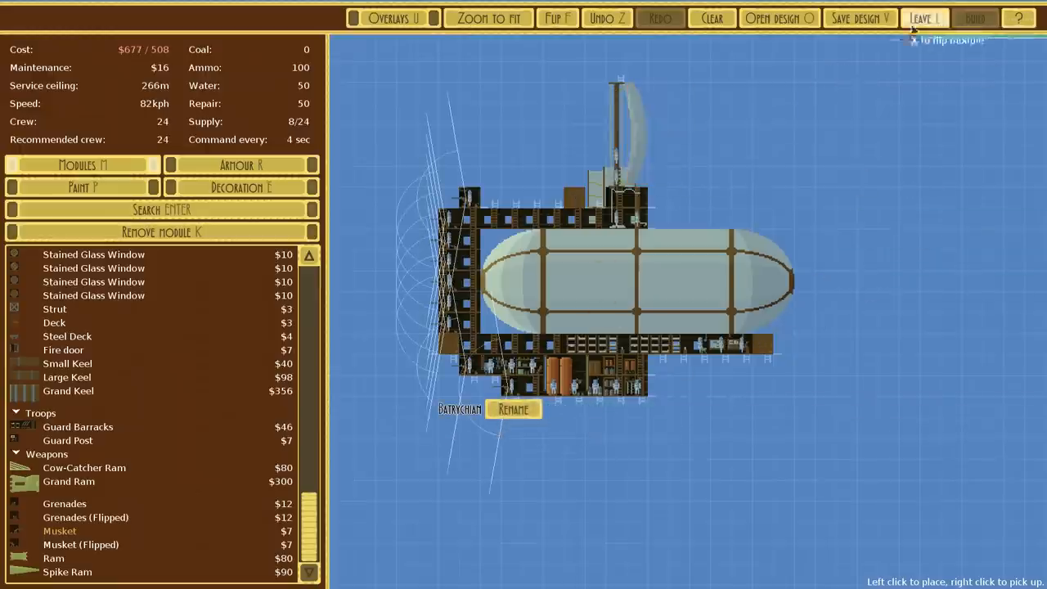
Leave the designer and order one Banshee airship at the home city
click(859, 18)
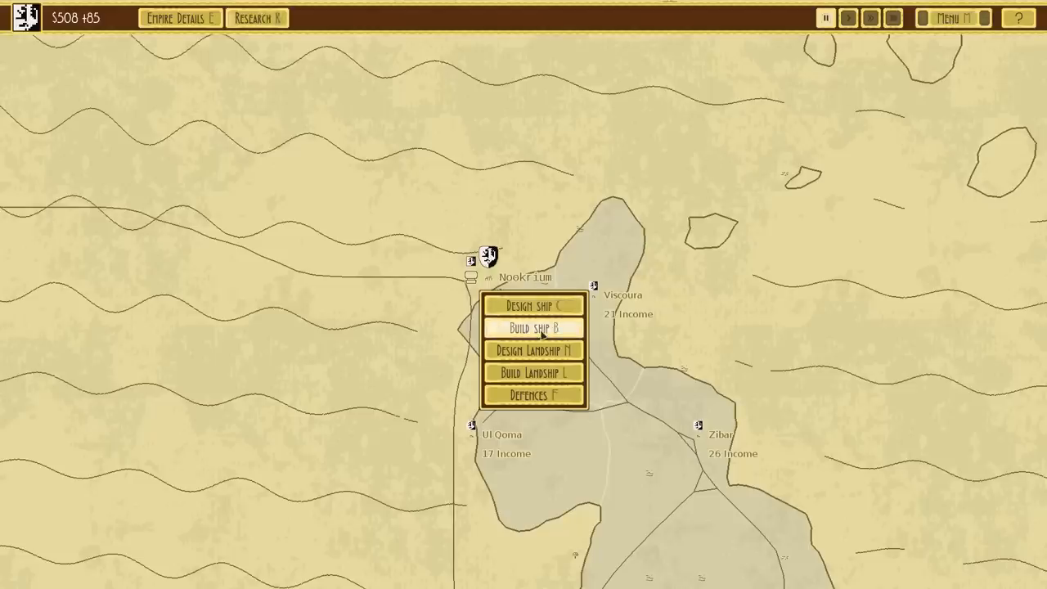
click(533, 327)
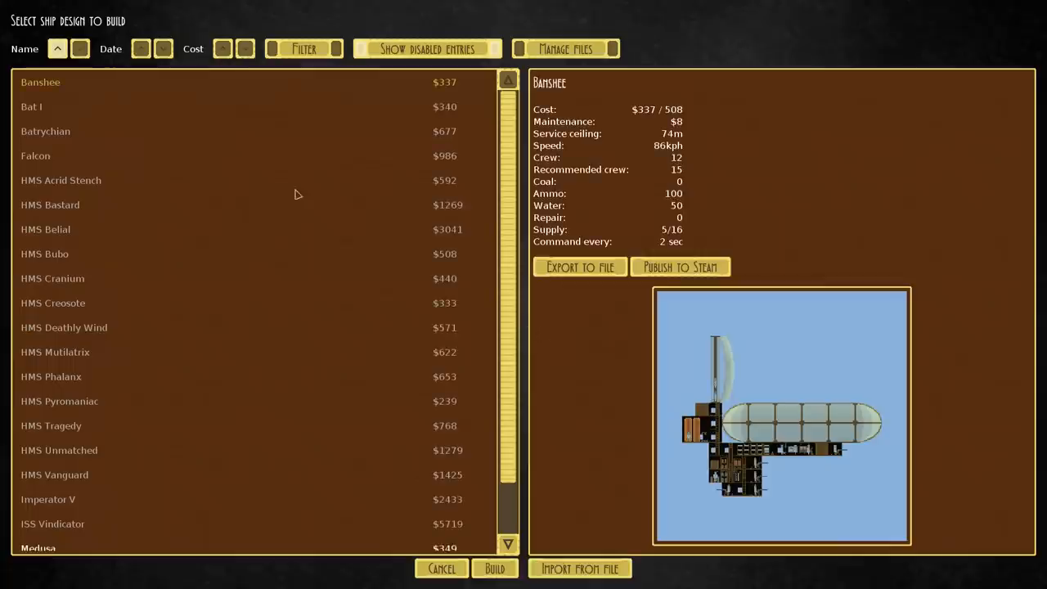
mouse_move(740, 393)
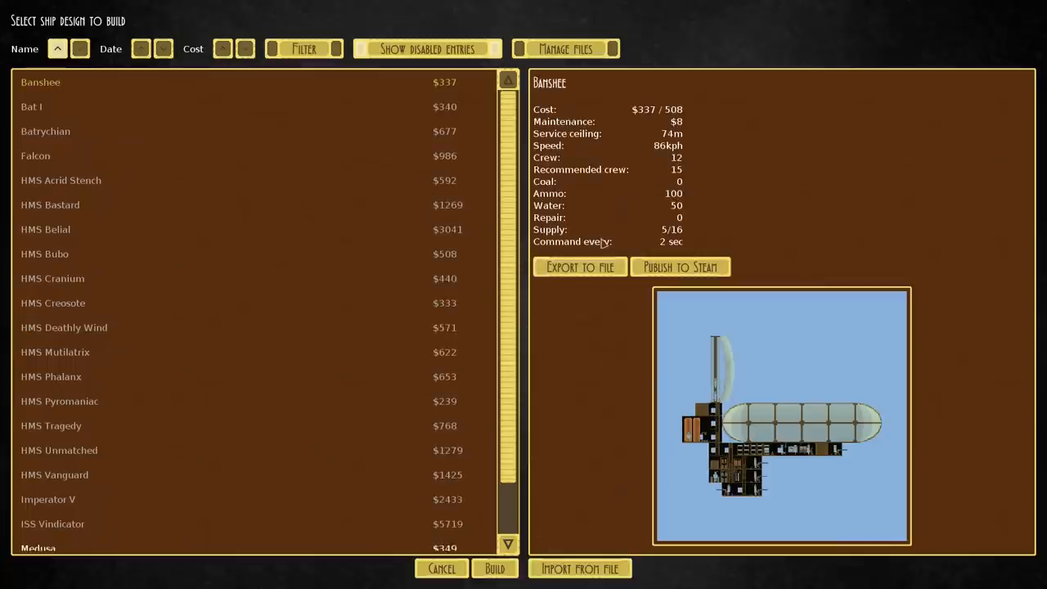
click(494, 567)
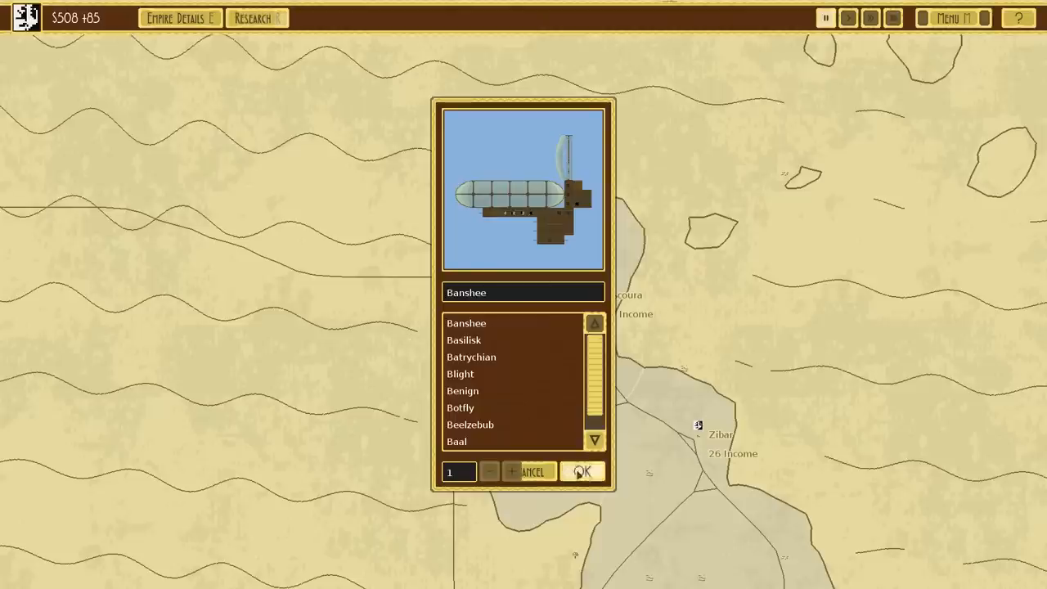
click(582, 471)
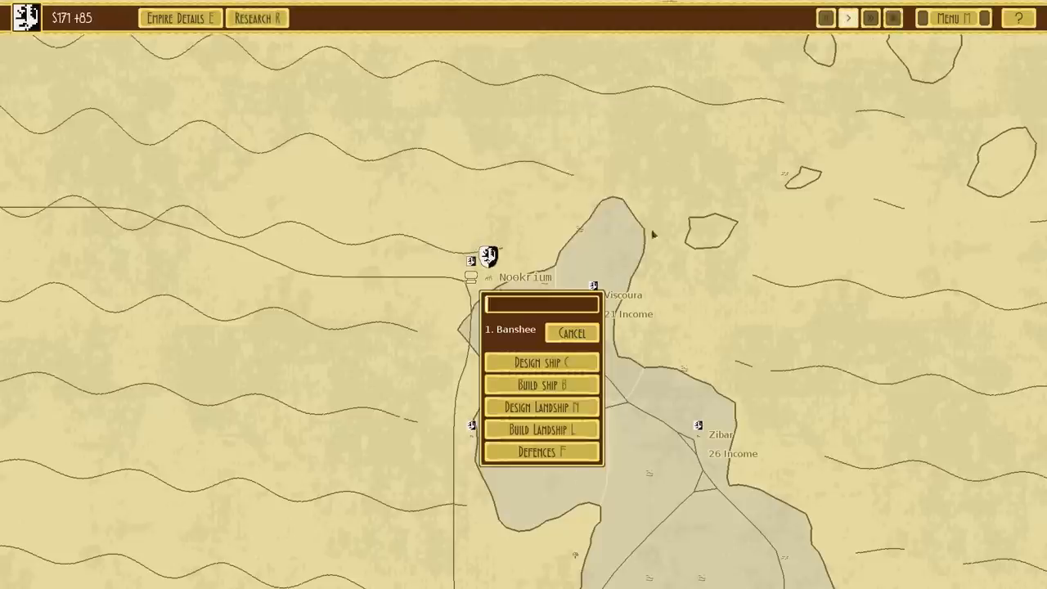
click(825, 18)
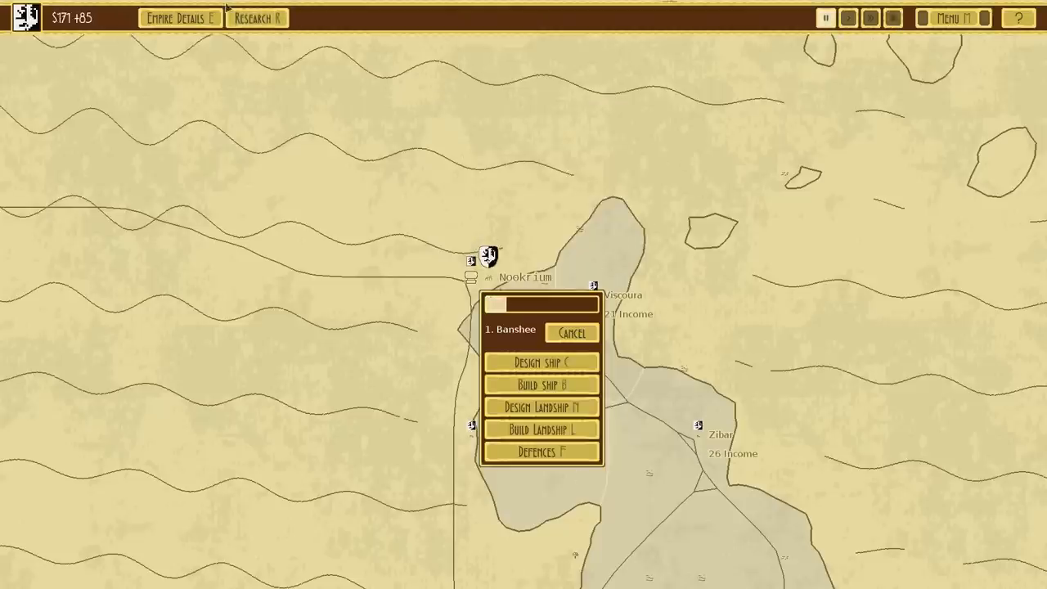
Pick Military Training (Marines) in the research tree as the next project
click(257, 18)
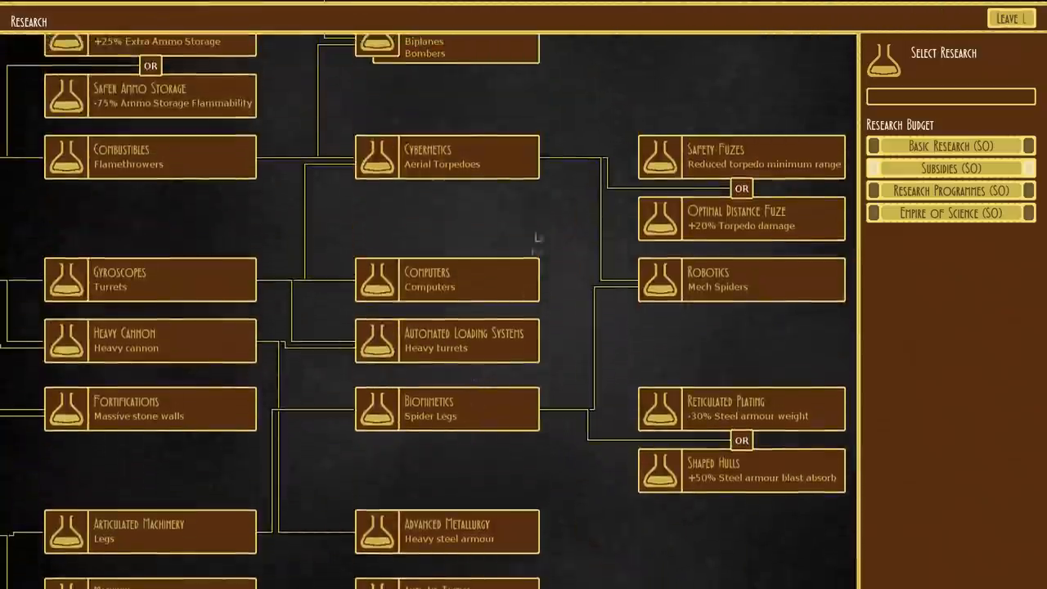
scroll(down, 3)
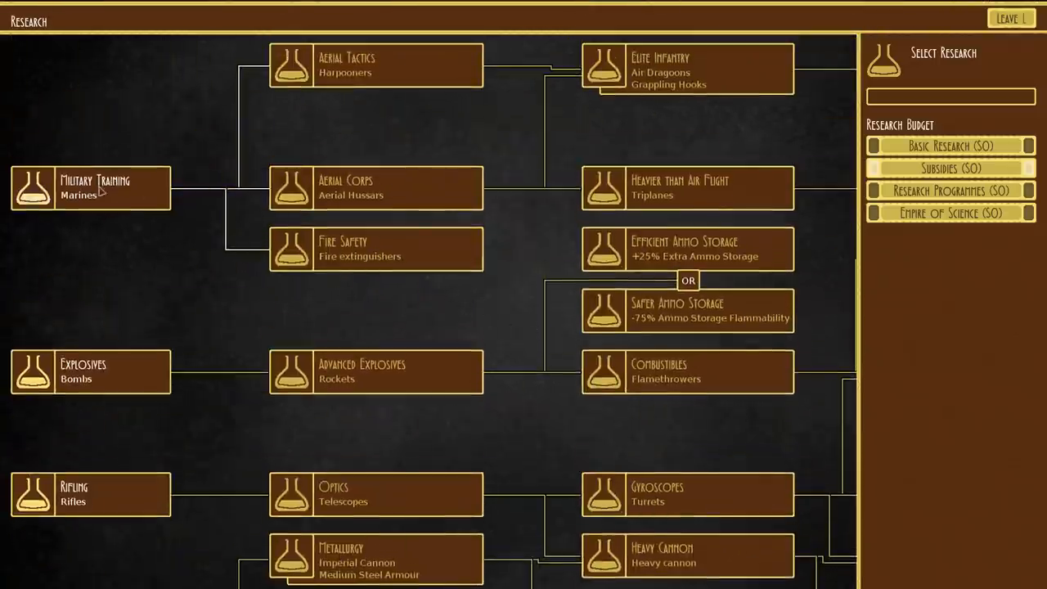
click(90, 189)
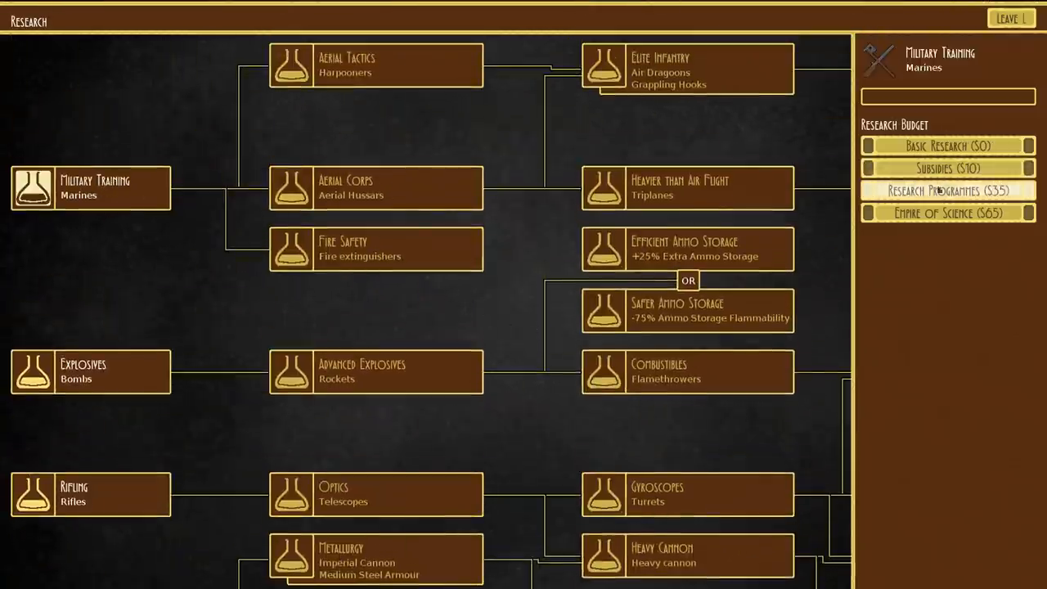
click(1011, 18)
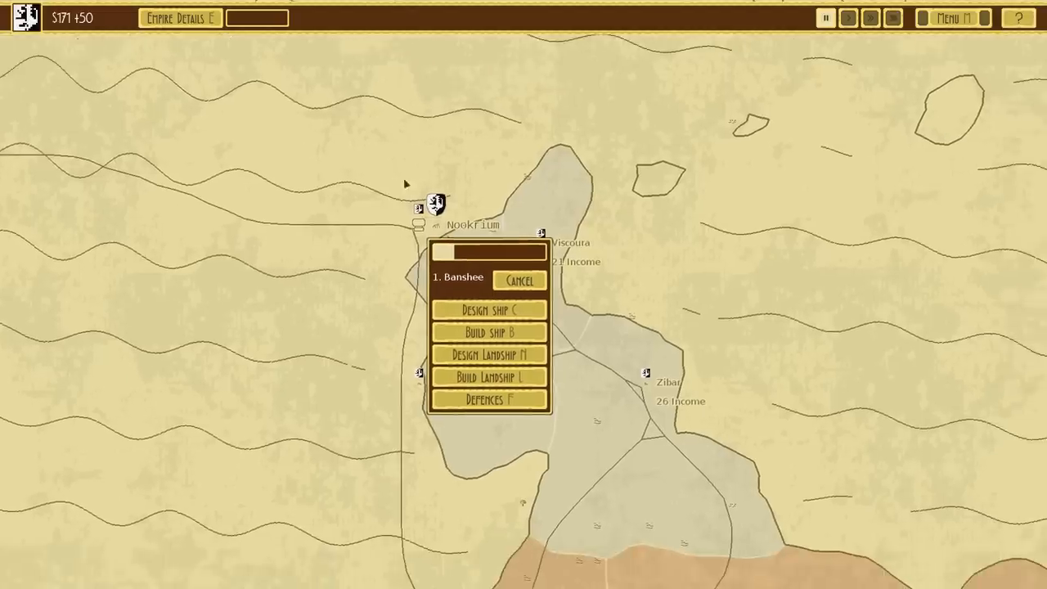
mouse_move(546, 172)
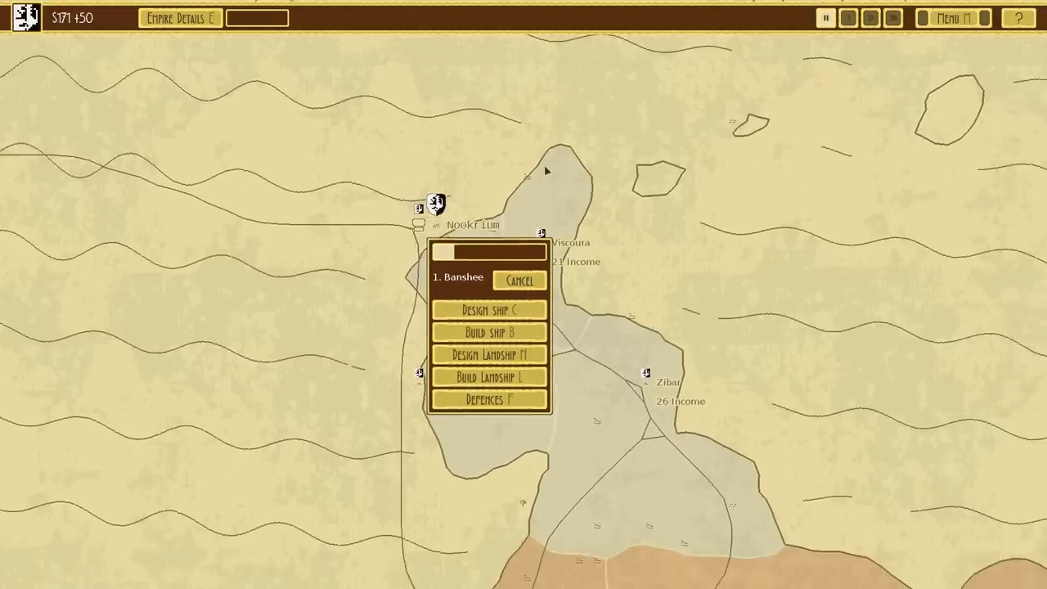
mouse_move(815, 42)
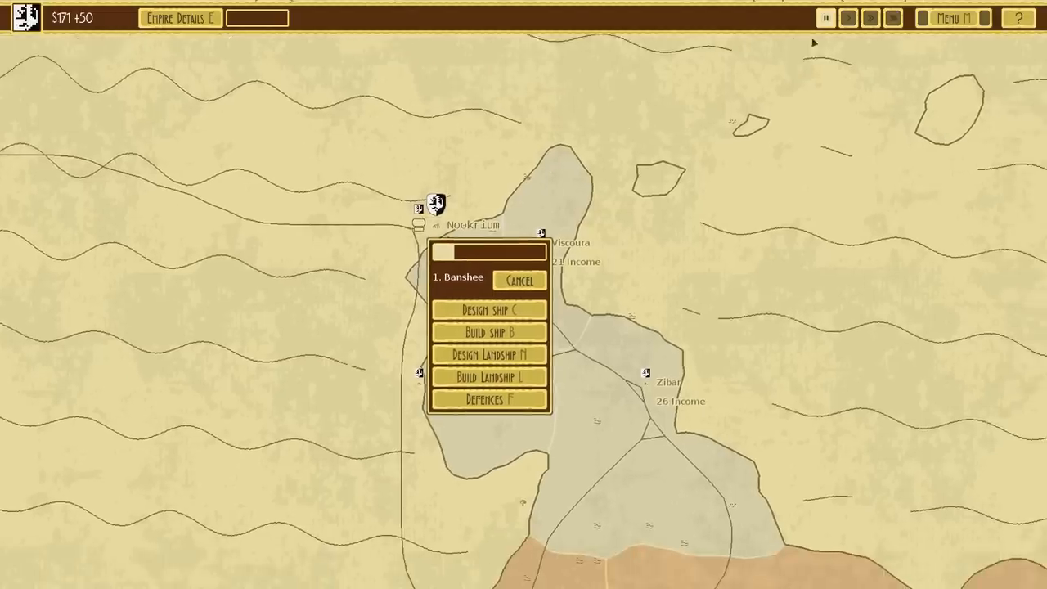
click(177, 18)
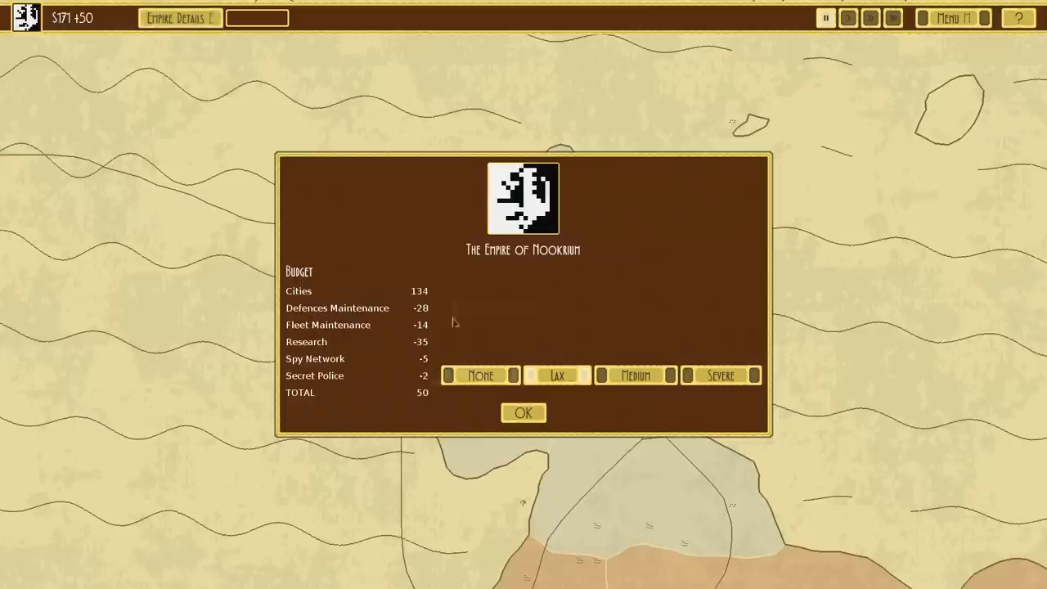
mouse_move(409, 319)
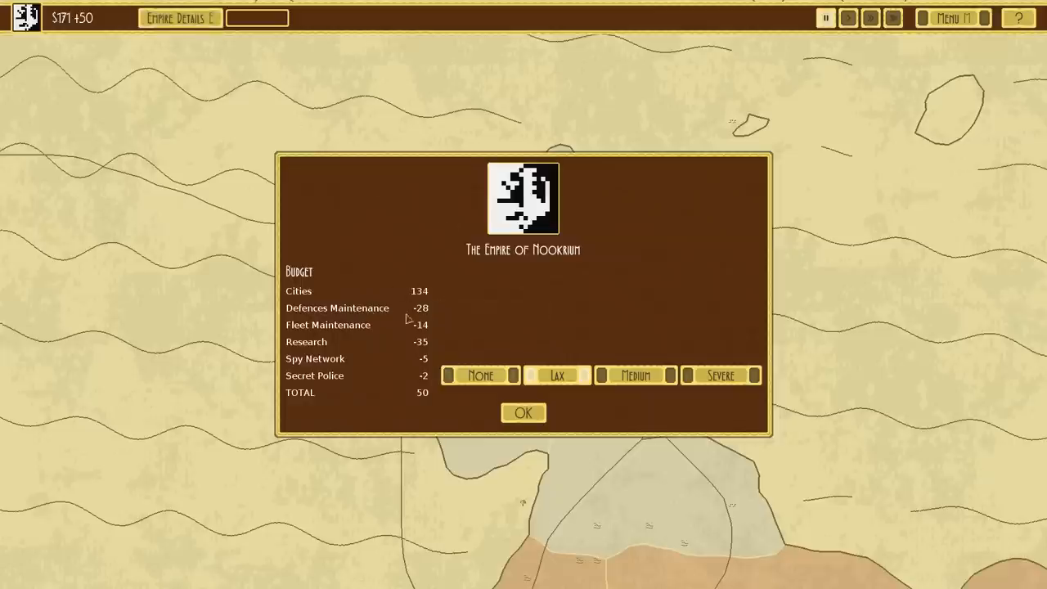
mouse_move(524, 412)
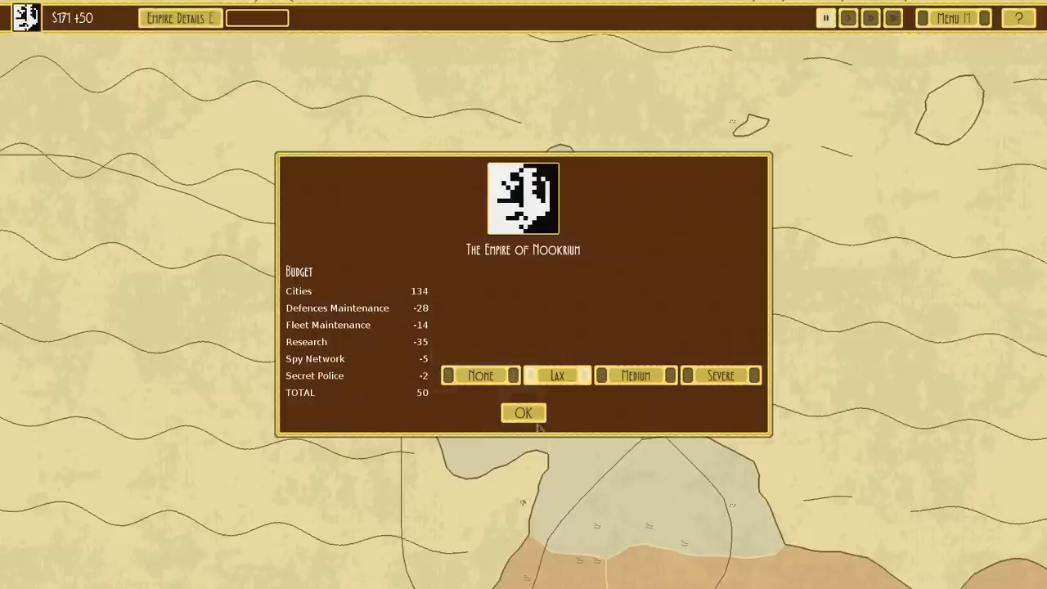
click(523, 412)
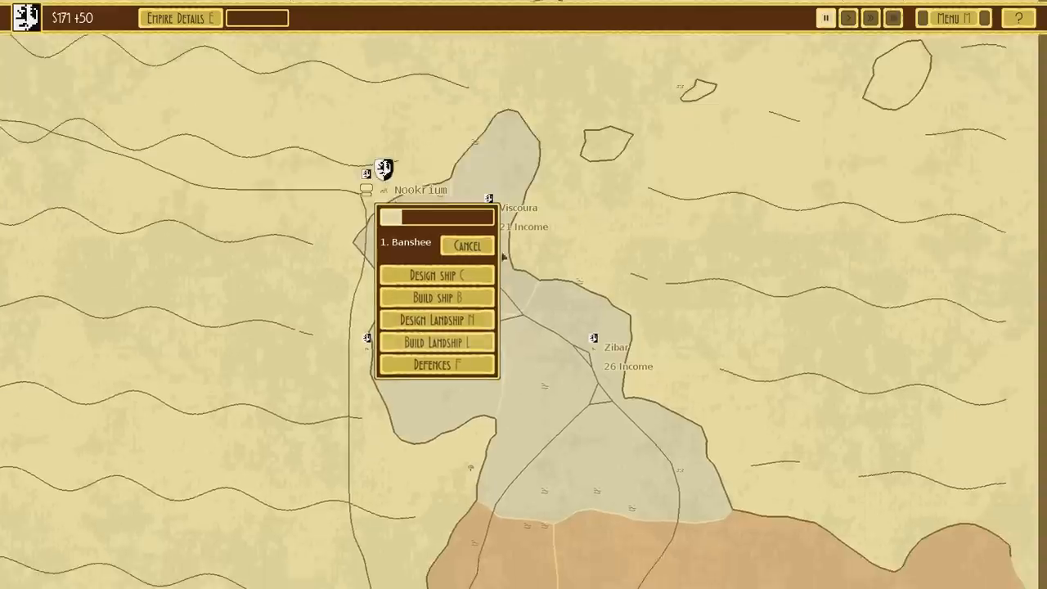
Preview the HMS Pyromaniac design in the build list and back out without building
click(847, 18)
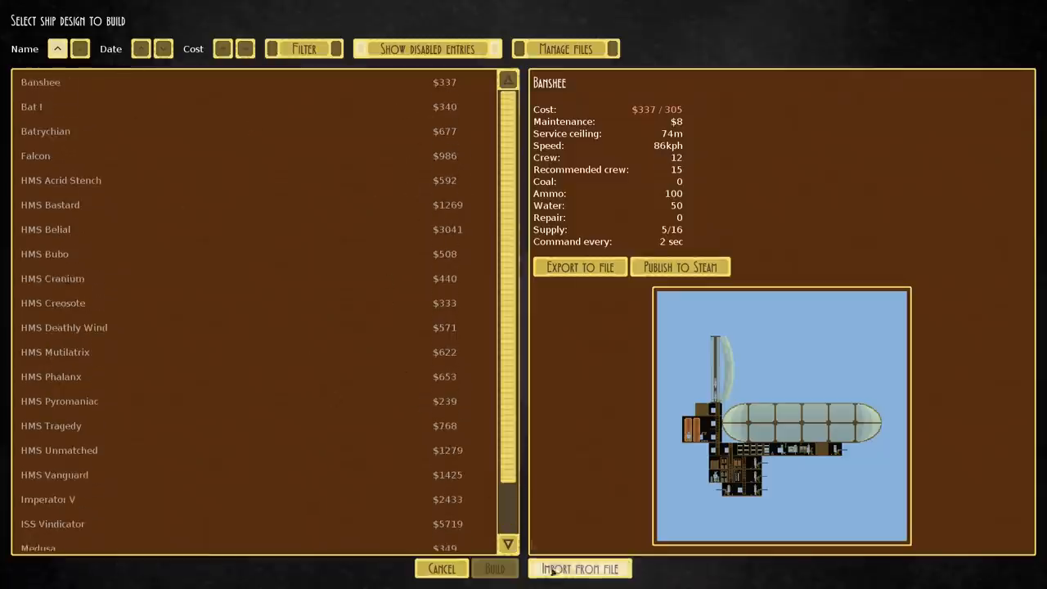
click(59, 401)
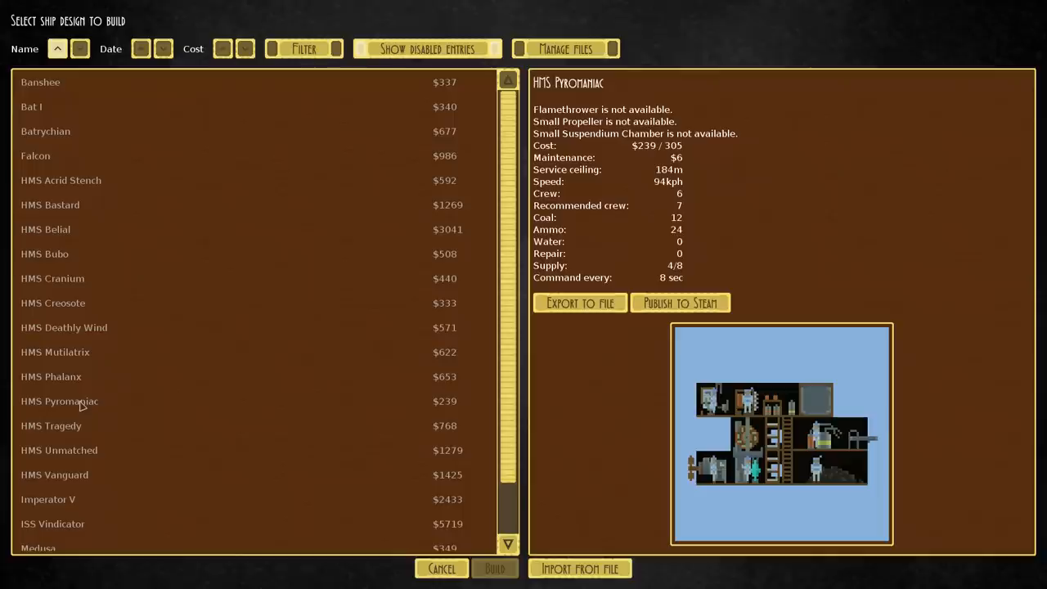
click(441, 569)
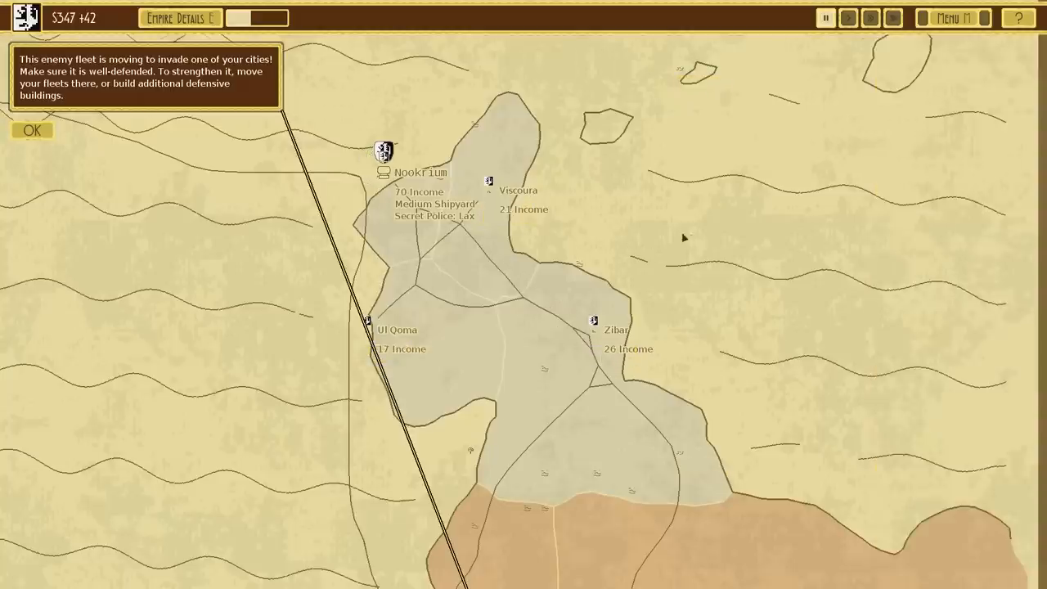
Order one Banshee airship to be built at Nookrium
click(848, 18)
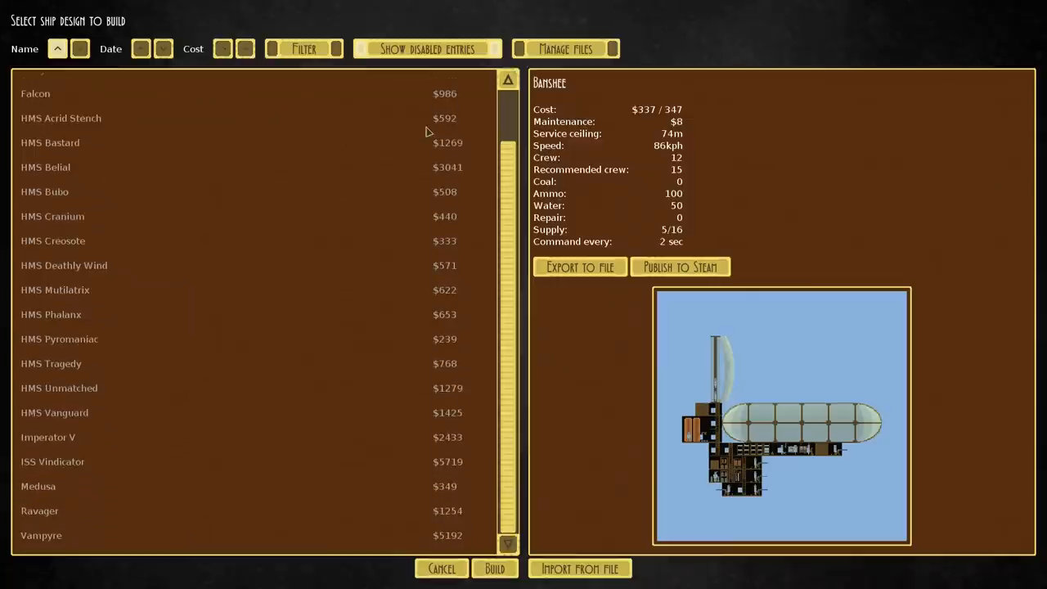
scroll(up, 3)
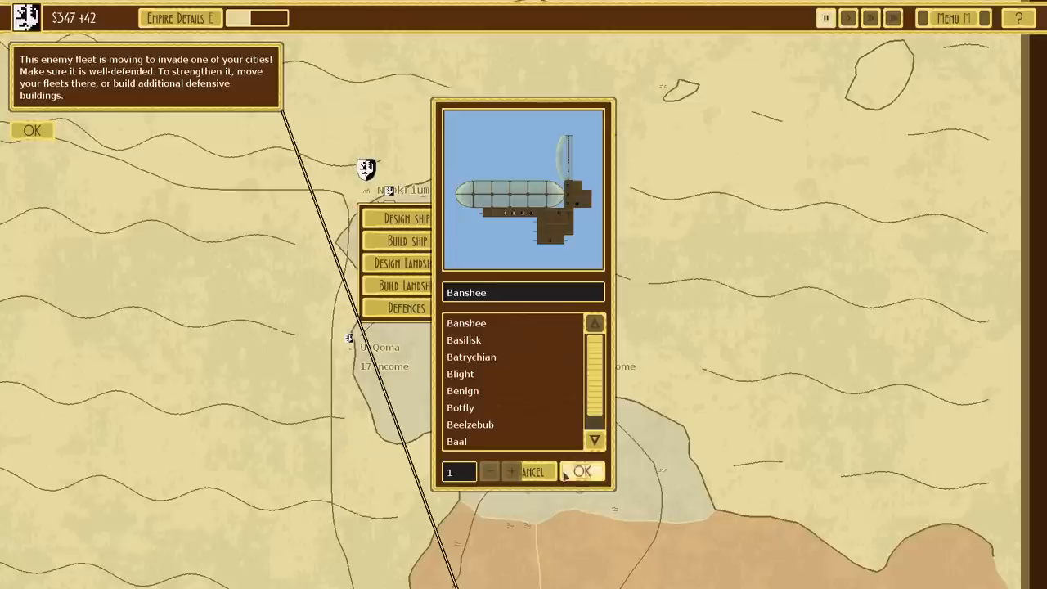
click(582, 471)
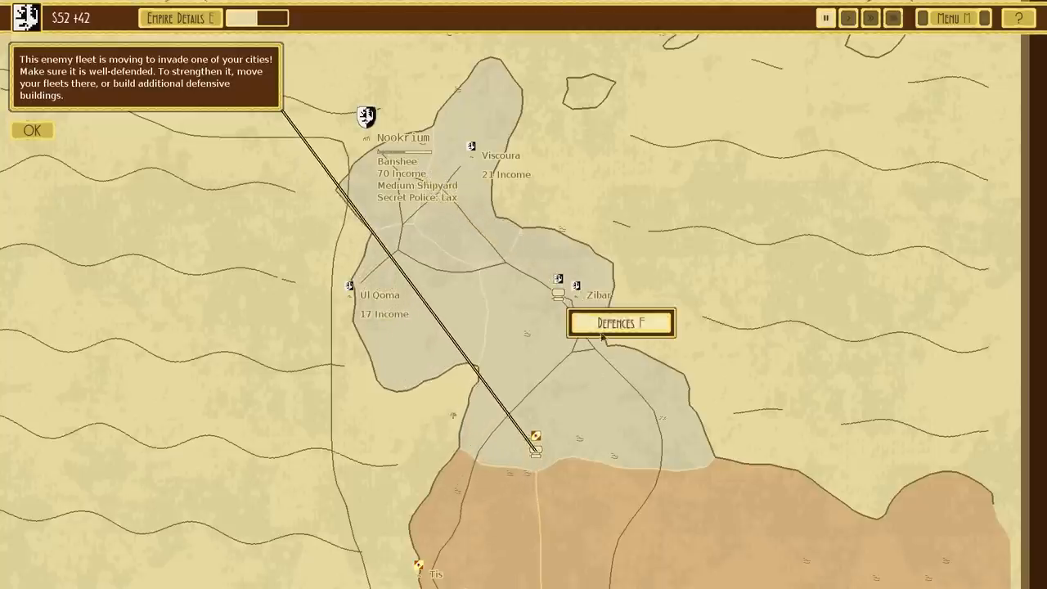
Refit Zibar's Shining Tower with an armour type from its Defences options
click(620, 321)
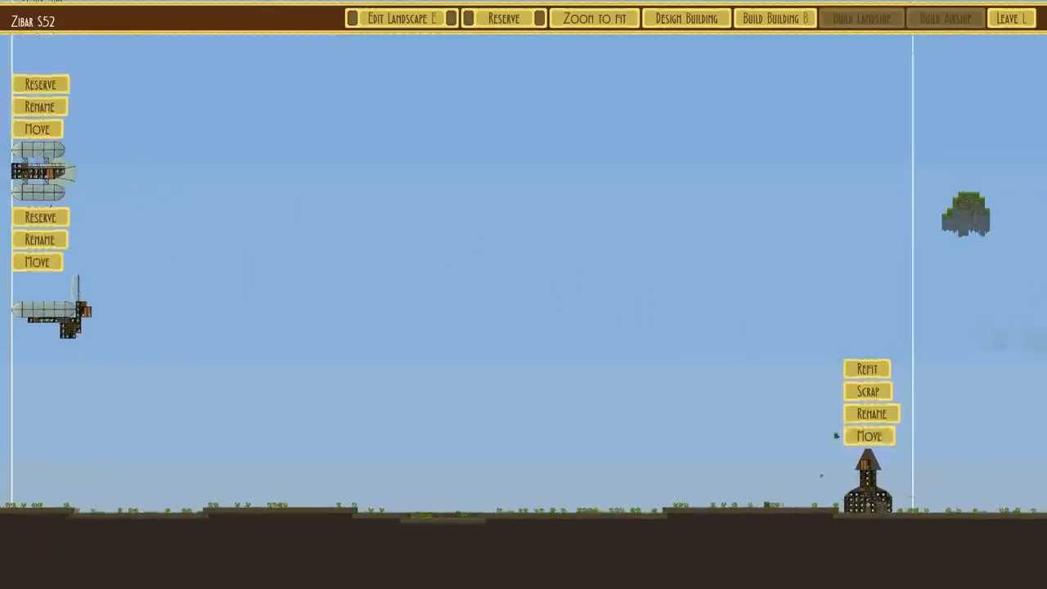
click(867, 368)
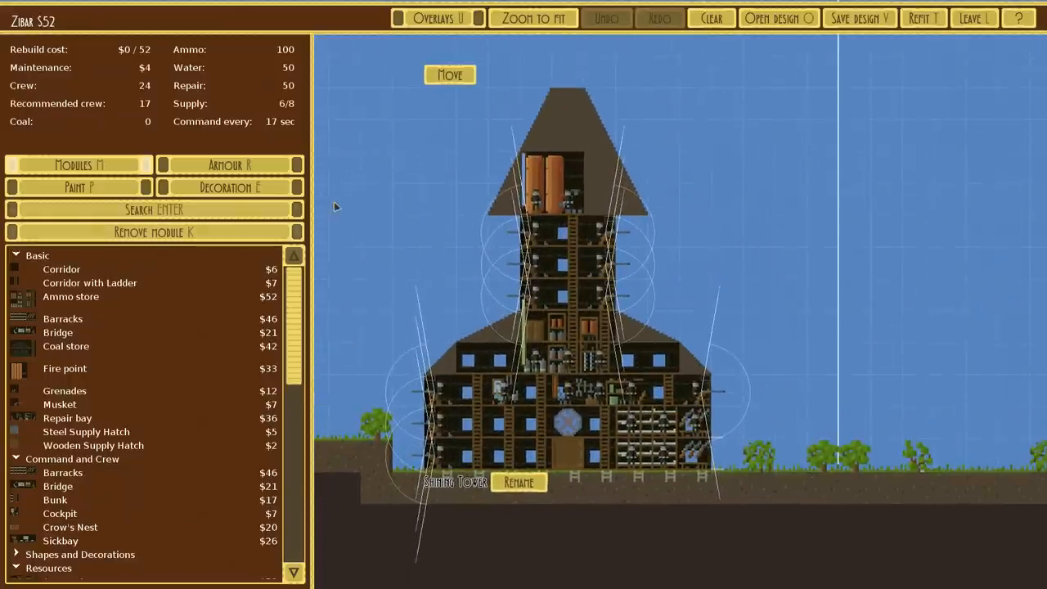
click(229, 164)
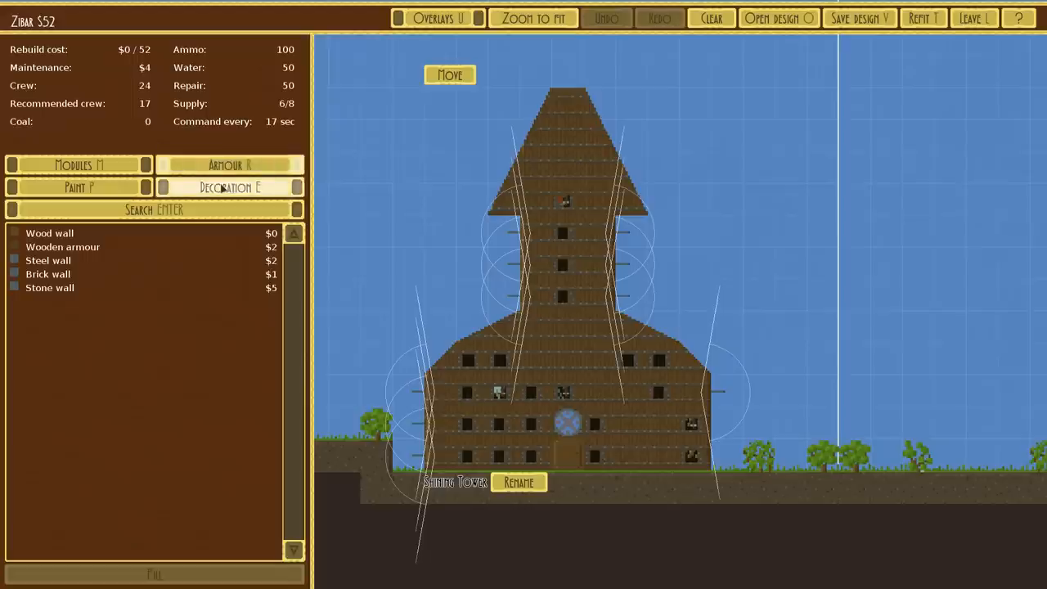
click(229, 186)
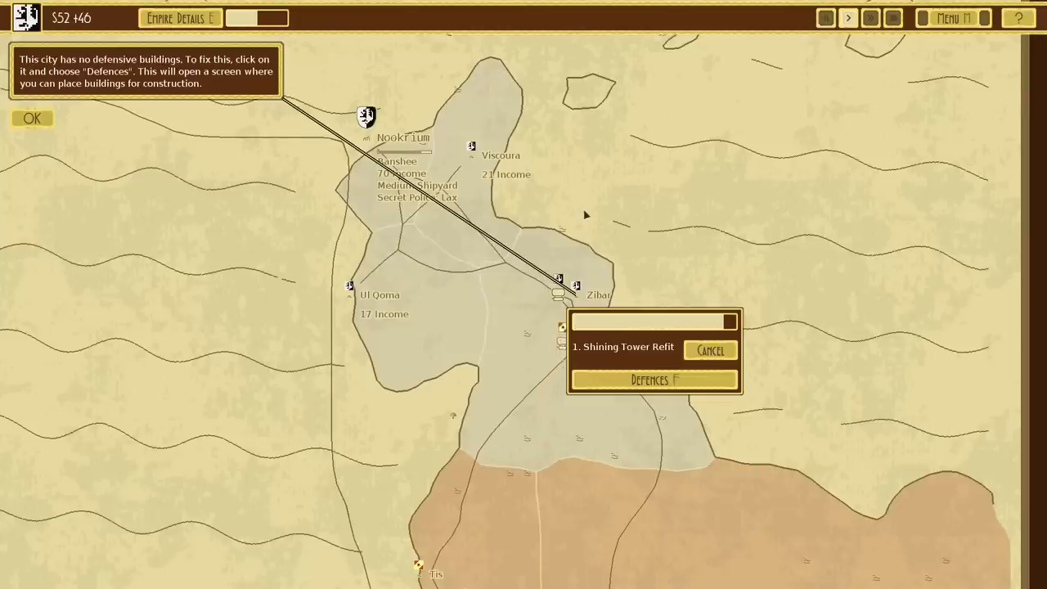
Dismiss Zibar's build queue and advance the turn so the Zibar defence setup appears
click(710, 350)
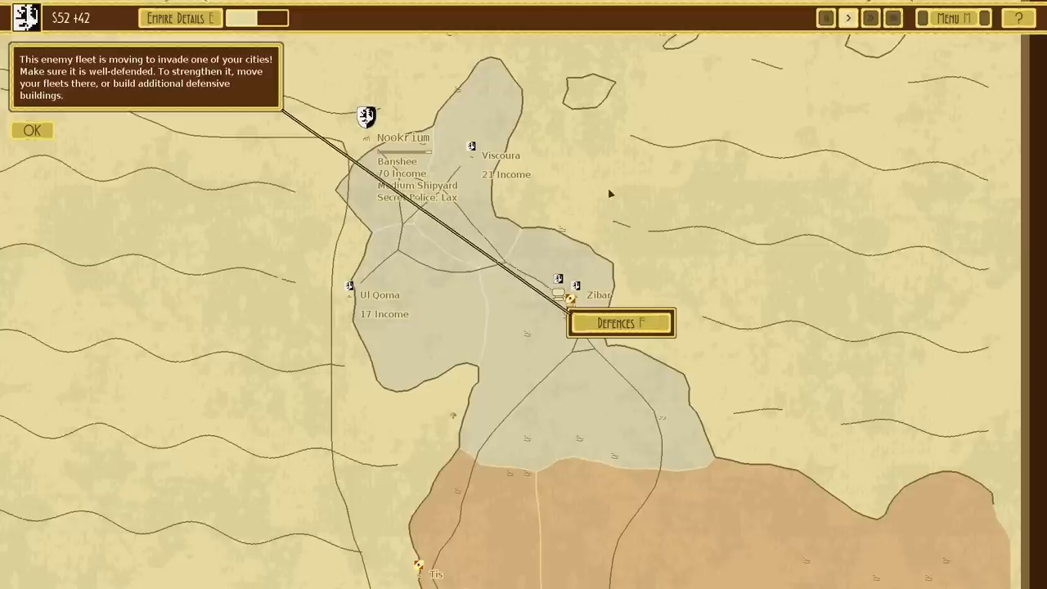
click(620, 322)
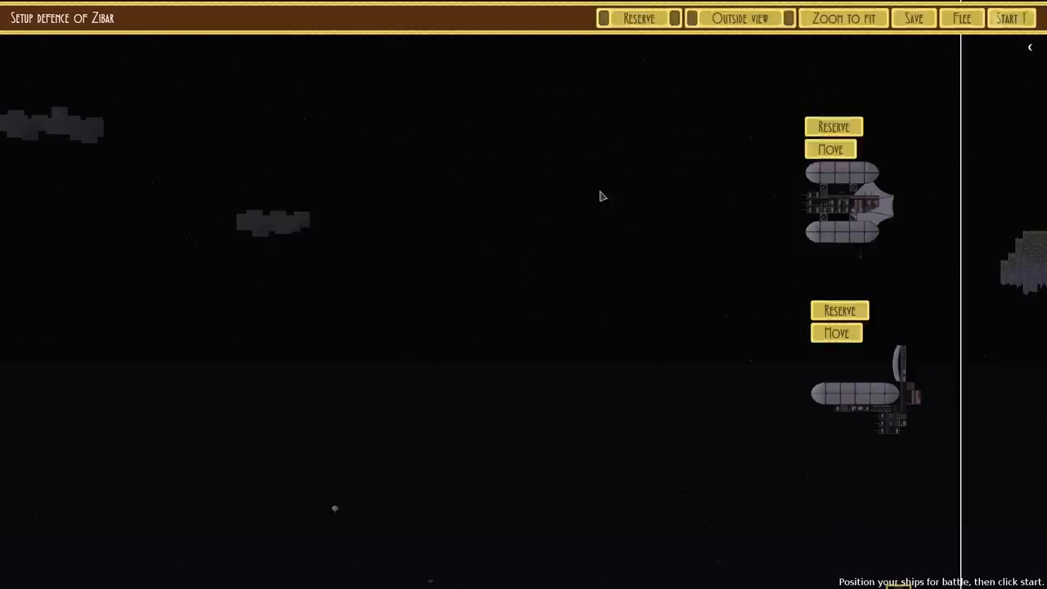
Start the battle for Zibar and raise the game speed twice while it plays out
click(1011, 18)
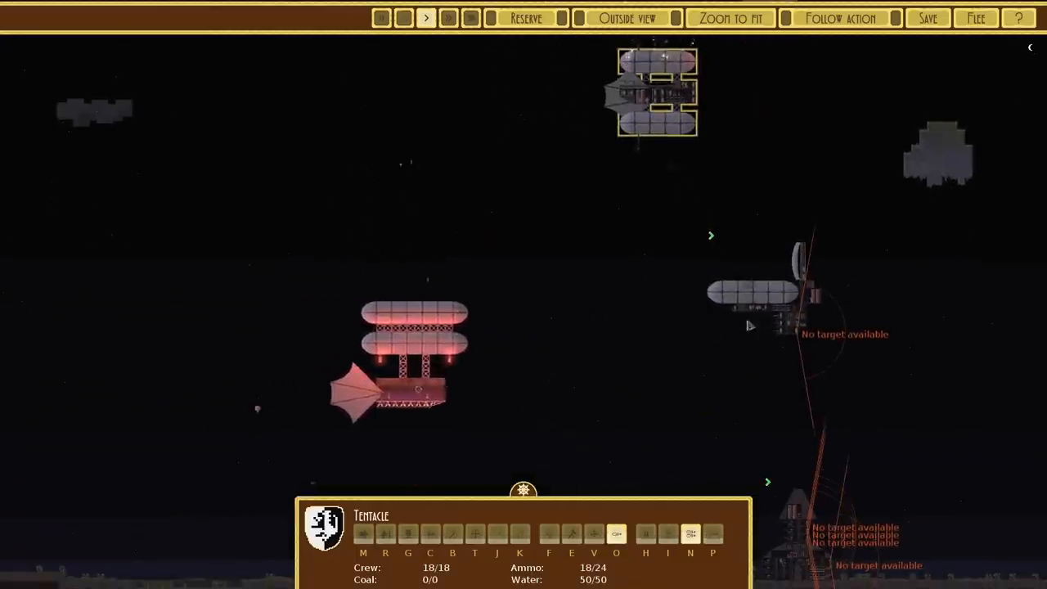
click(448, 18)
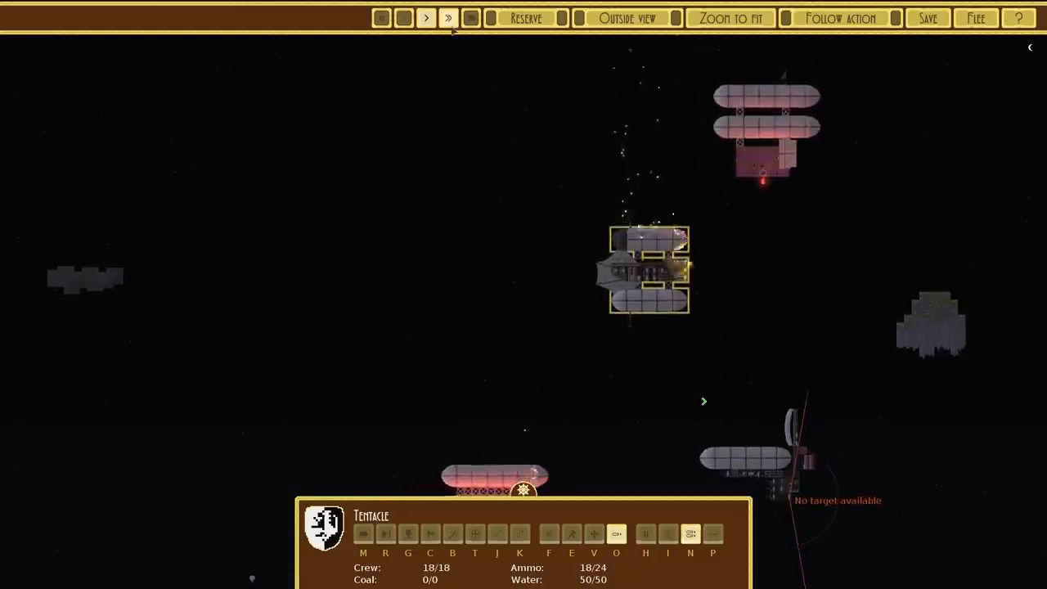
click(449, 17)
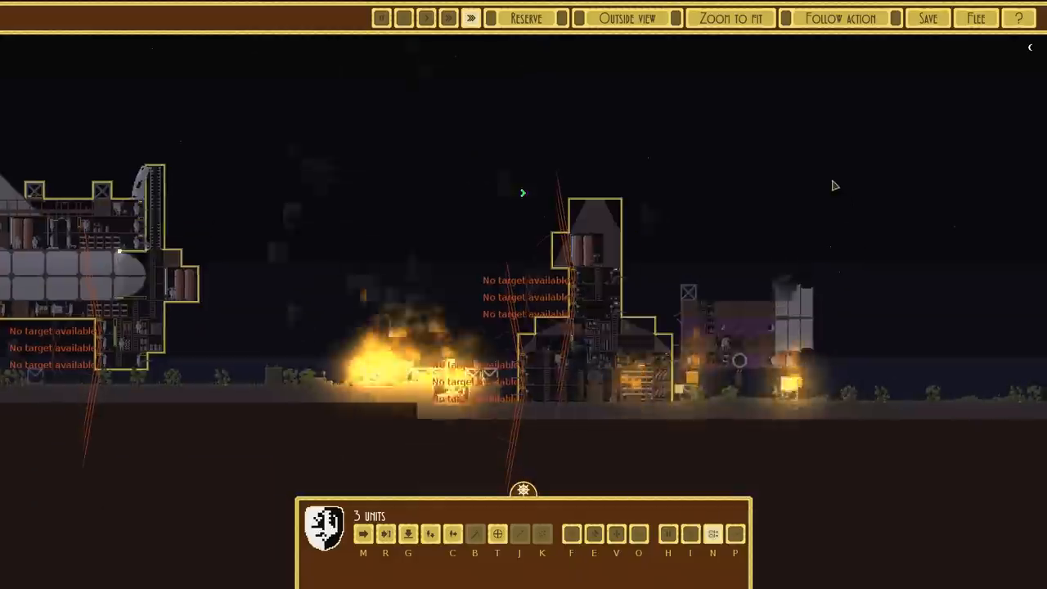
mouse_move(701, 238)
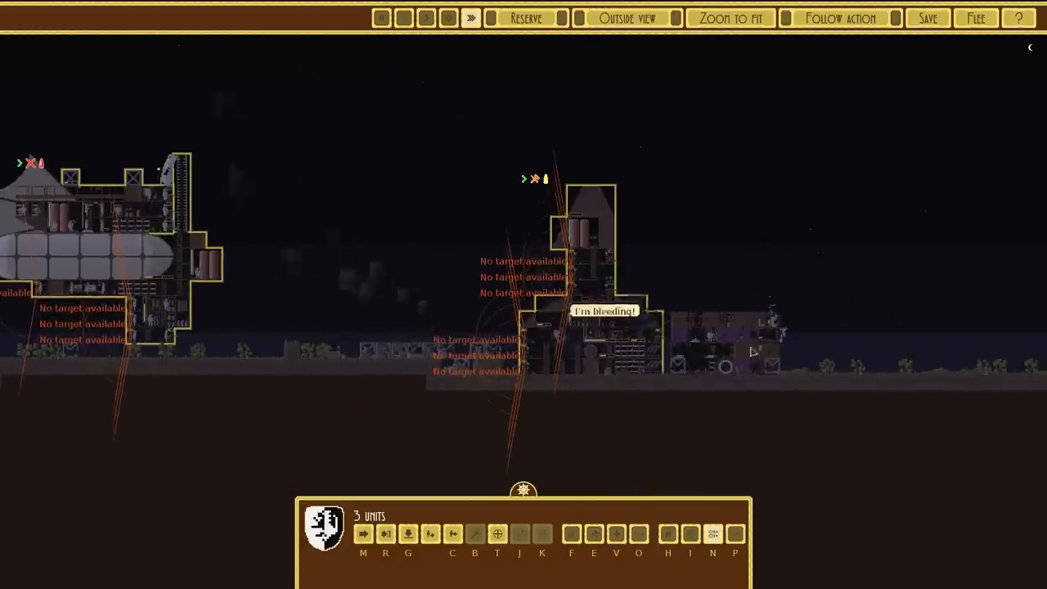
mouse_move(730, 242)
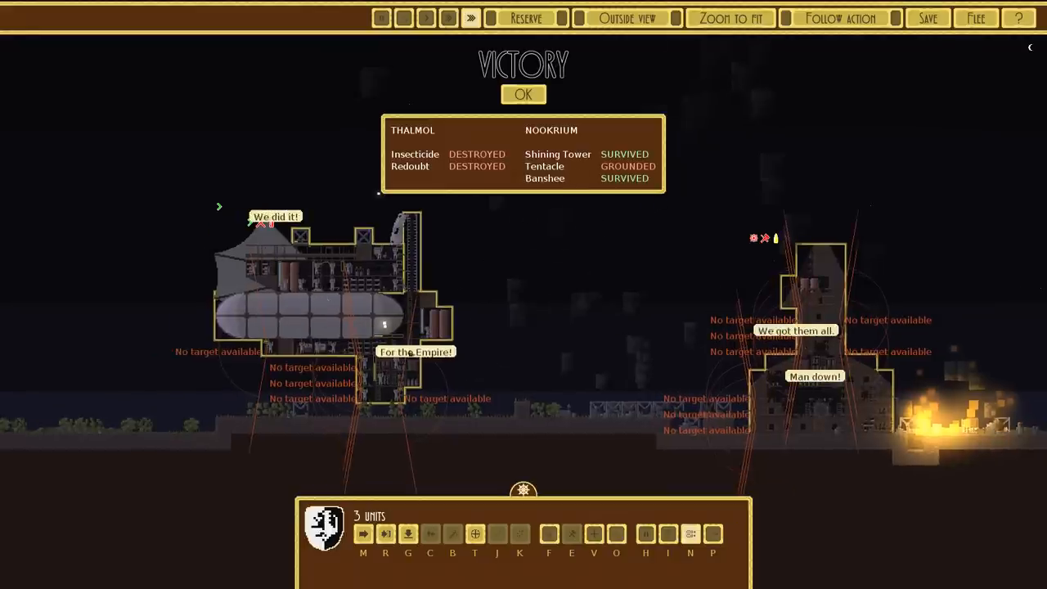
Accept the victory, set Explosives as the next research and leave to the world map
click(523, 93)
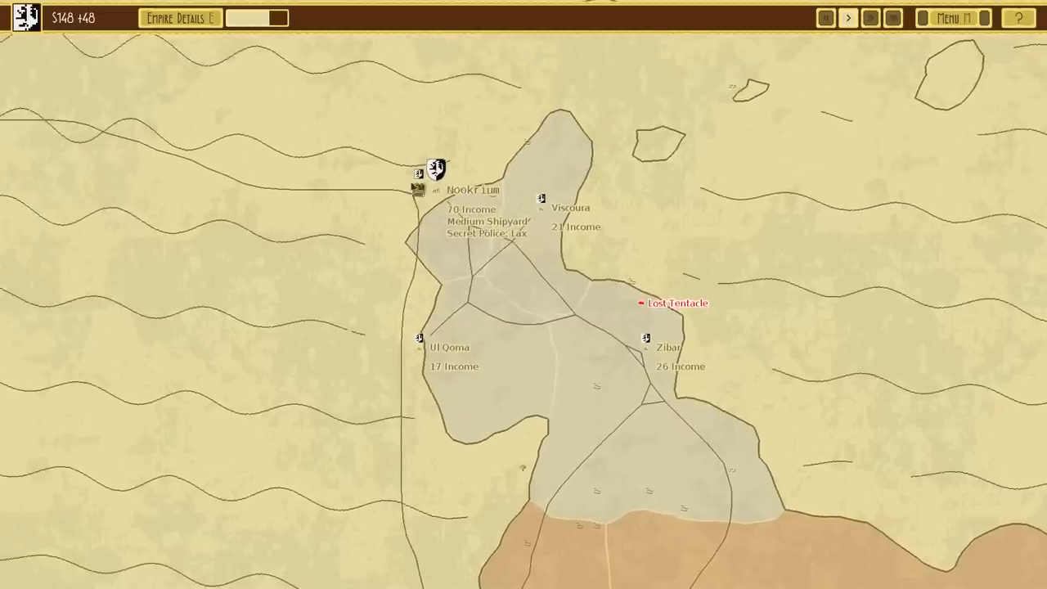
click(437, 167)
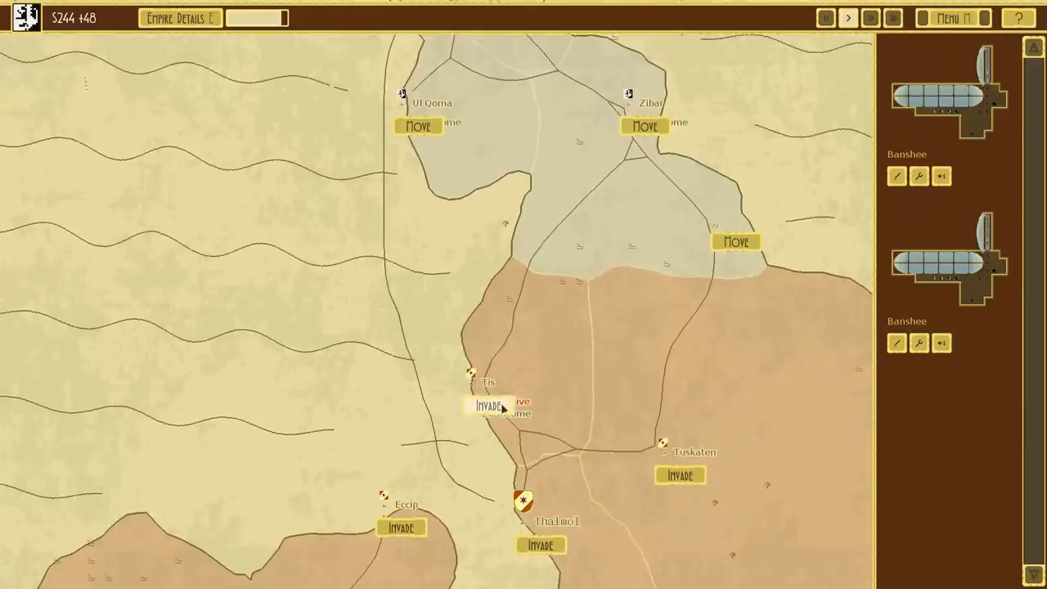
scroll(down, 3)
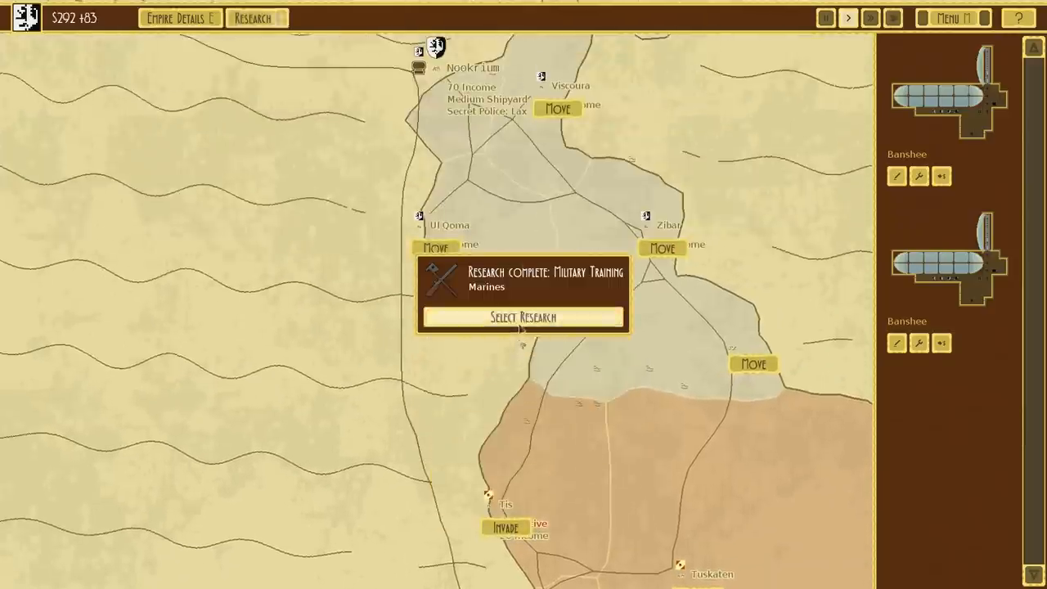
click(523, 317)
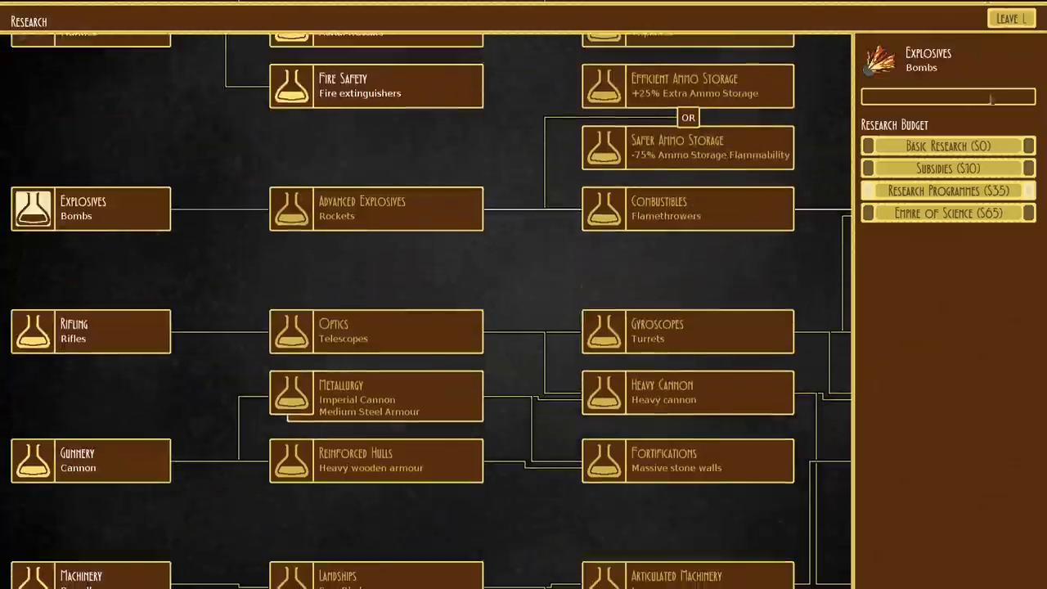
click(1011, 18)
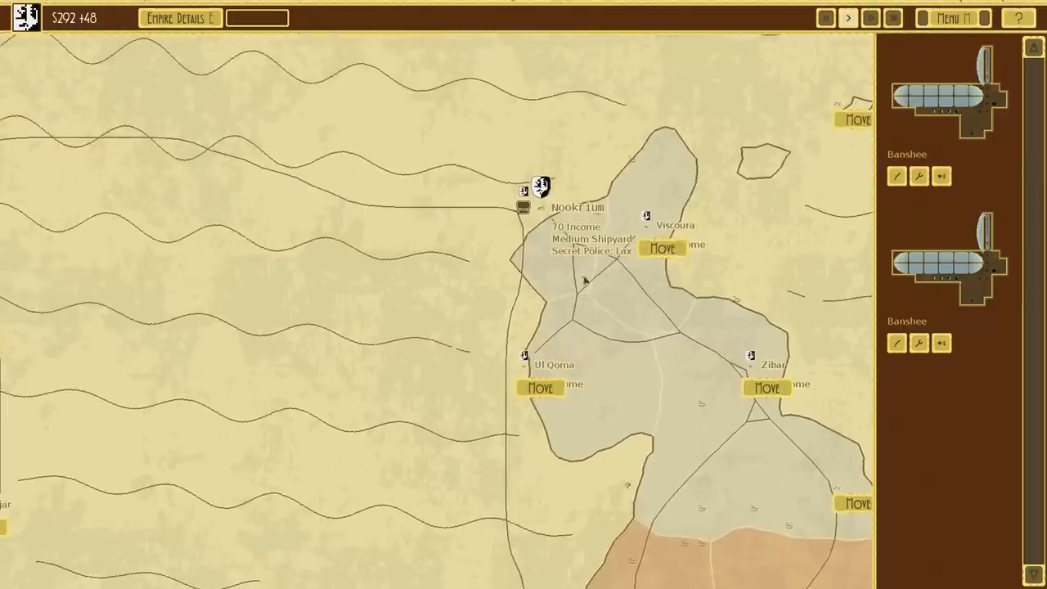
In the ship designer place Marine Barracks with a supply hatch and filler modules beneath
click(824, 18)
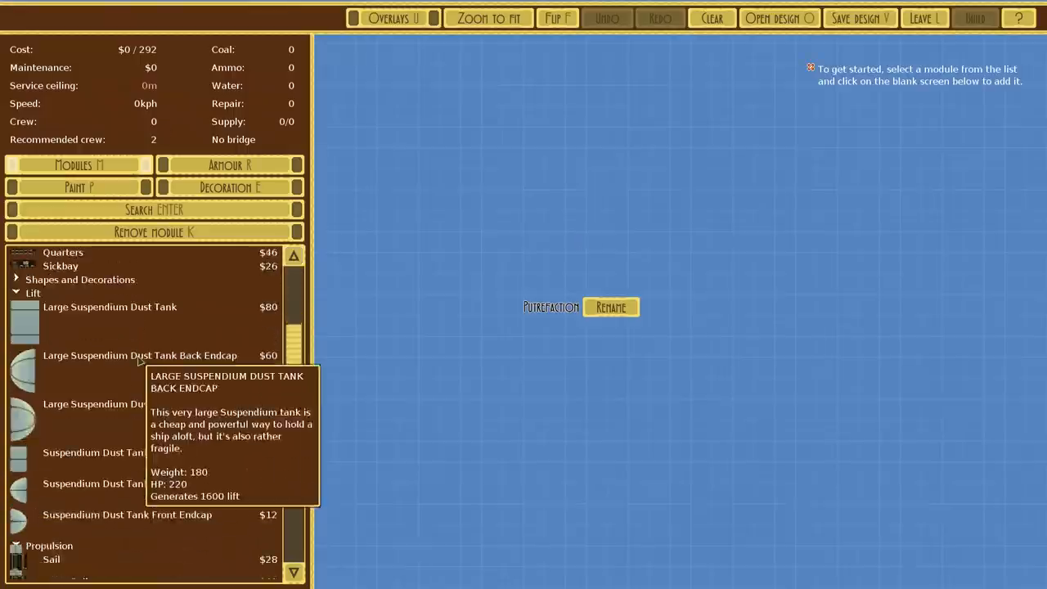
scroll(down, 3)
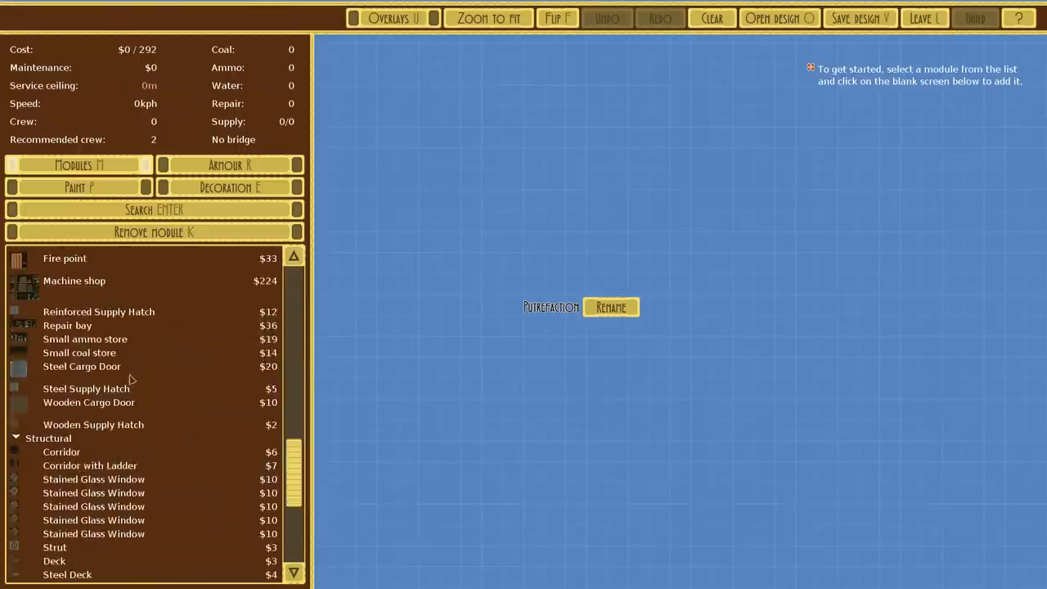
scroll(down, 3)
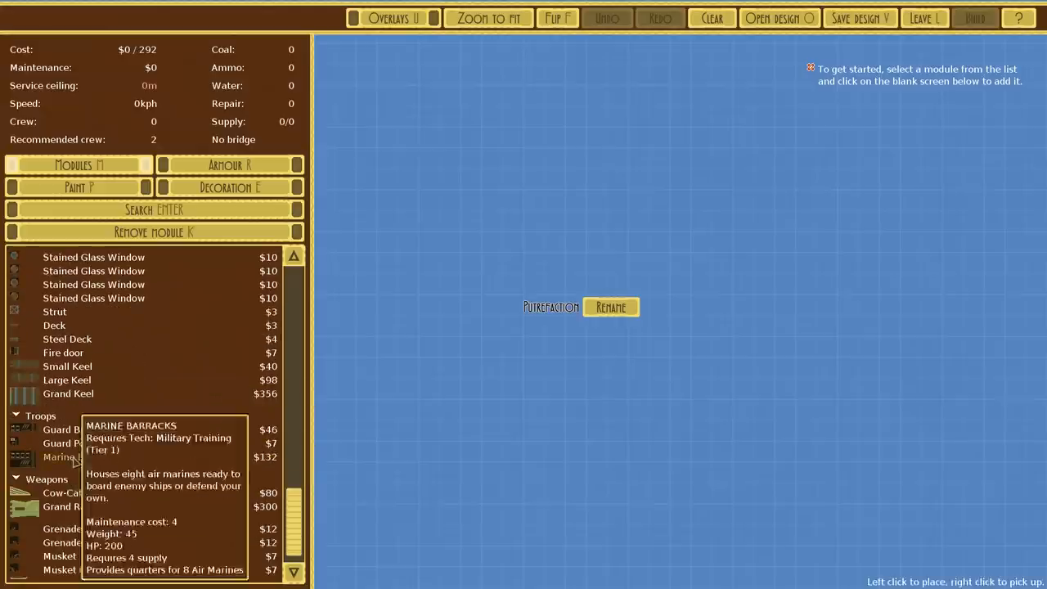
click(681, 295)
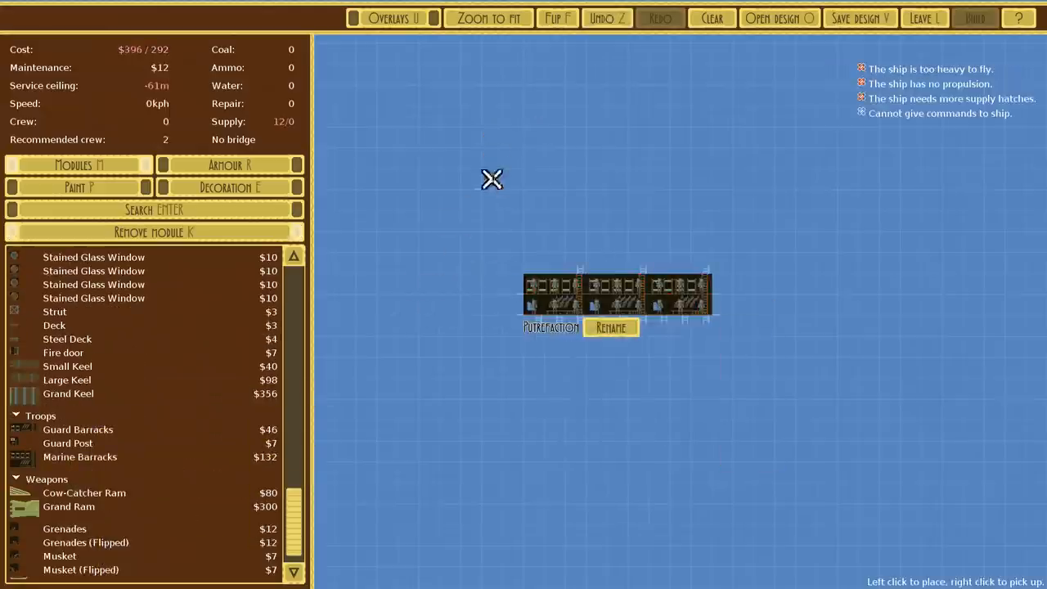
mouse_move(131, 467)
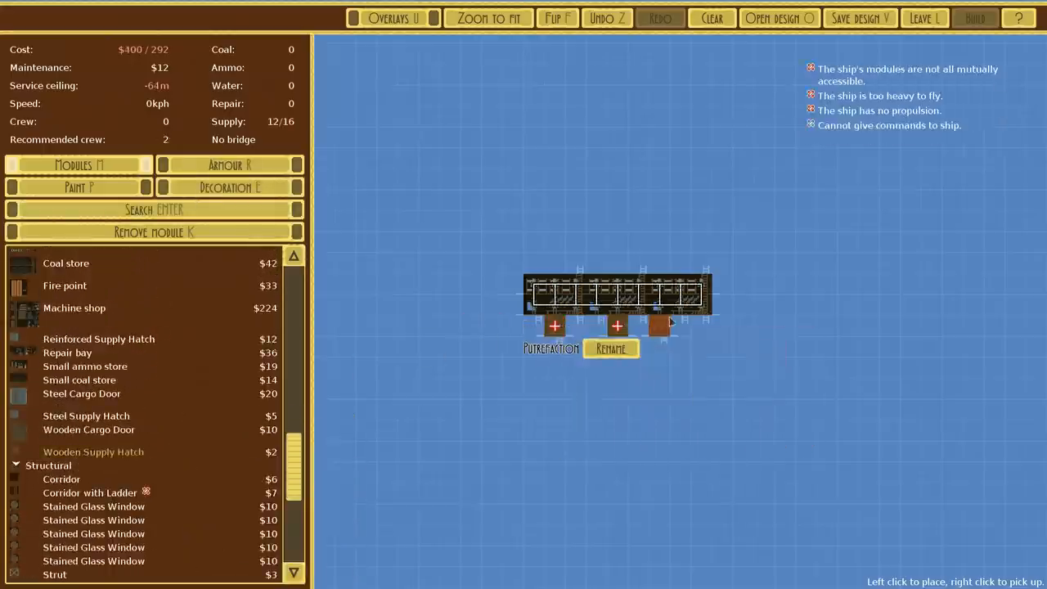
click(700, 326)
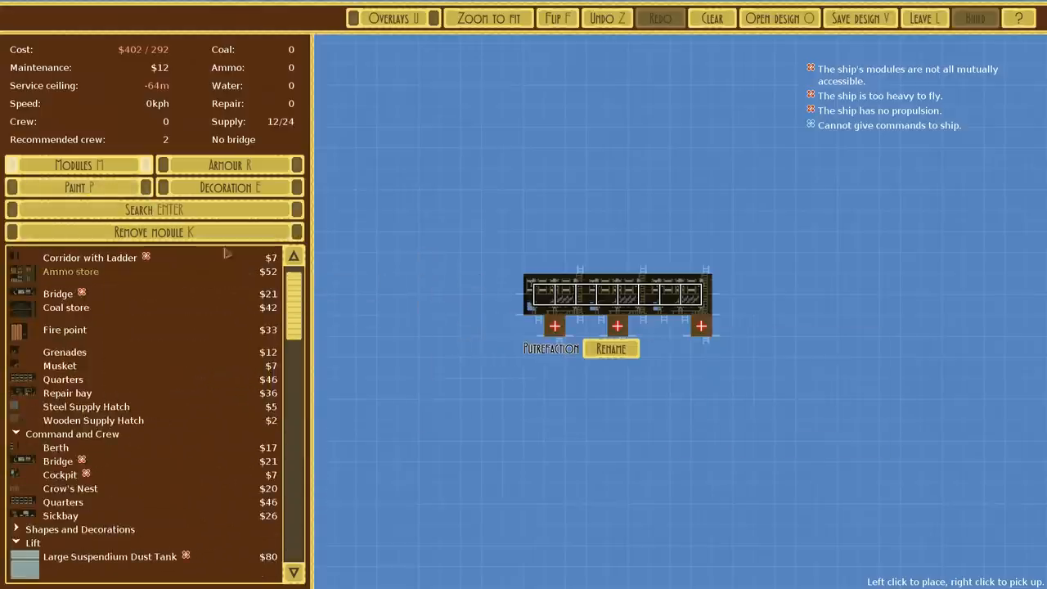
click(555, 325)
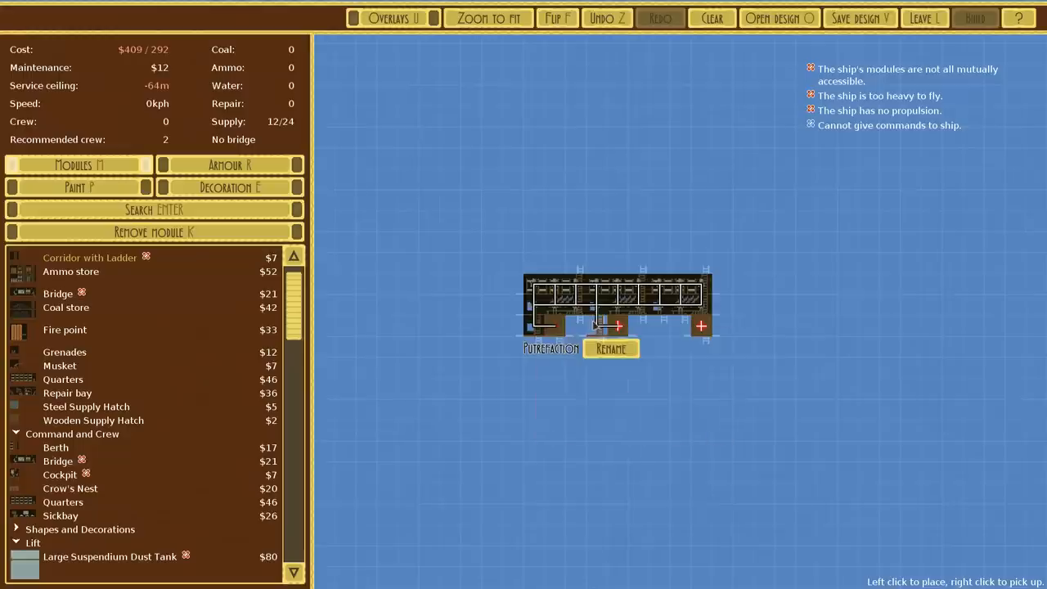
click(619, 327)
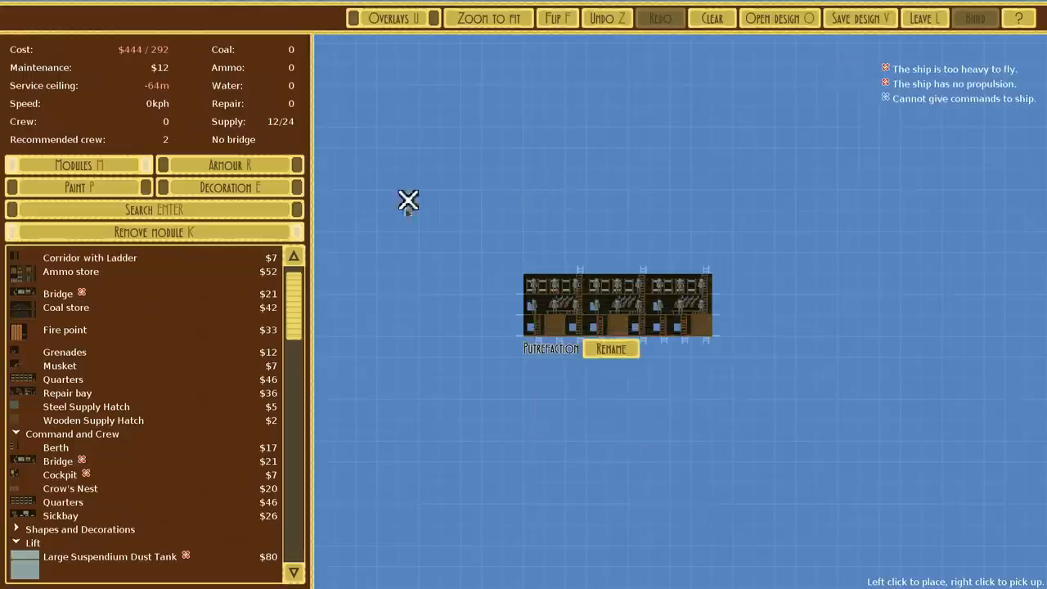
Add Large Suspendium Dust Tanks above the barracks with rounded endcaps on both tanks
scroll(down, 3)
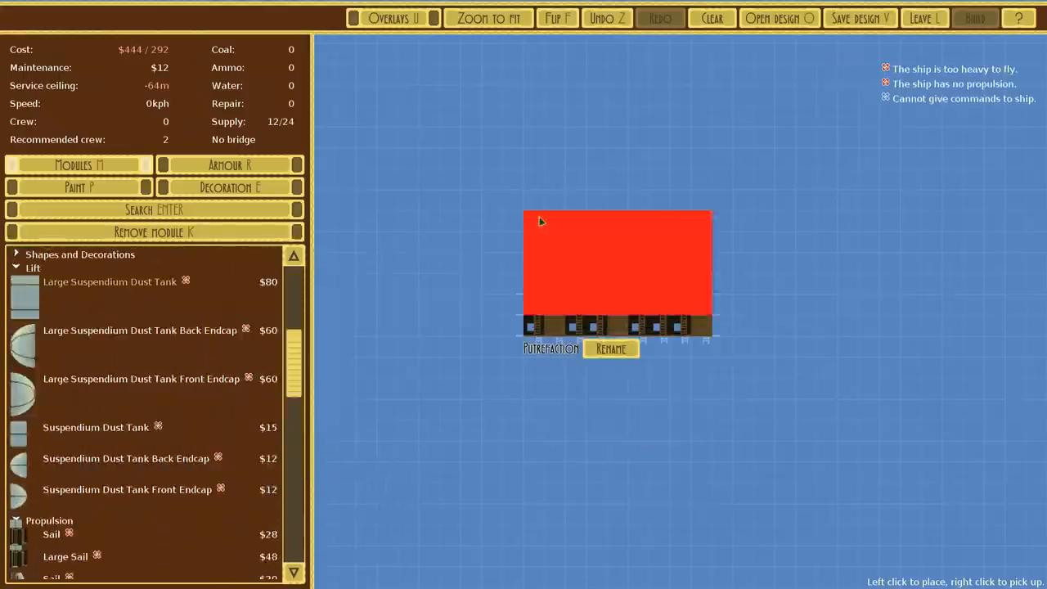
click(618, 262)
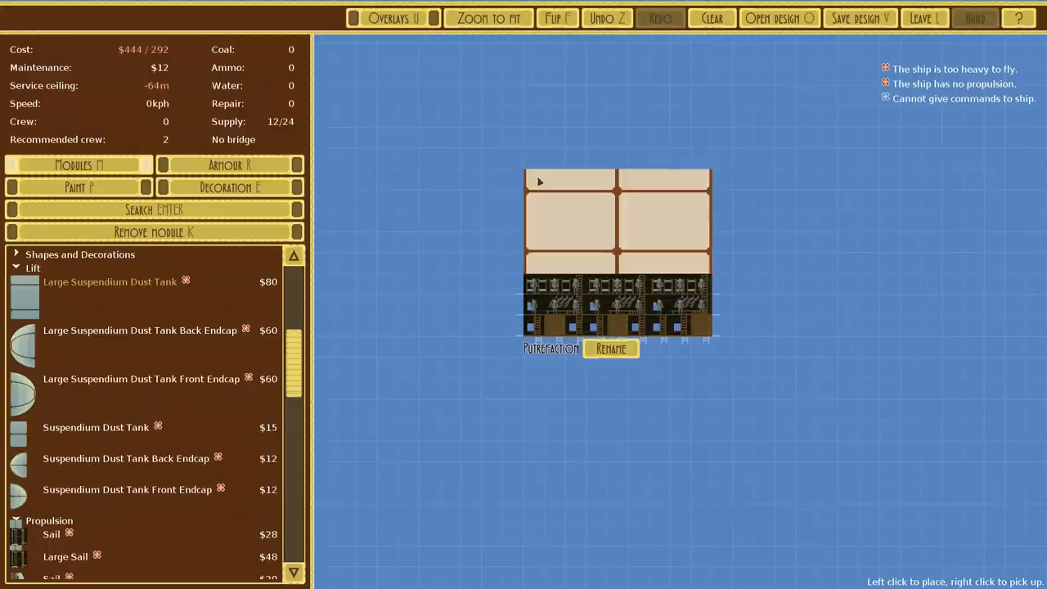
click(475, 262)
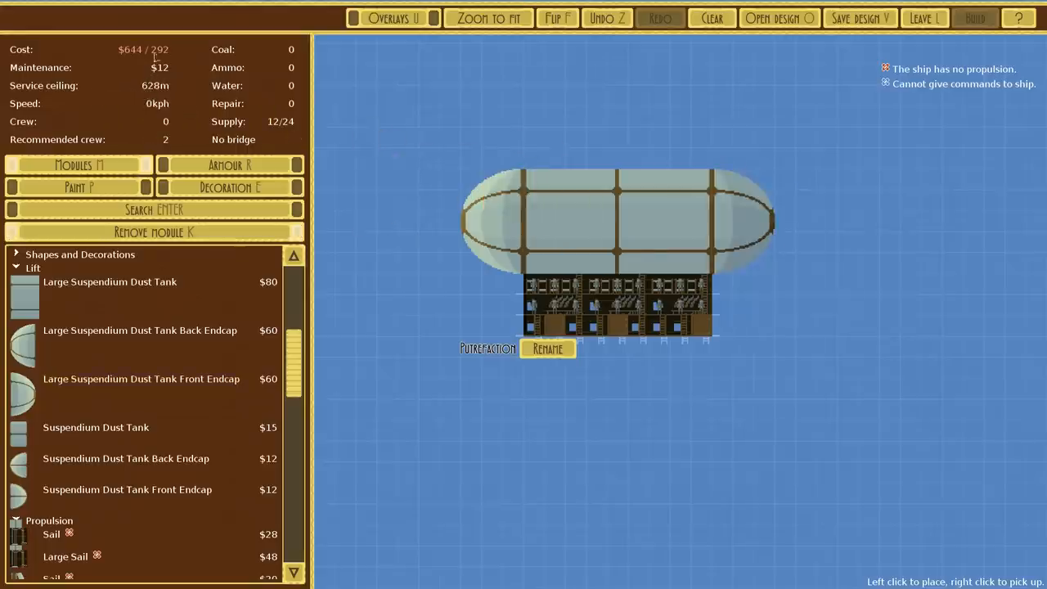
mouse_move(619, 242)
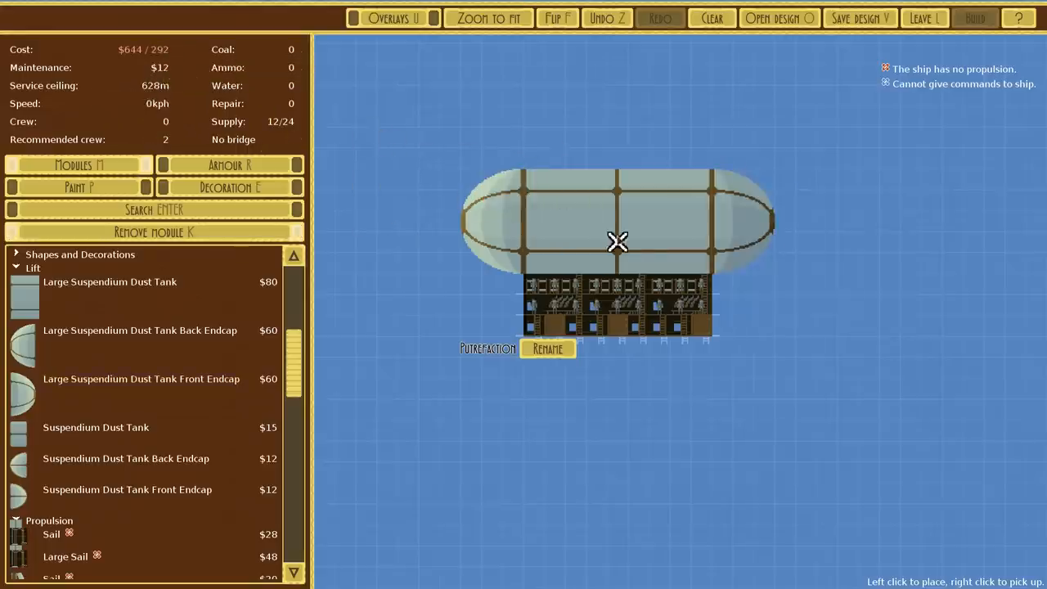
scroll(down, 3)
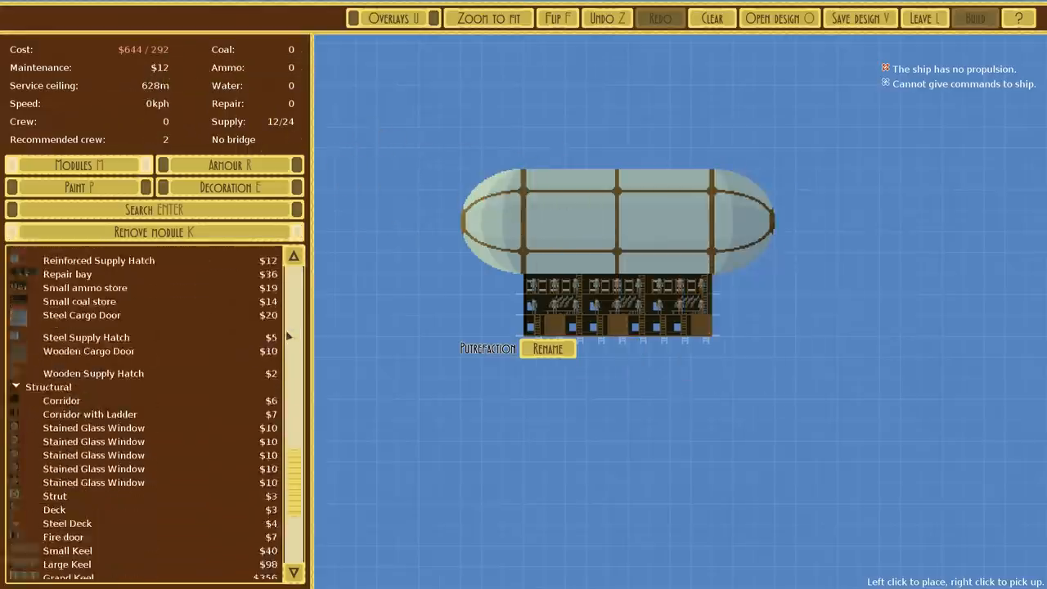
scroll(down, 3)
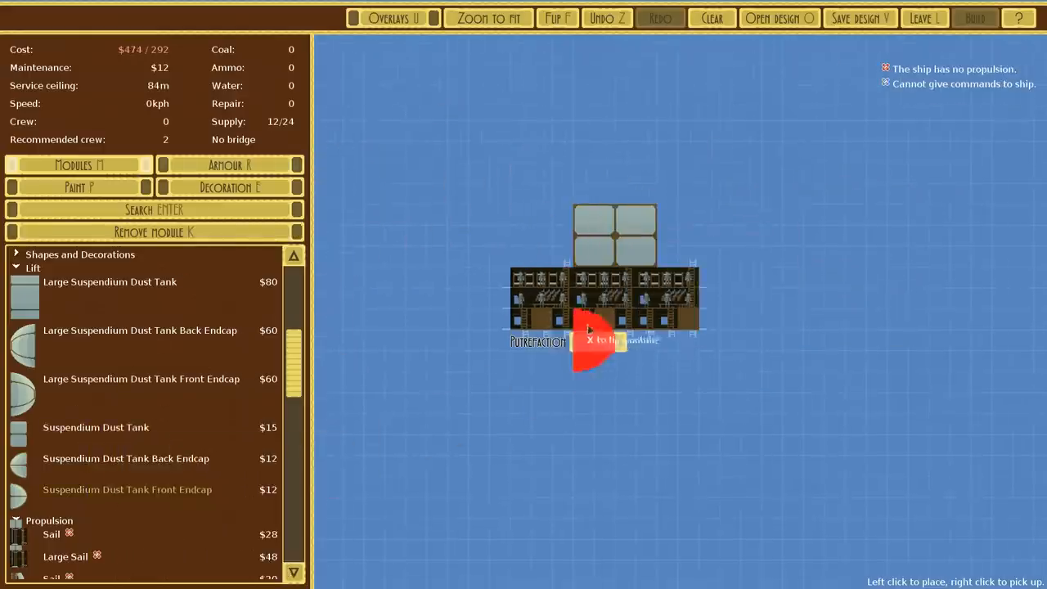
click(695, 237)
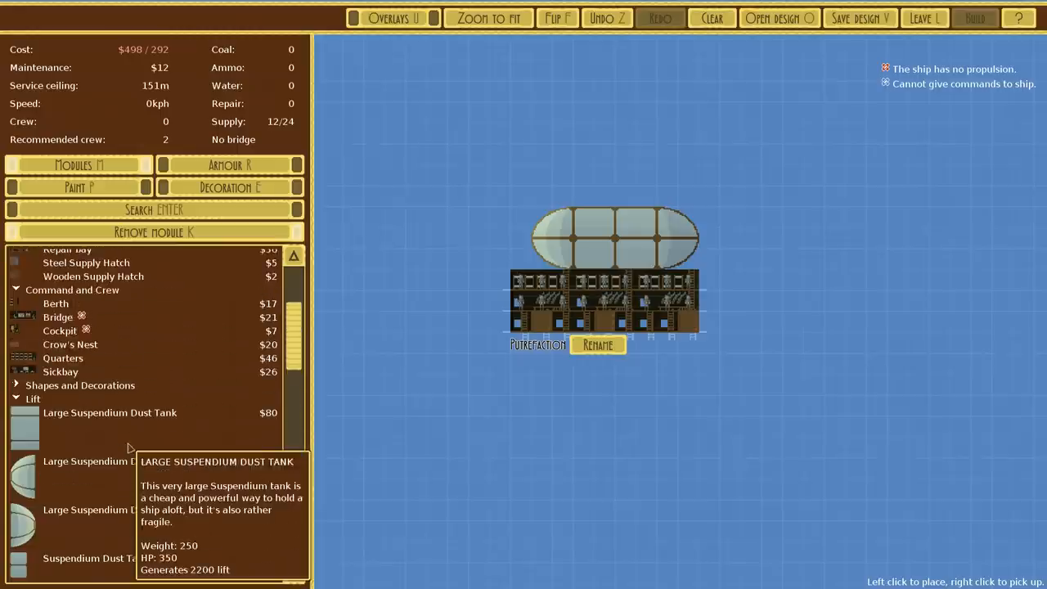
Mount a Sail at the front for propulsion and a command module at the bow
scroll(down, 3)
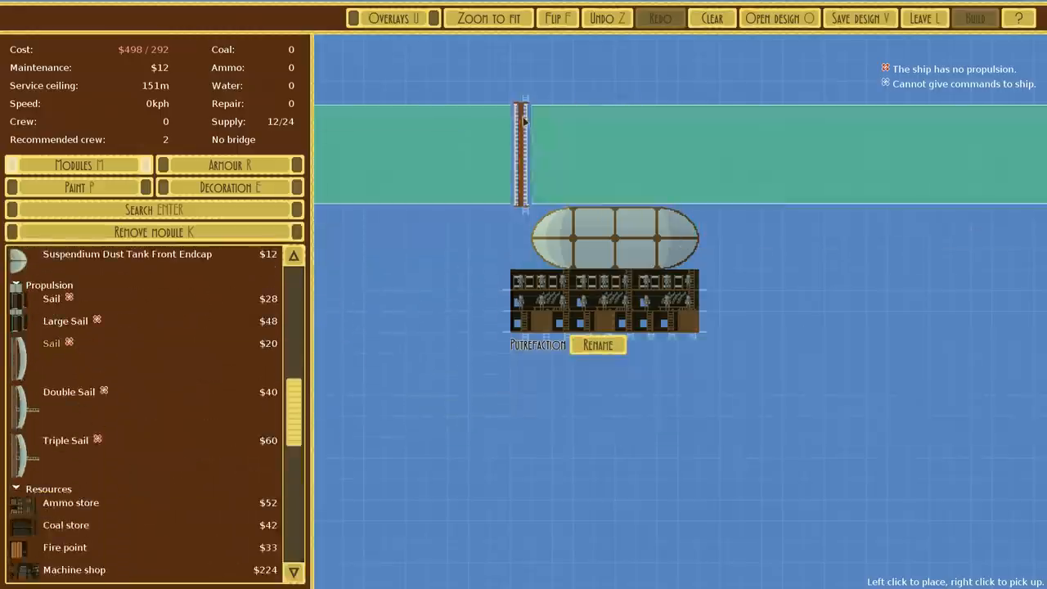
click(524, 147)
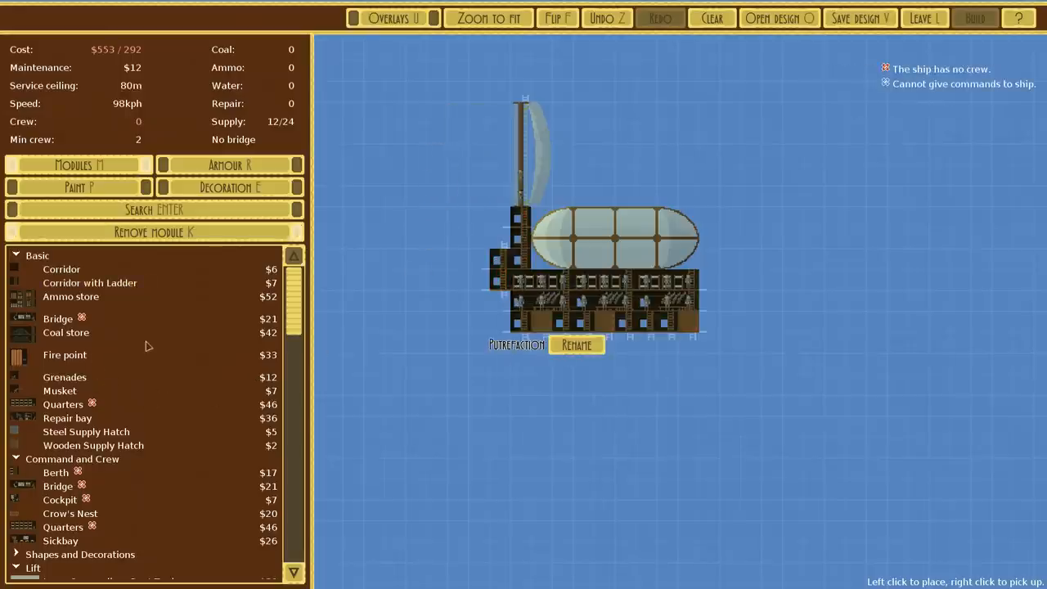
mouse_move(69, 330)
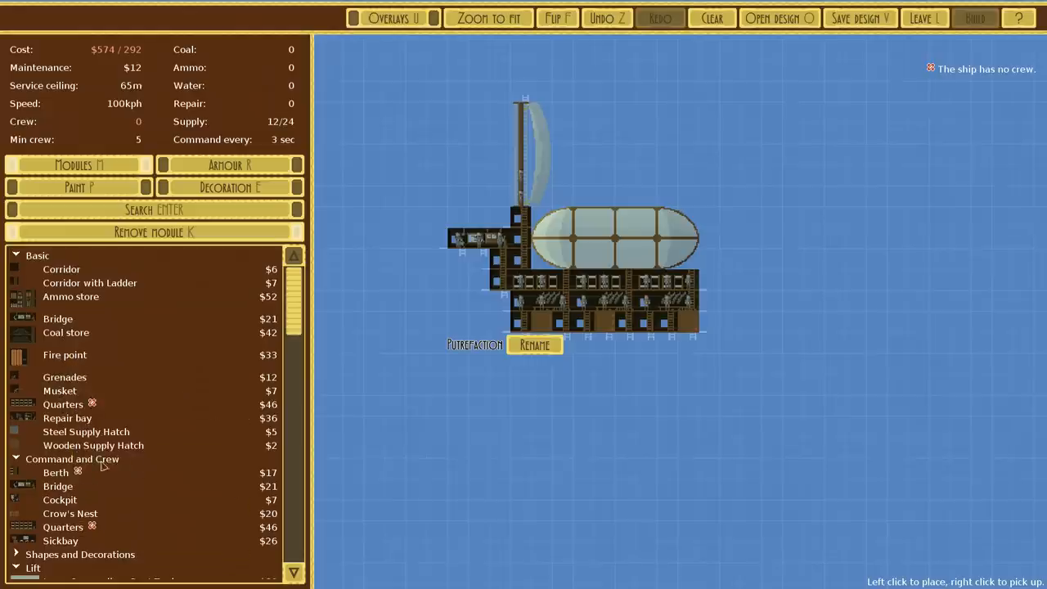
scroll(down, 3)
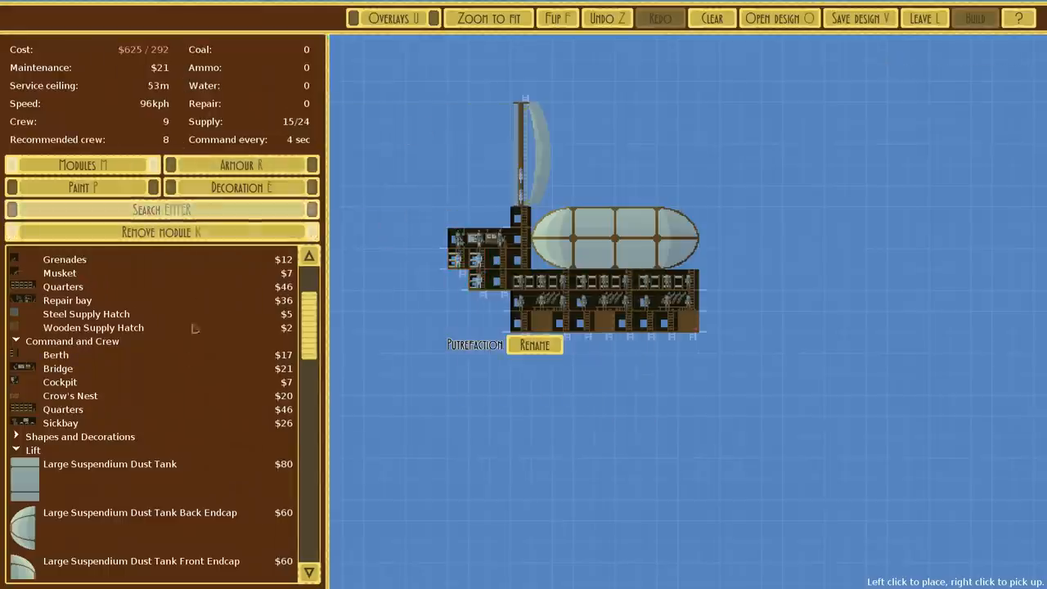
mouse_move(67, 314)
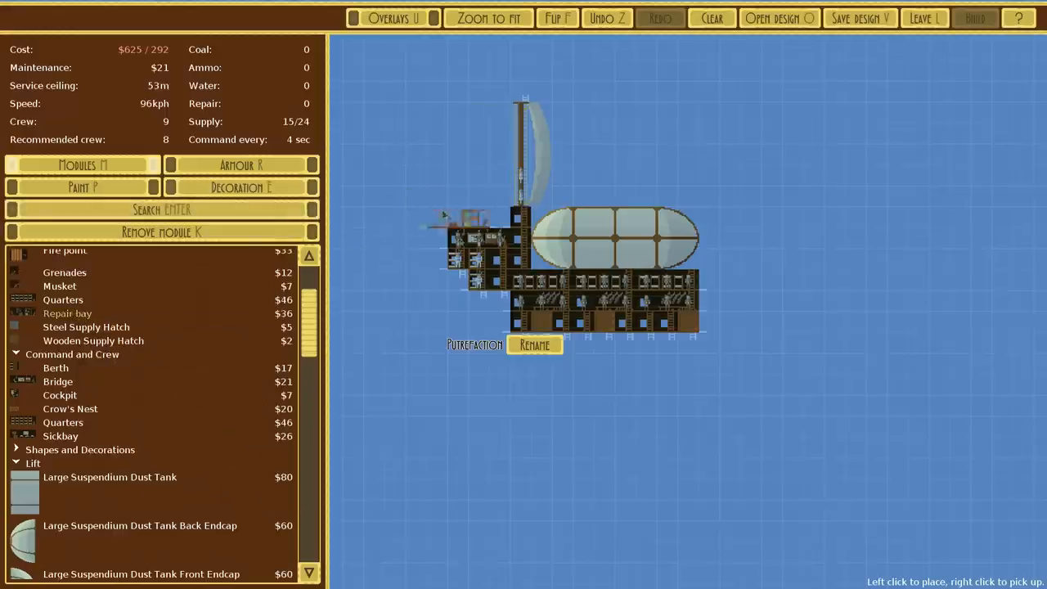
click(520, 239)
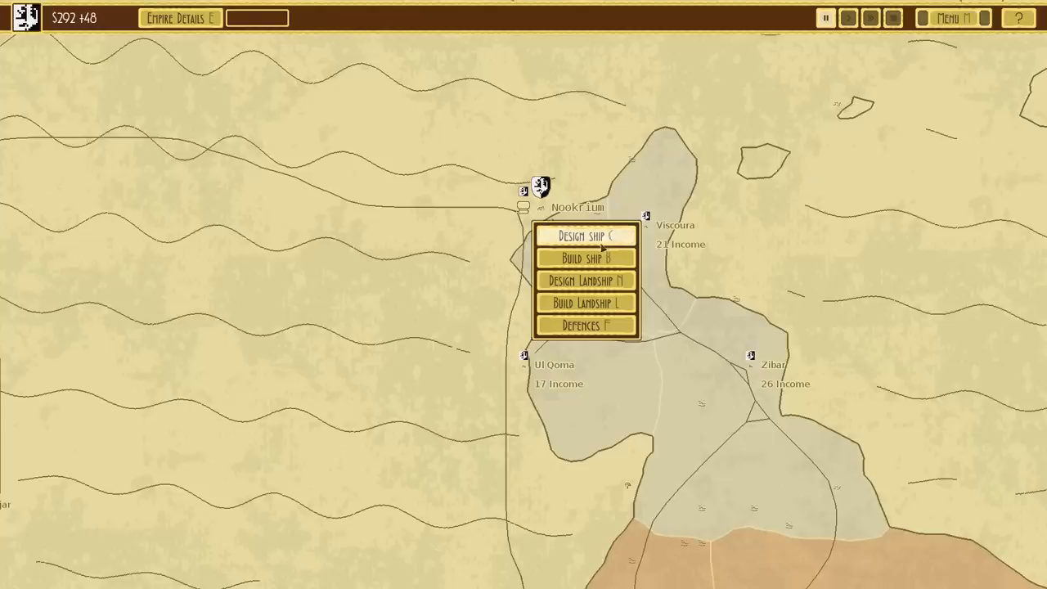
Check the Putrefaction design's cost, cancel, and let time run to earn money
click(585, 258)
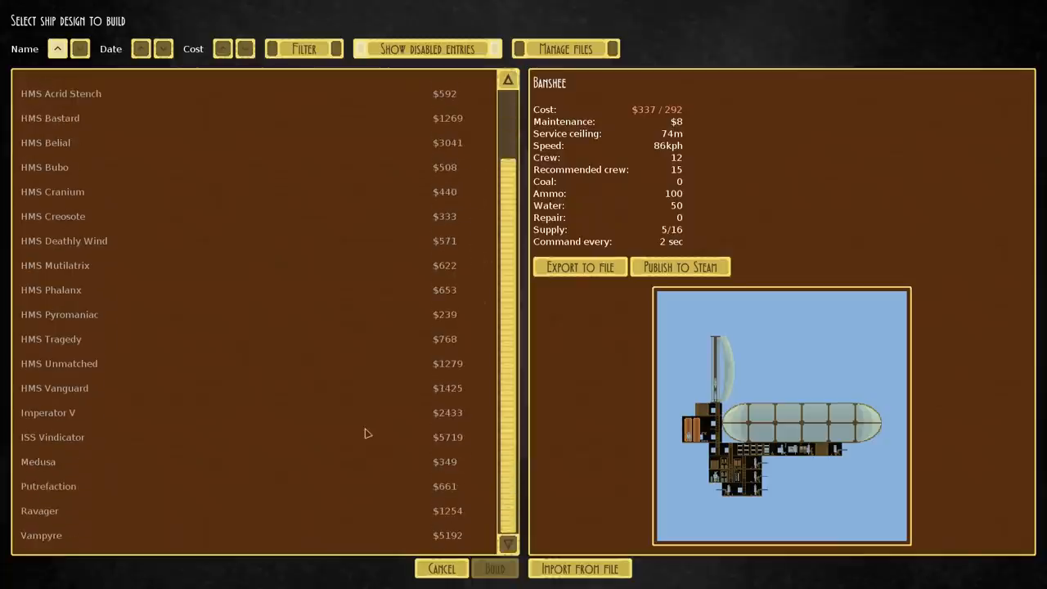
click(49, 486)
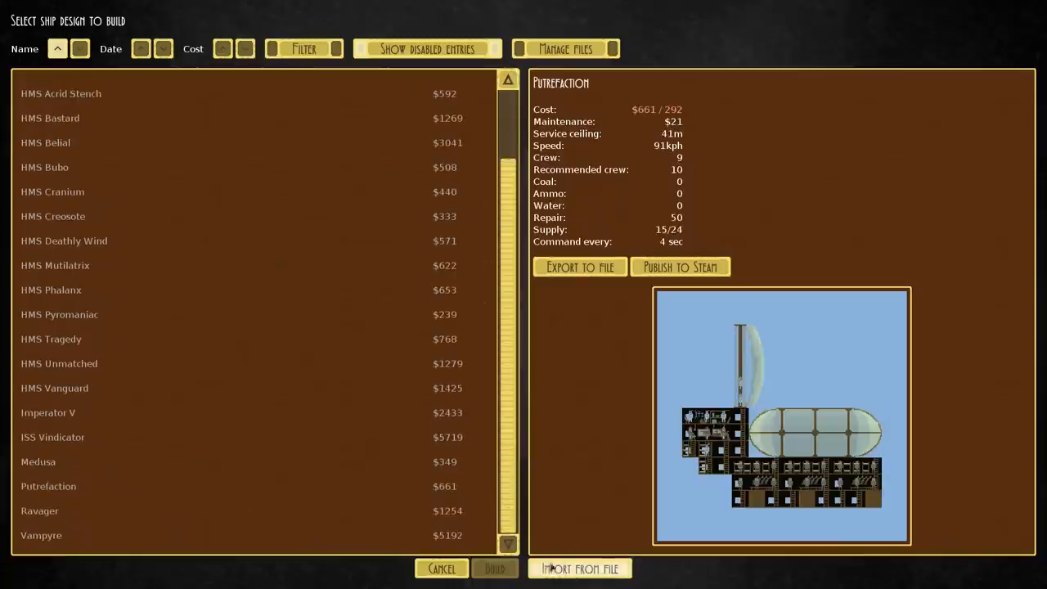
click(442, 570)
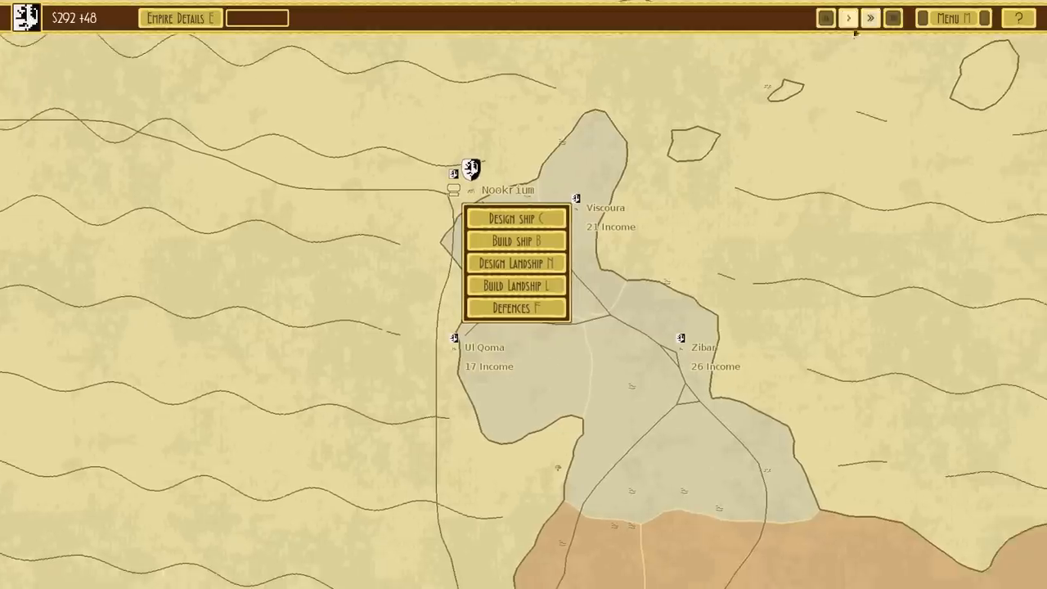
click(847, 18)
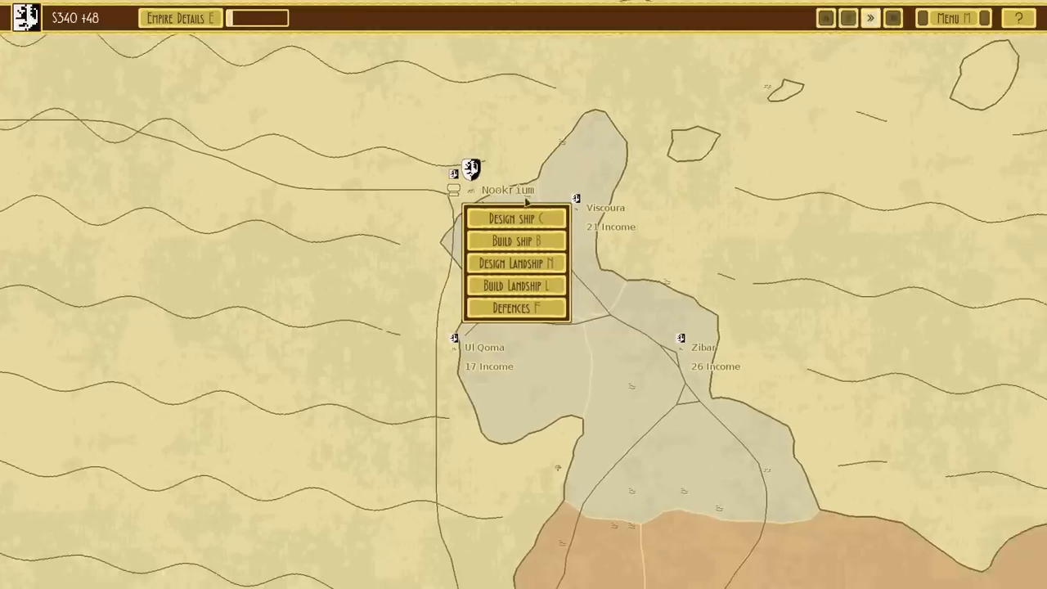
click(515, 240)
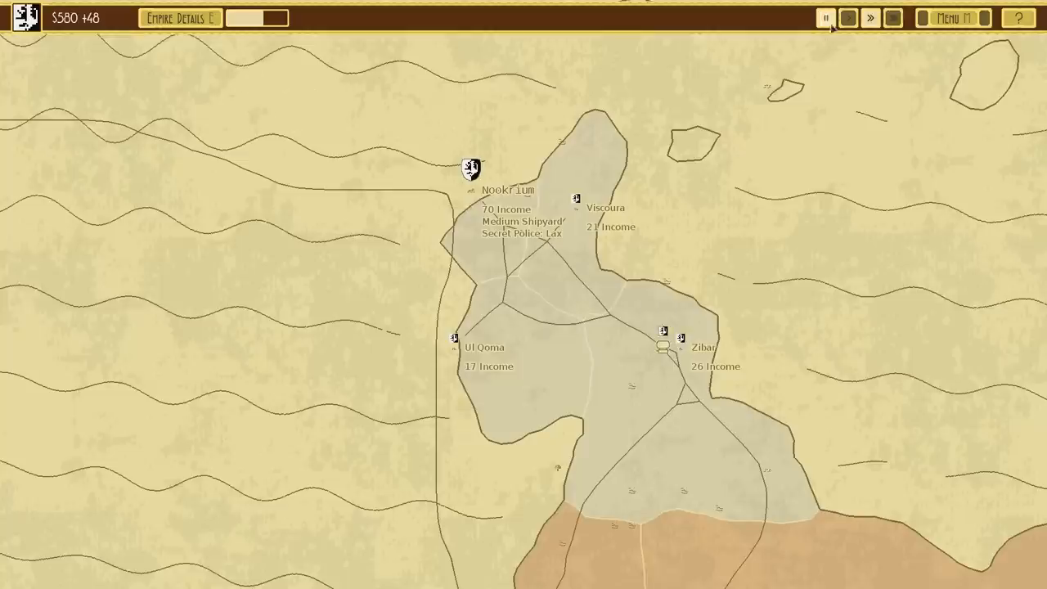
Order a Putrefaction airship at Nookrium and confirm its name
click(825, 16)
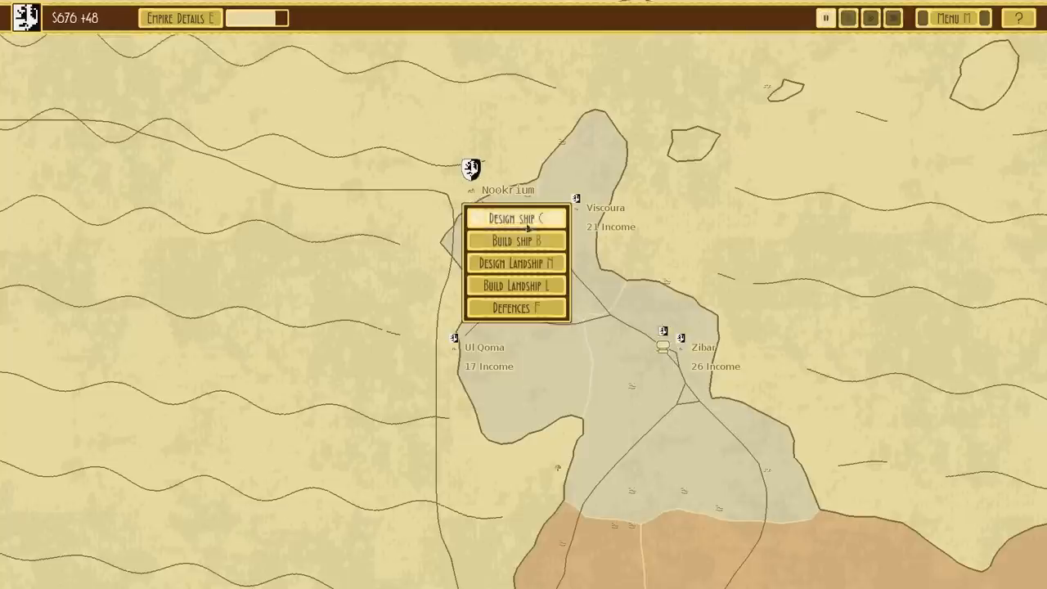
click(515, 239)
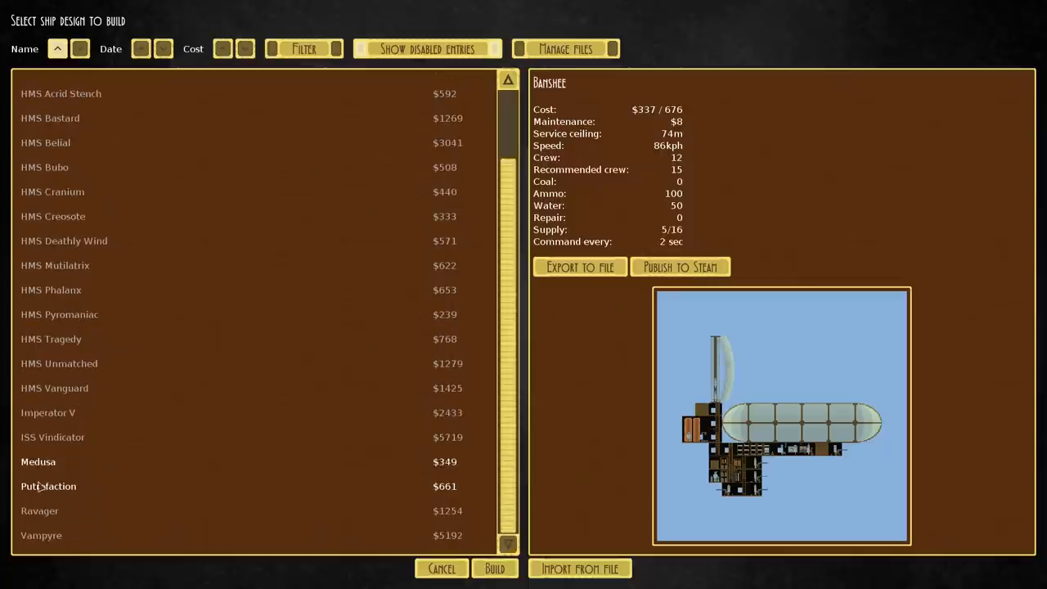
click(494, 568)
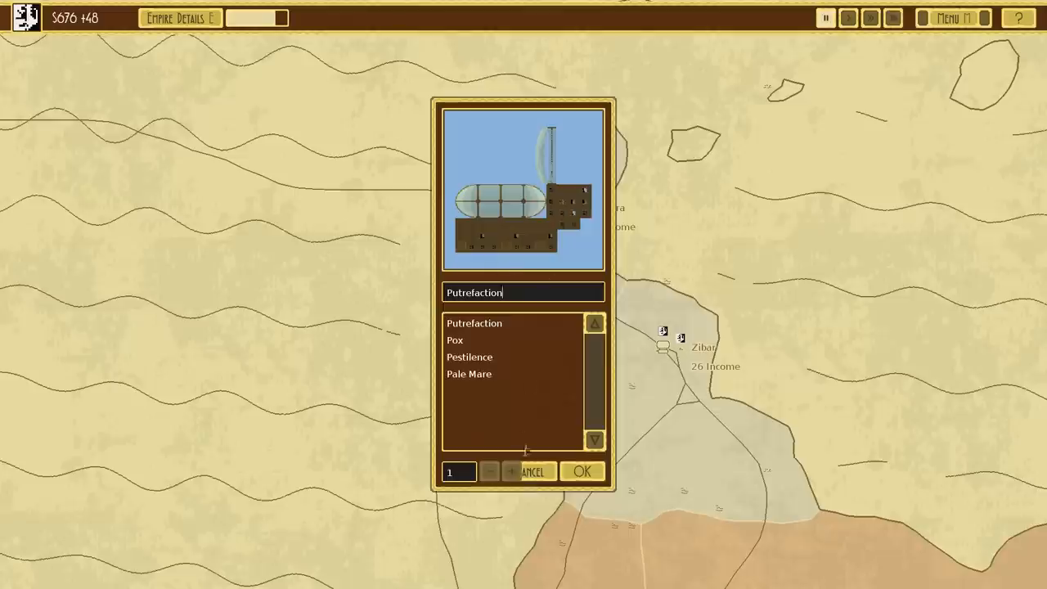
click(583, 471)
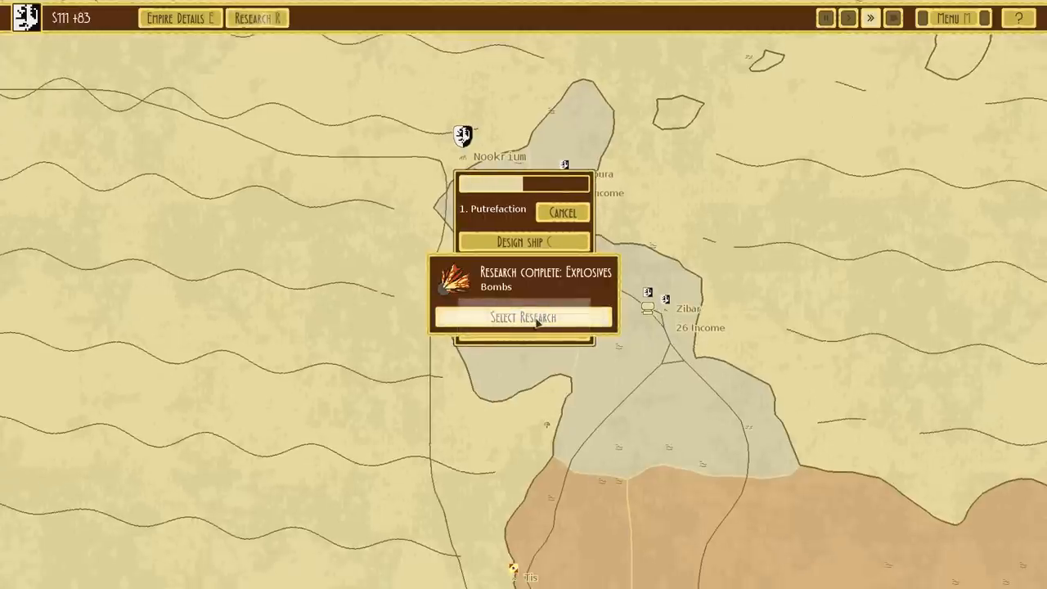
Choose Machinery (Propellers) as the next research and leave to the map
click(524, 317)
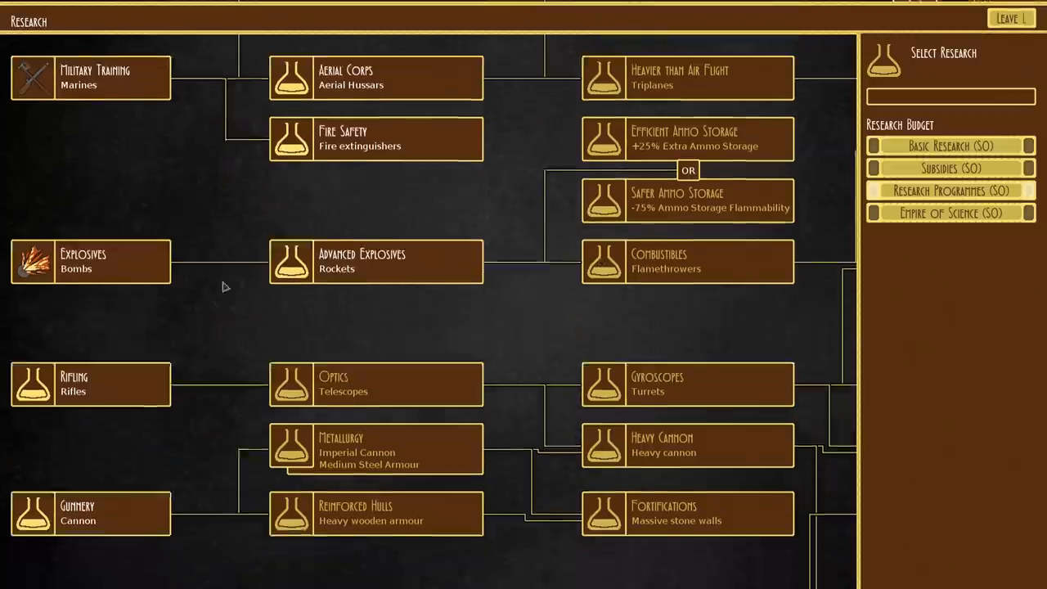
scroll(down, 3)
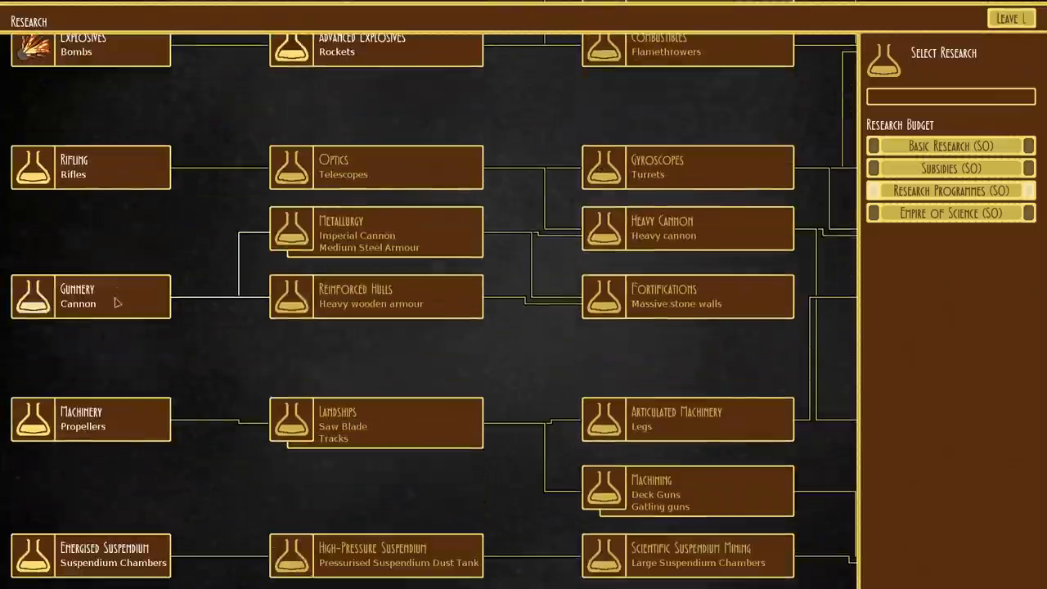
click(82, 419)
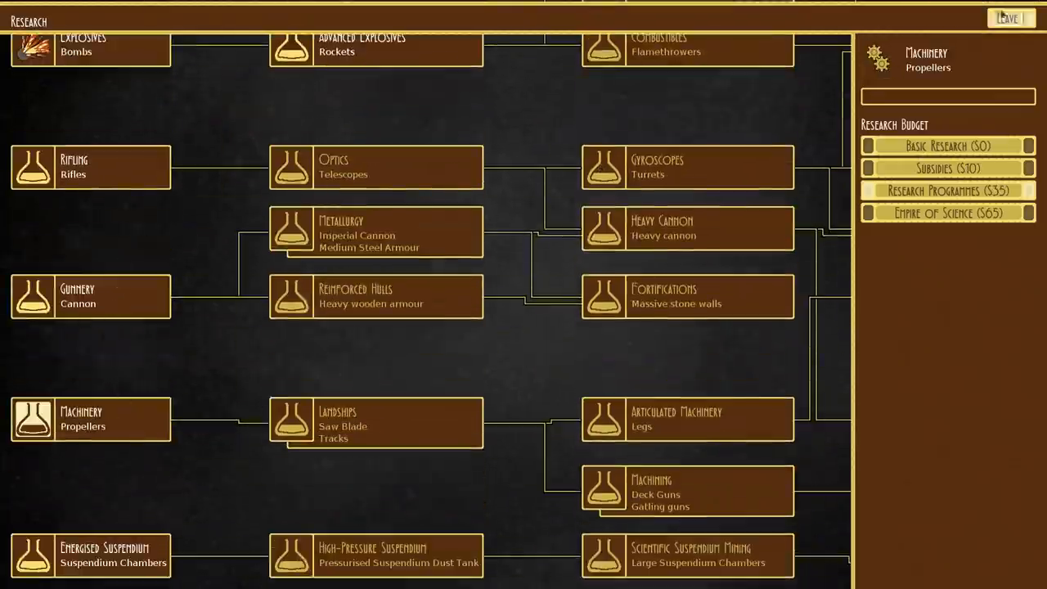
click(1010, 18)
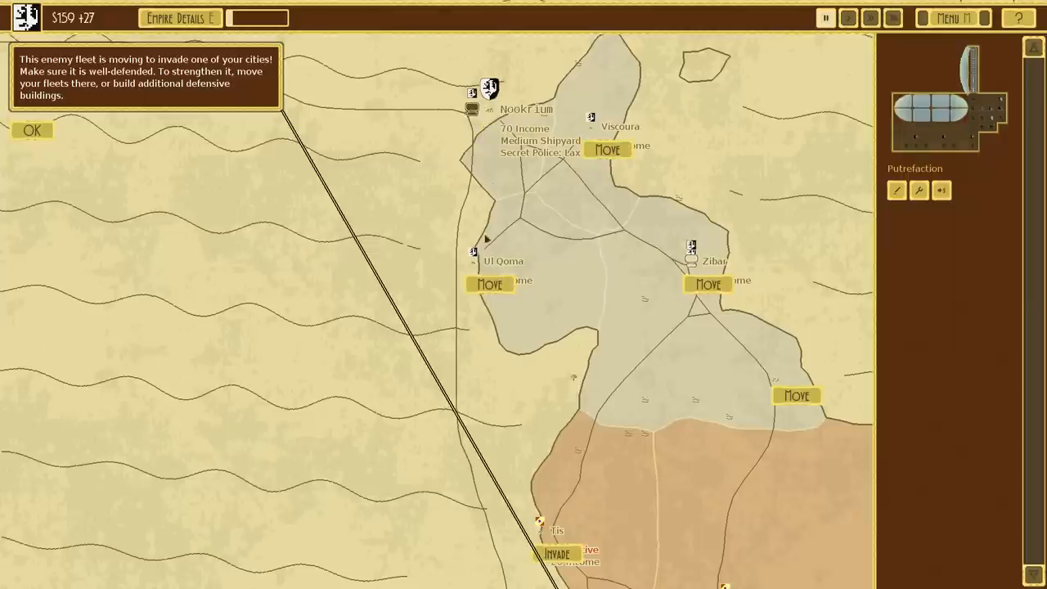
Dismiss the invasion warning, leave the Tis view and advance to the Zibar defence setup
click(31, 131)
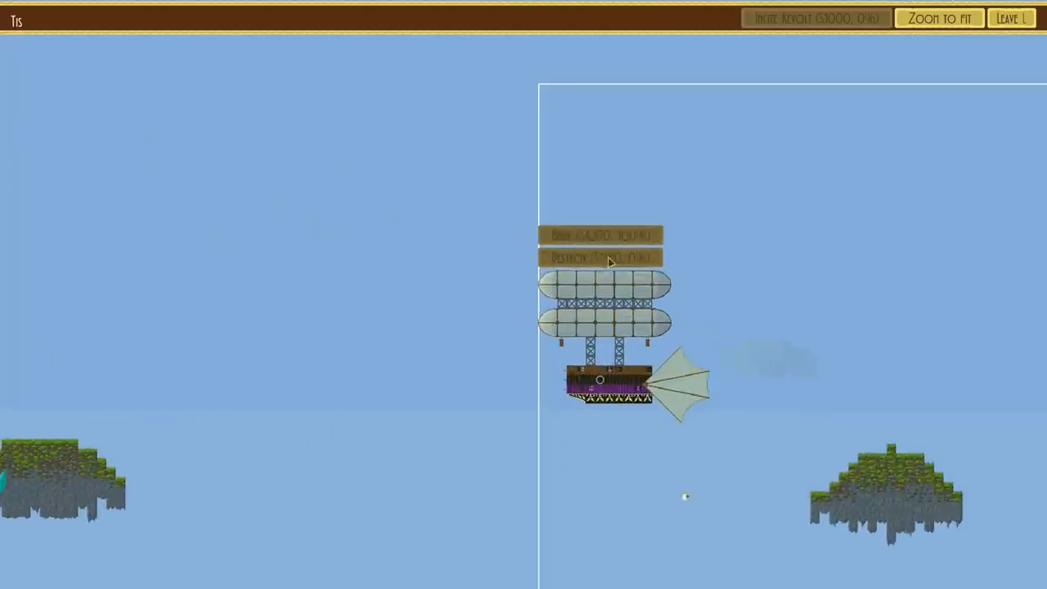
mouse_move(597, 262)
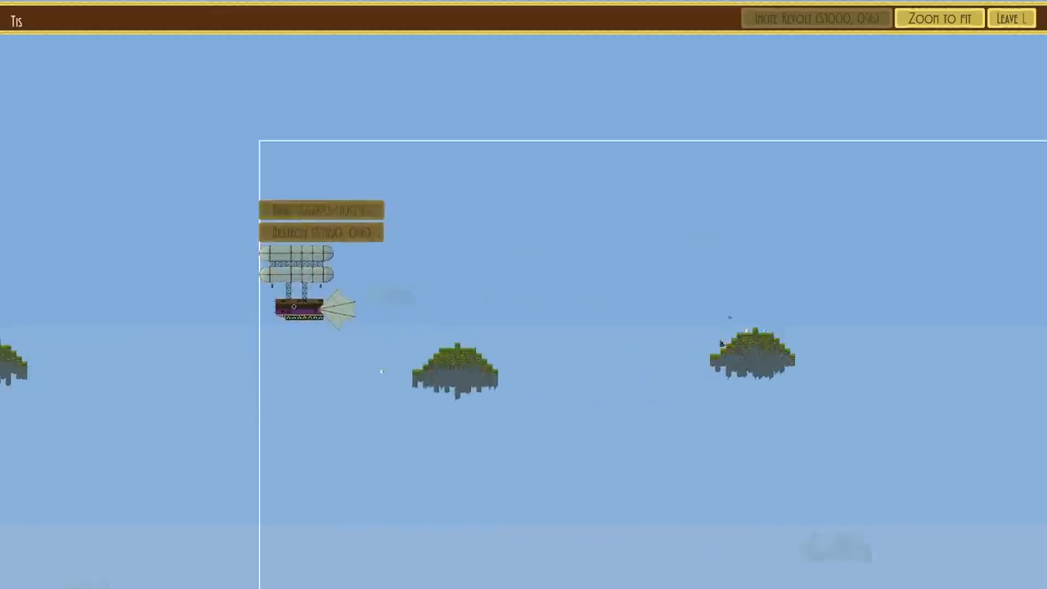
click(939, 18)
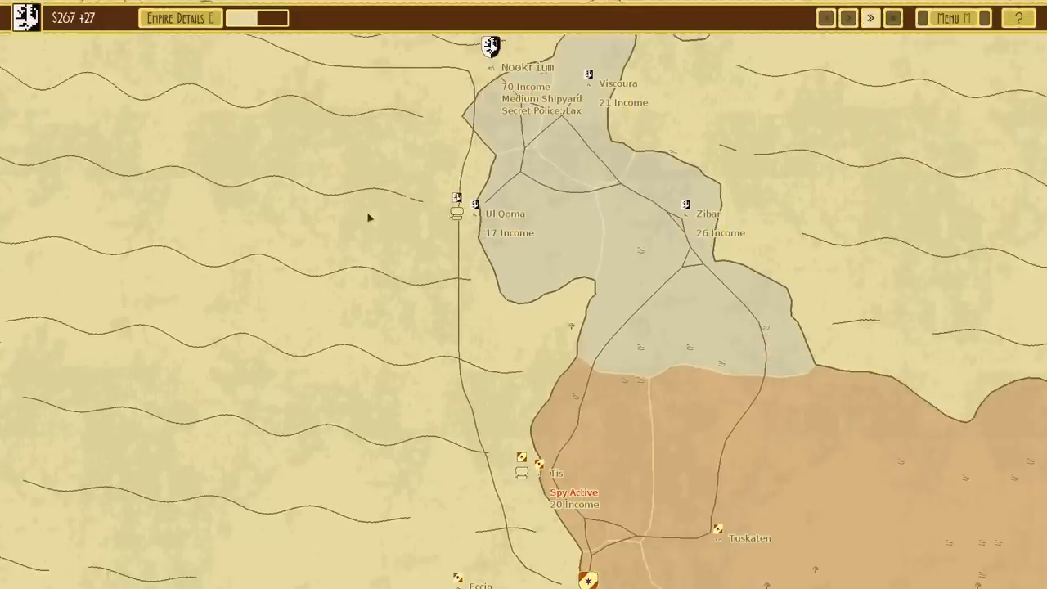
scroll(down, 3)
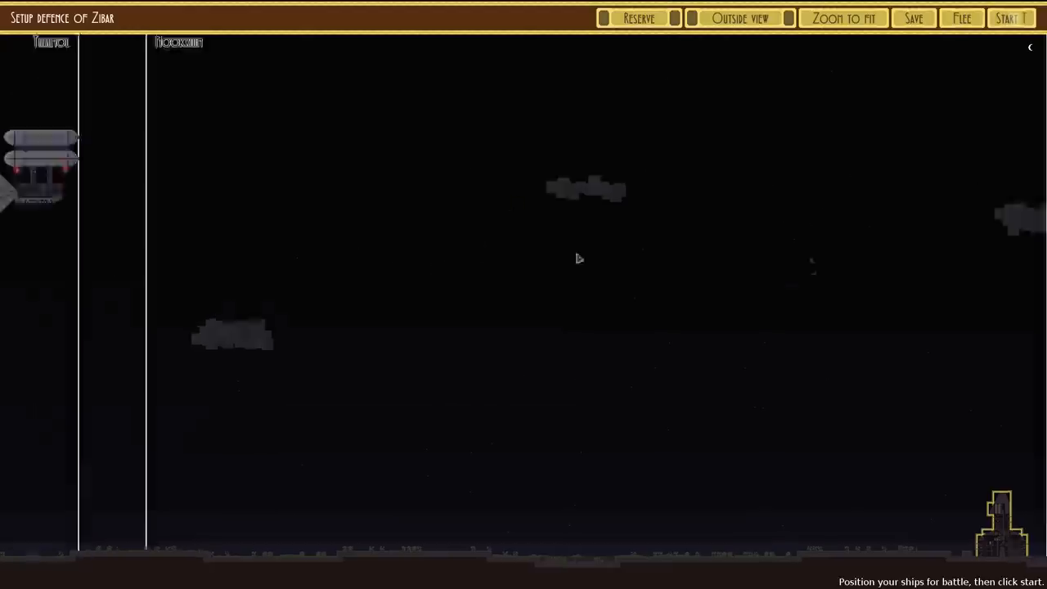
Fit both deployment zones in view and start the Zibar defence battle
click(844, 18)
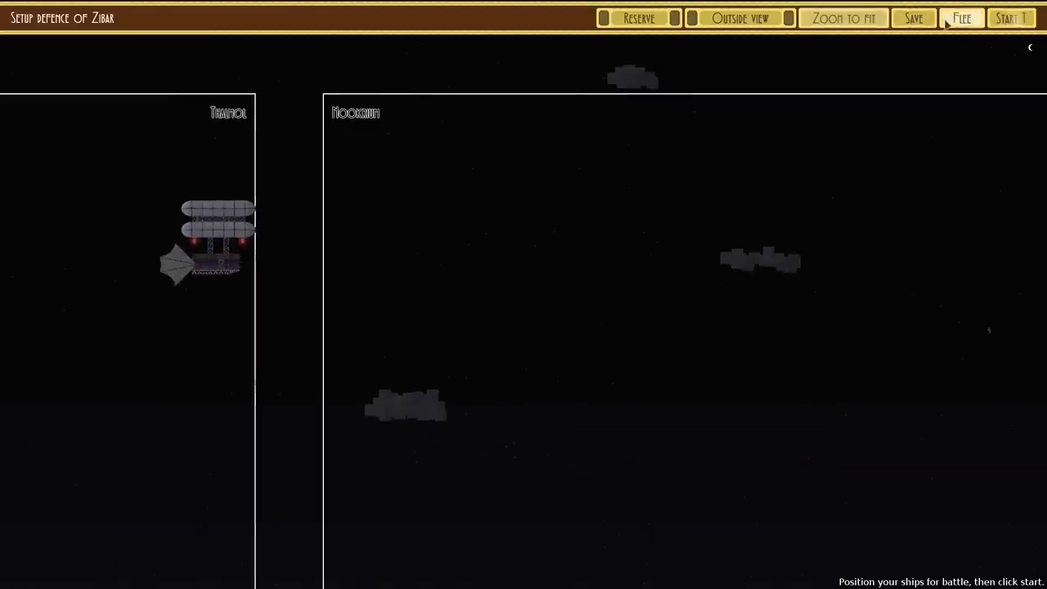
click(1011, 18)
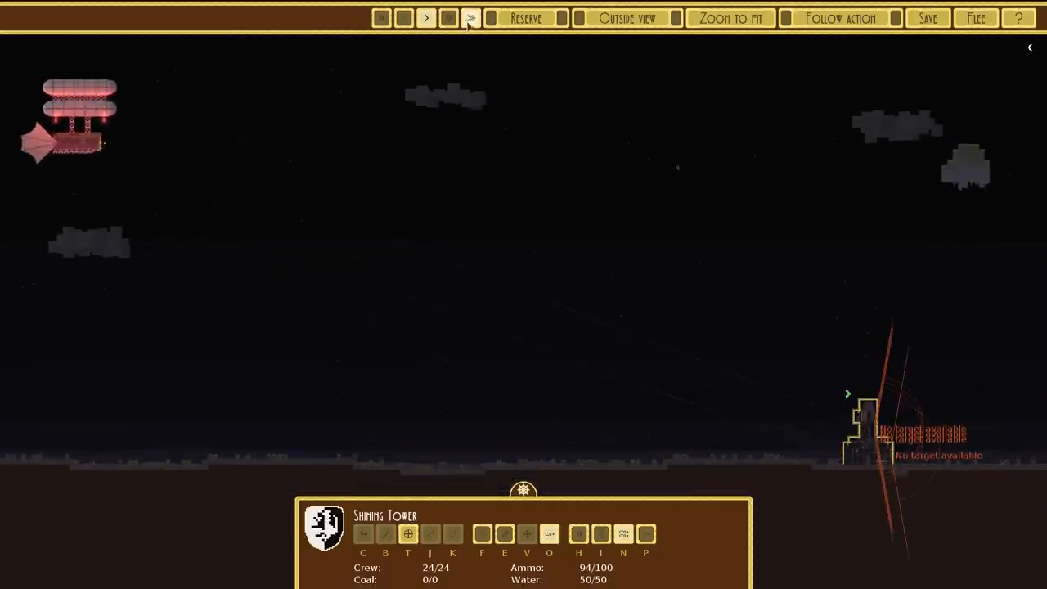
Fast-forward the battle to Victory with the Shining Tower surviving, then acknowledge it
click(448, 18)
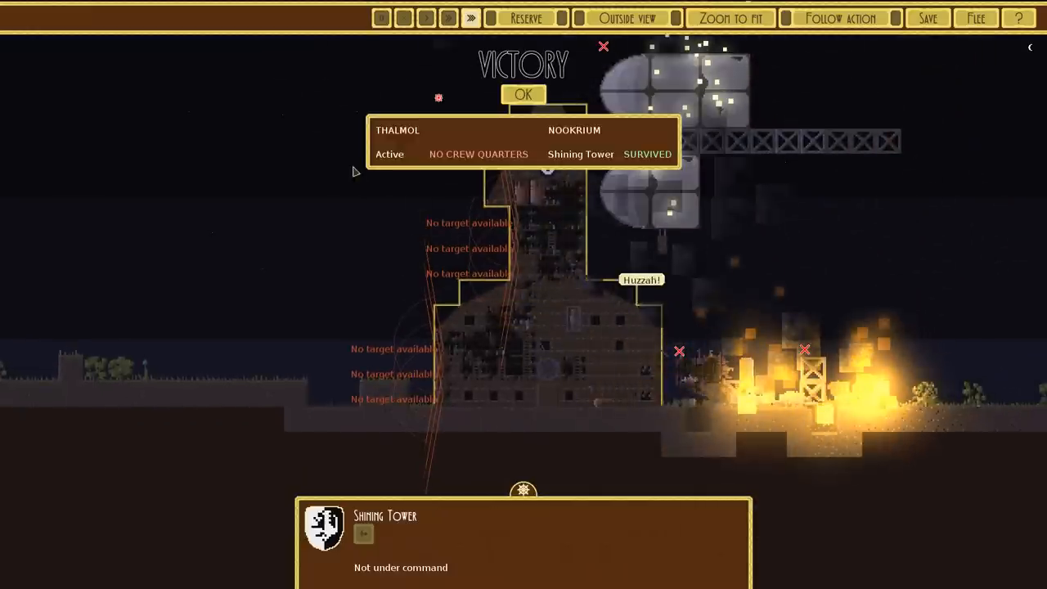
mouse_move(523, 94)
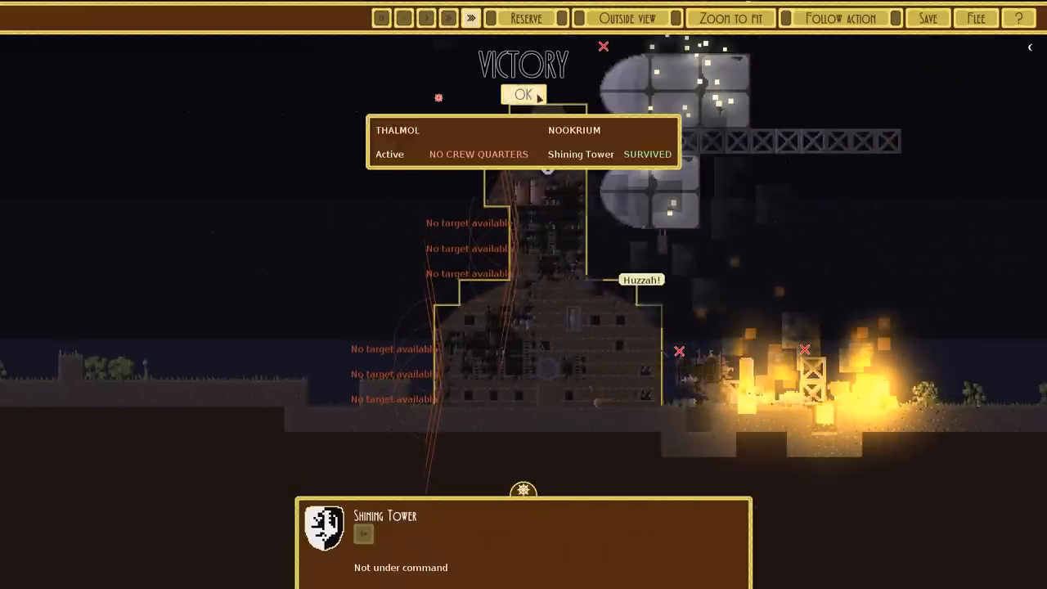
click(523, 94)
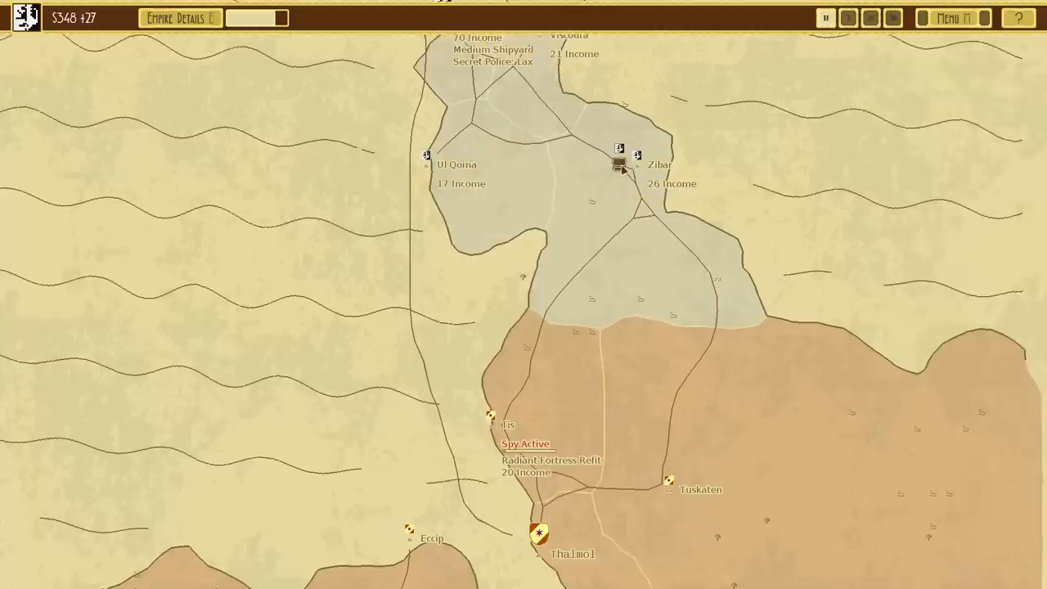
End the turn so the attack on Tis resolves as an uncontested victory
click(619, 164)
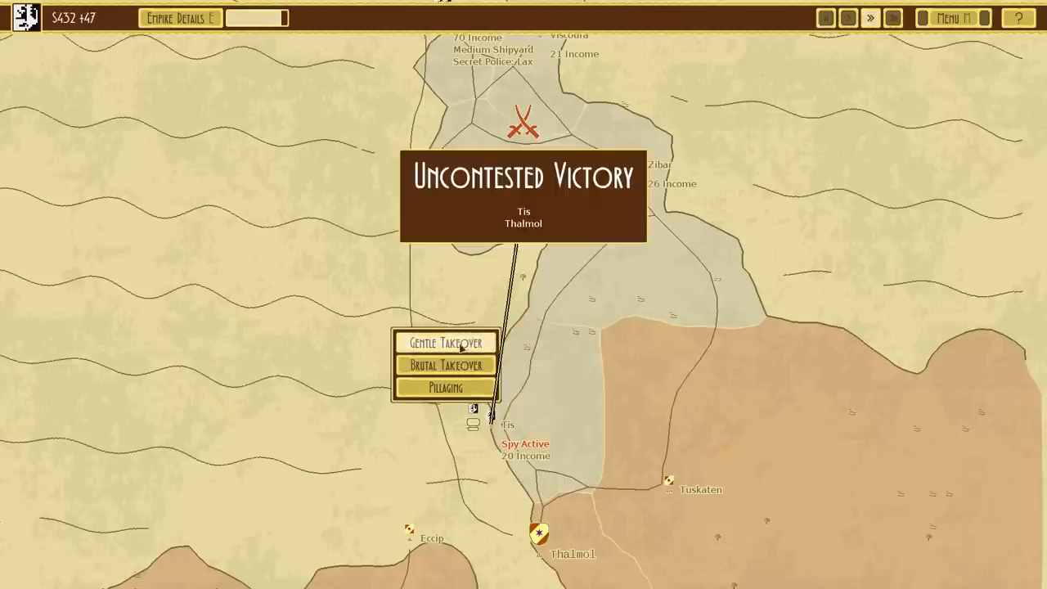
mouse_move(537, 221)
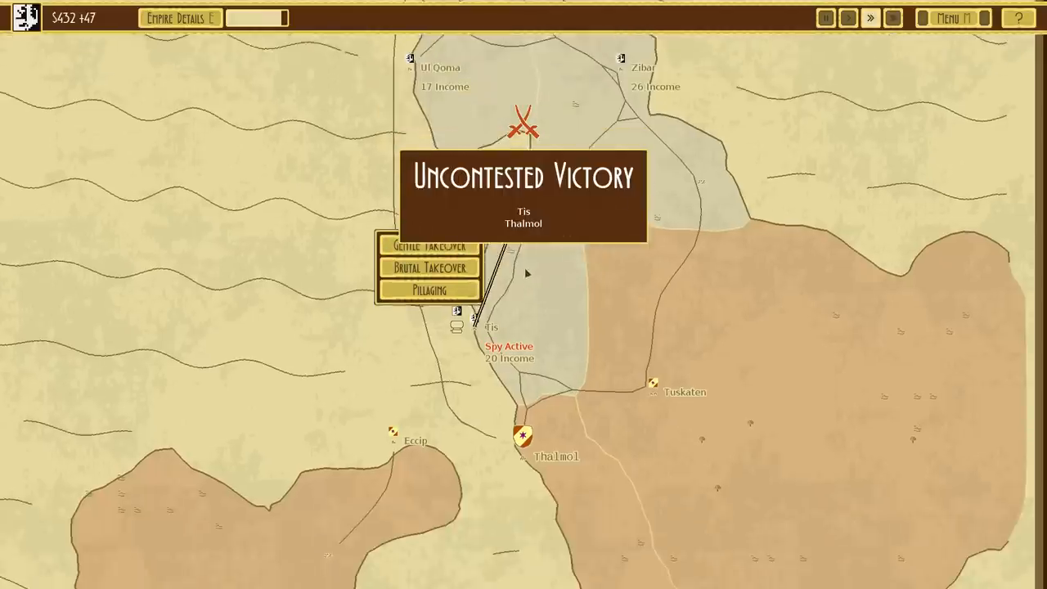
mouse_move(366, 198)
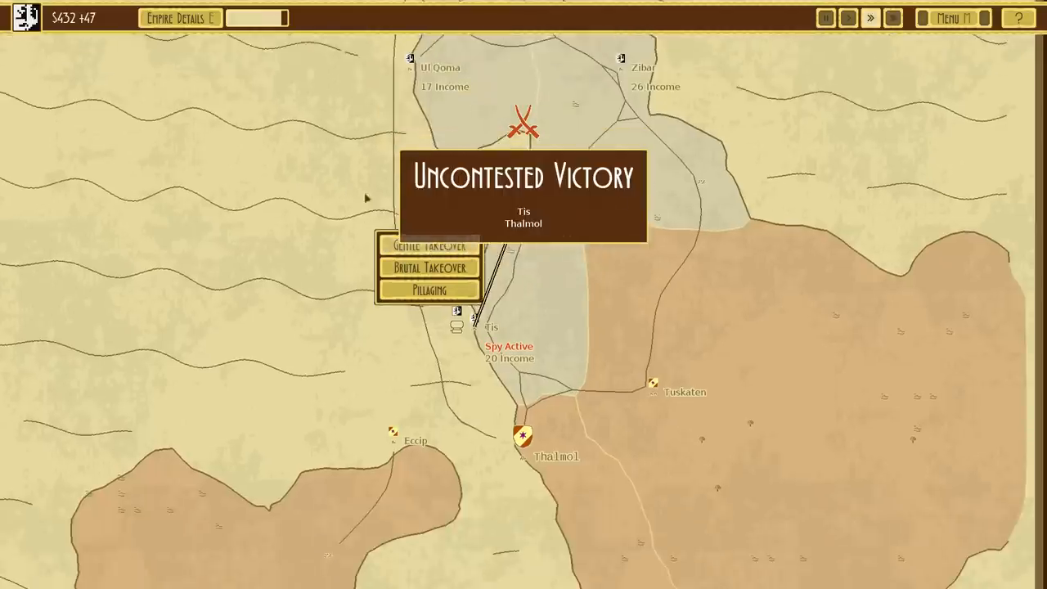
mouse_move(429, 246)
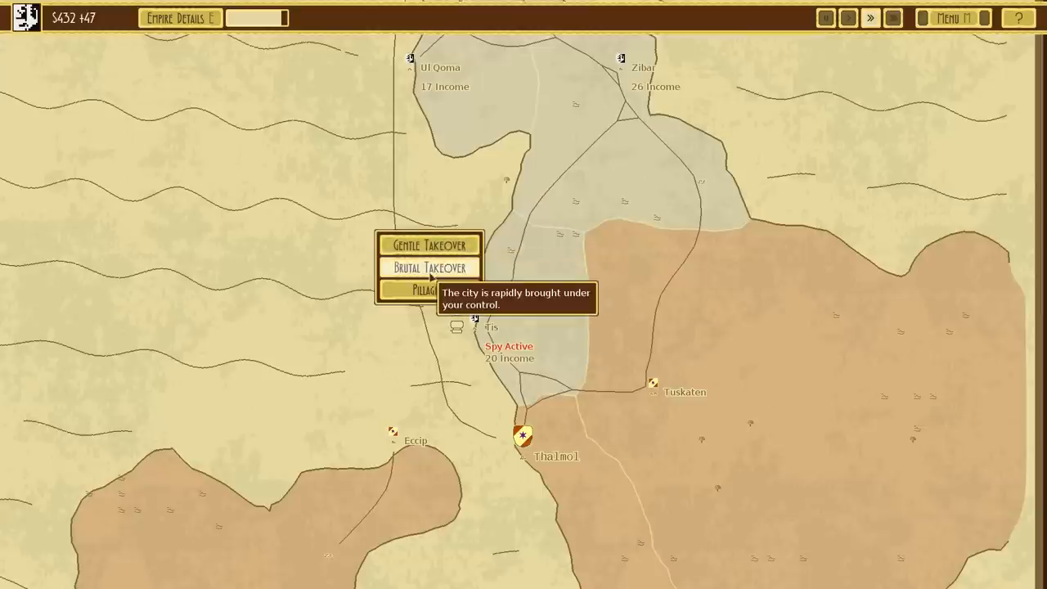
mouse_move(427, 289)
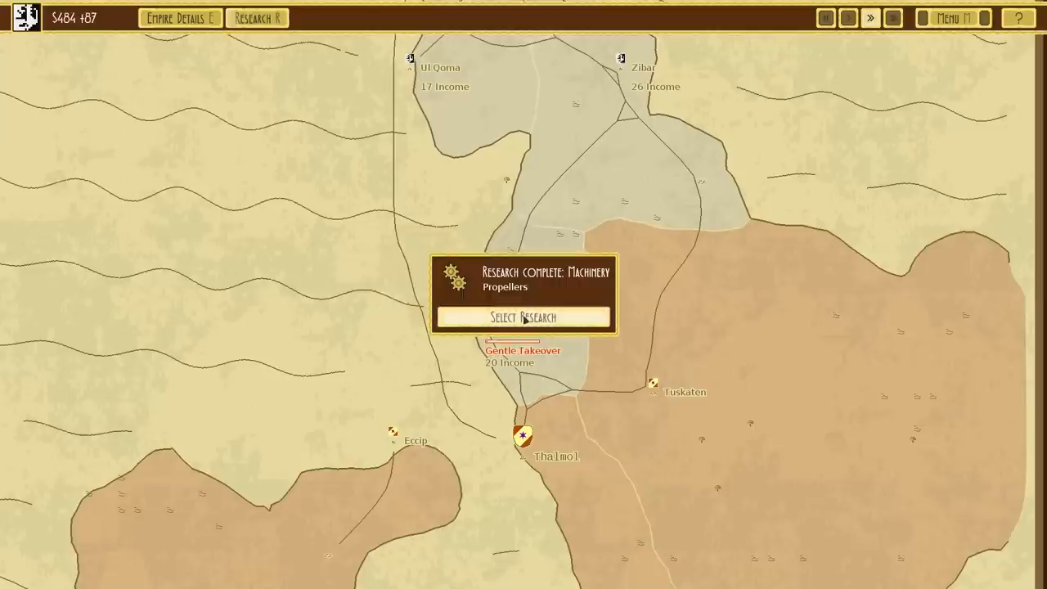
Choose Aerial Corps as the next research after Machinery and return to the map
click(524, 317)
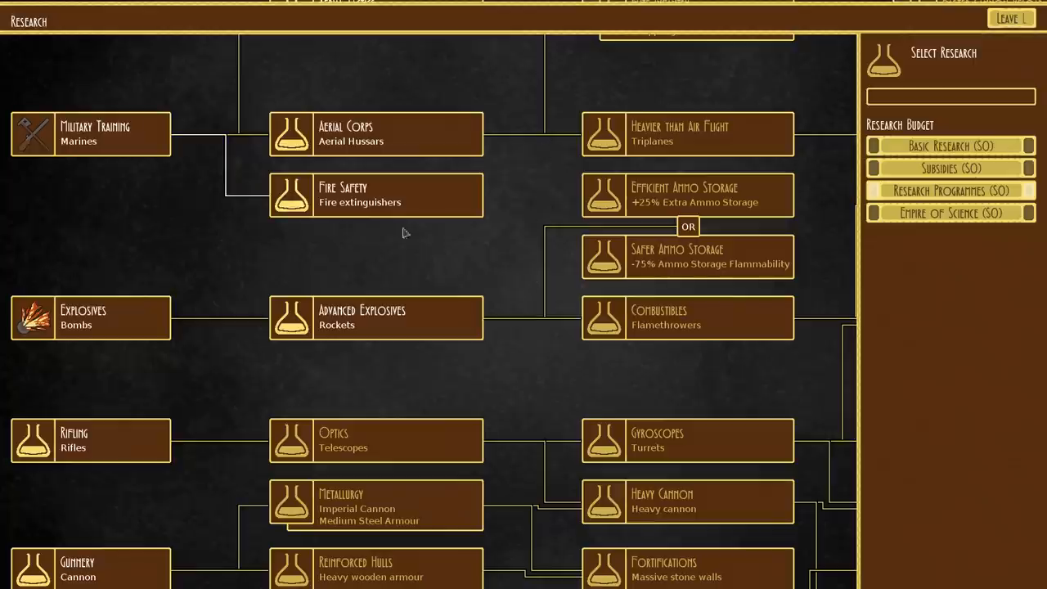
mouse_move(167, 501)
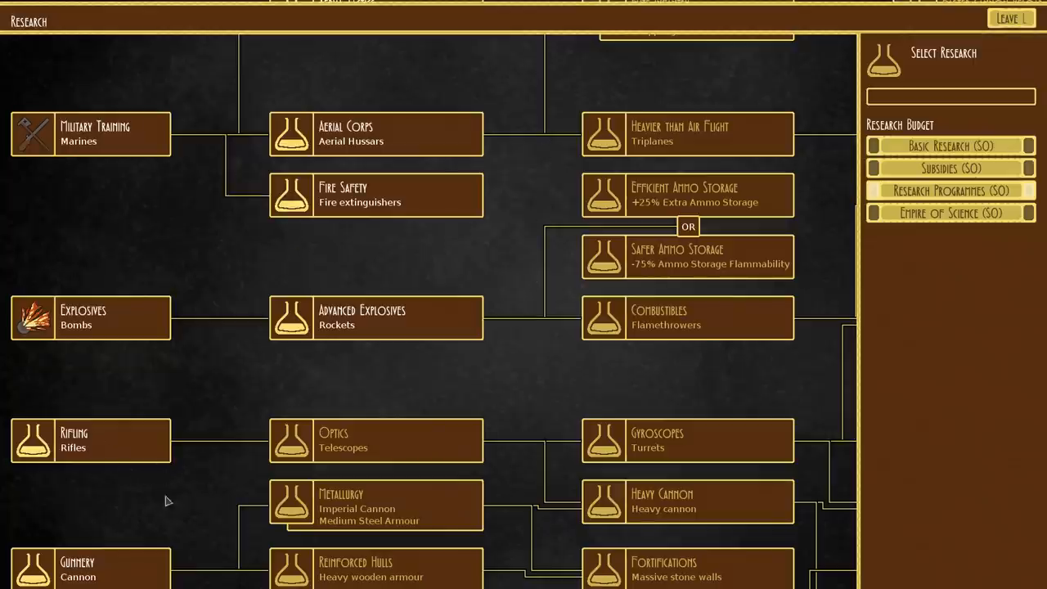
scroll(down, 3)
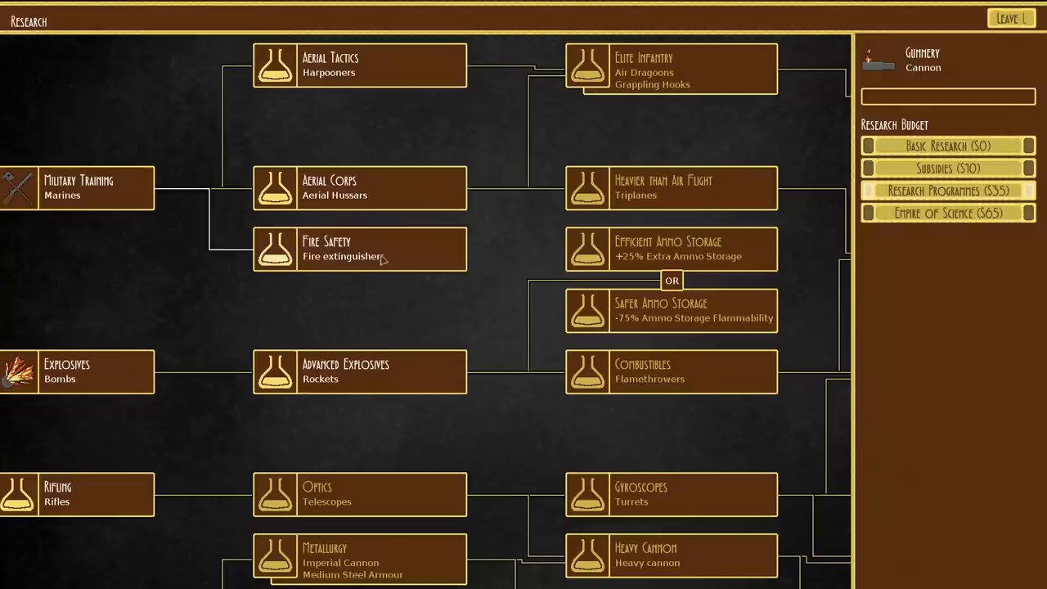
click(360, 187)
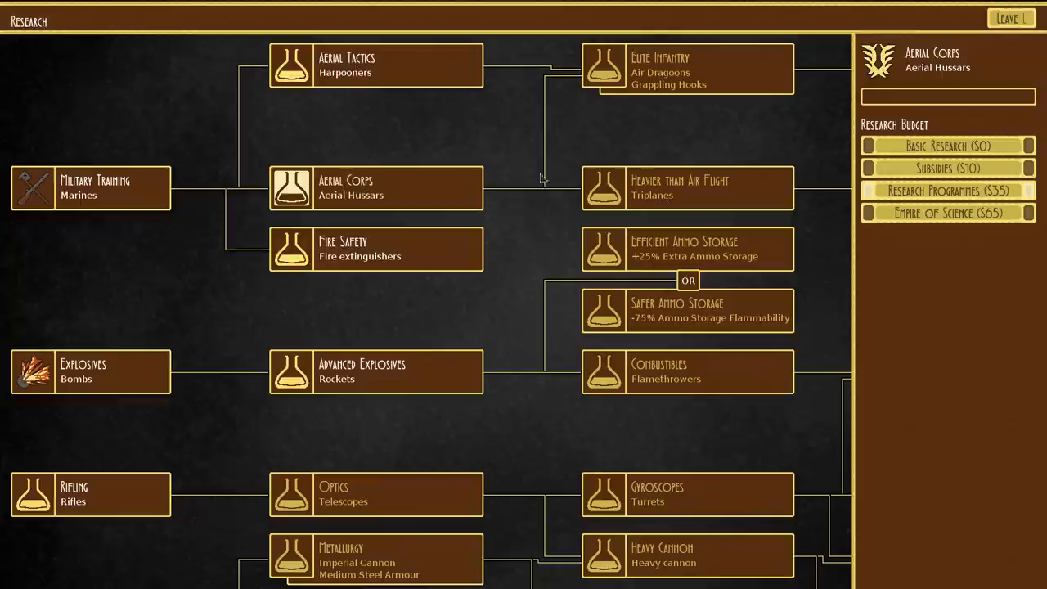
click(1011, 18)
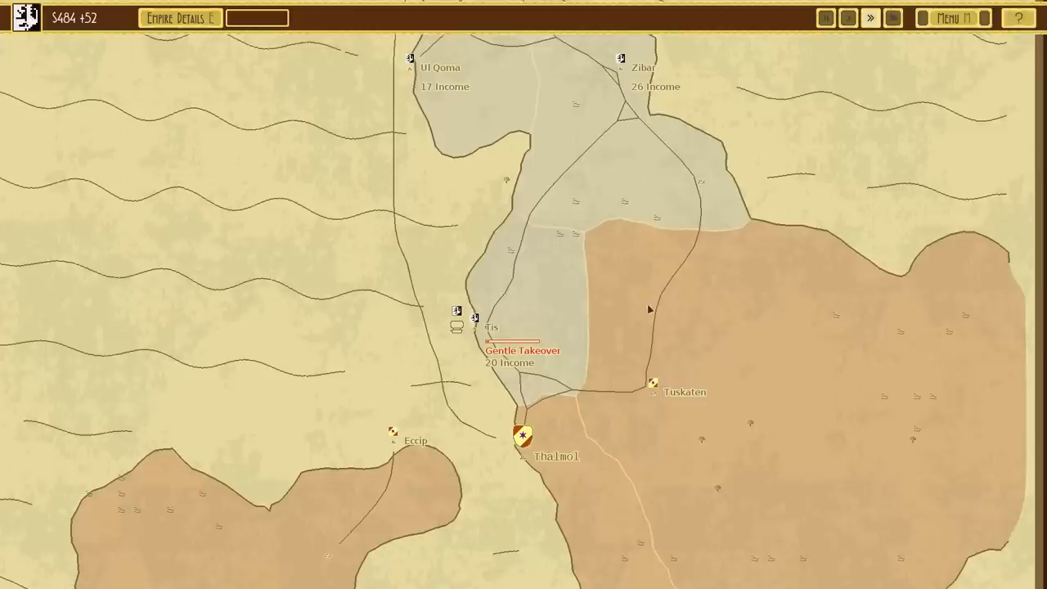